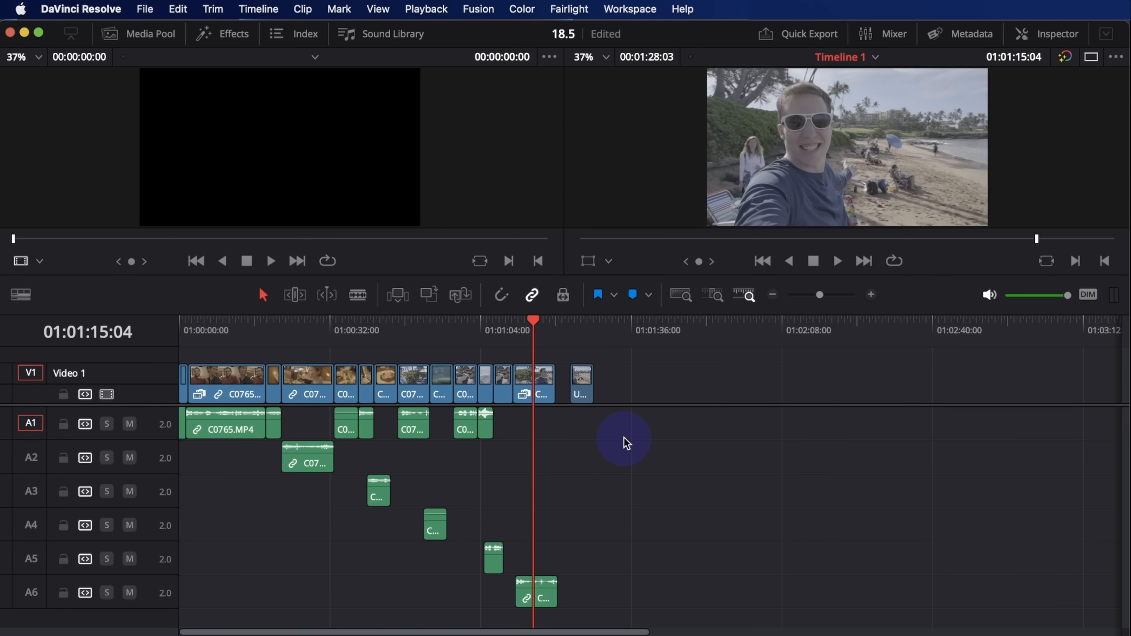
mouse_move(520, 453)
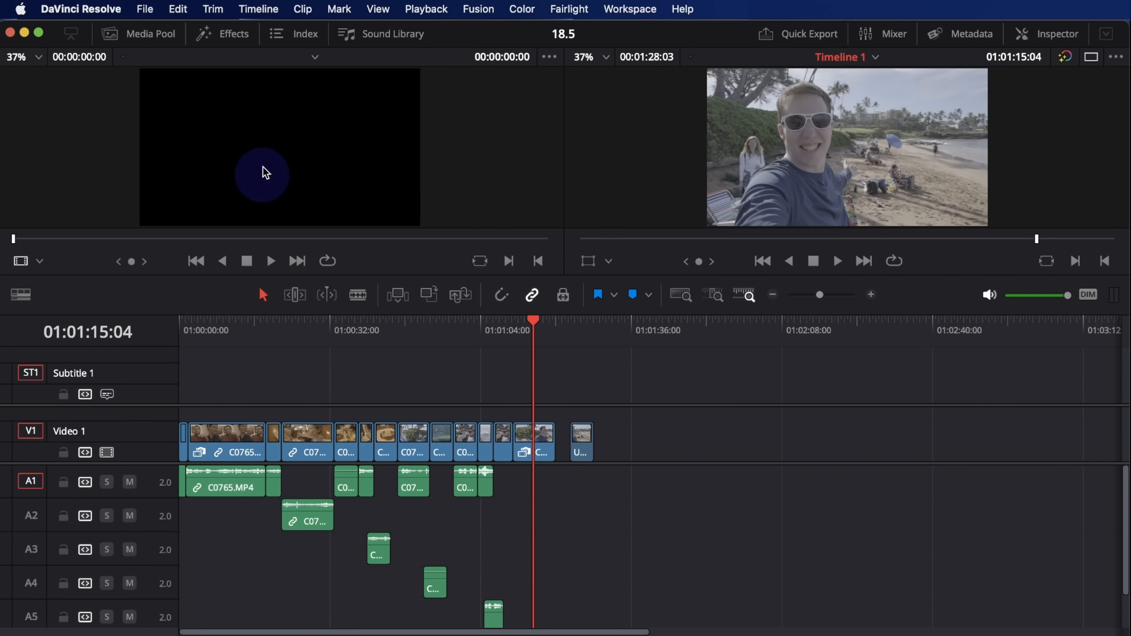
Generate English subtitles from the timeline audio with Subtitle Default and 42 characters.
click(258, 9)
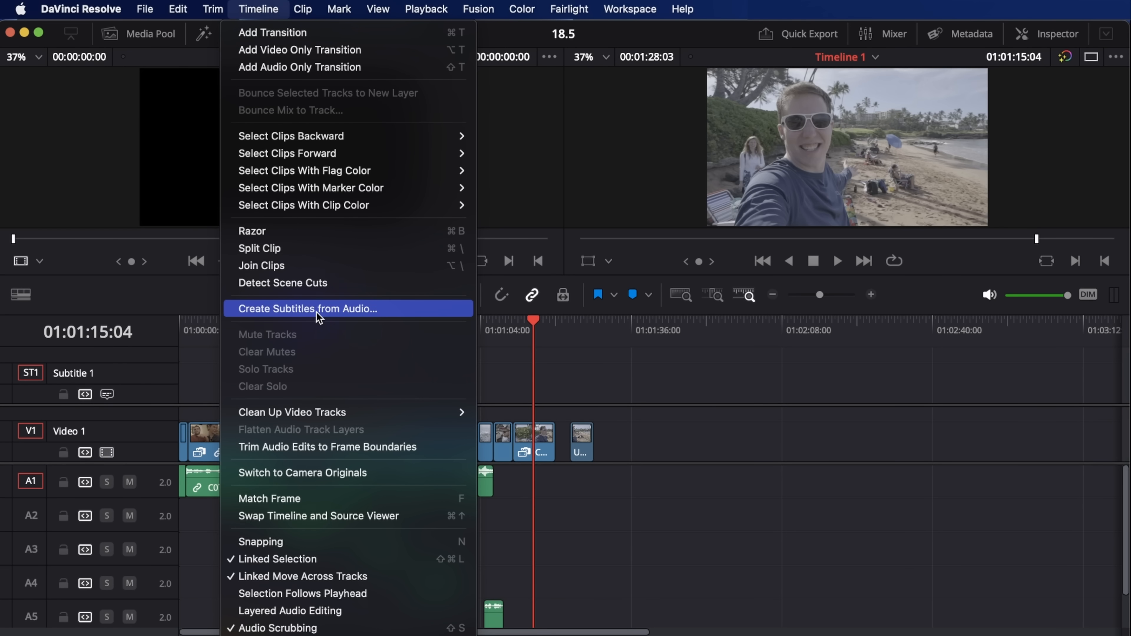
click(308, 308)
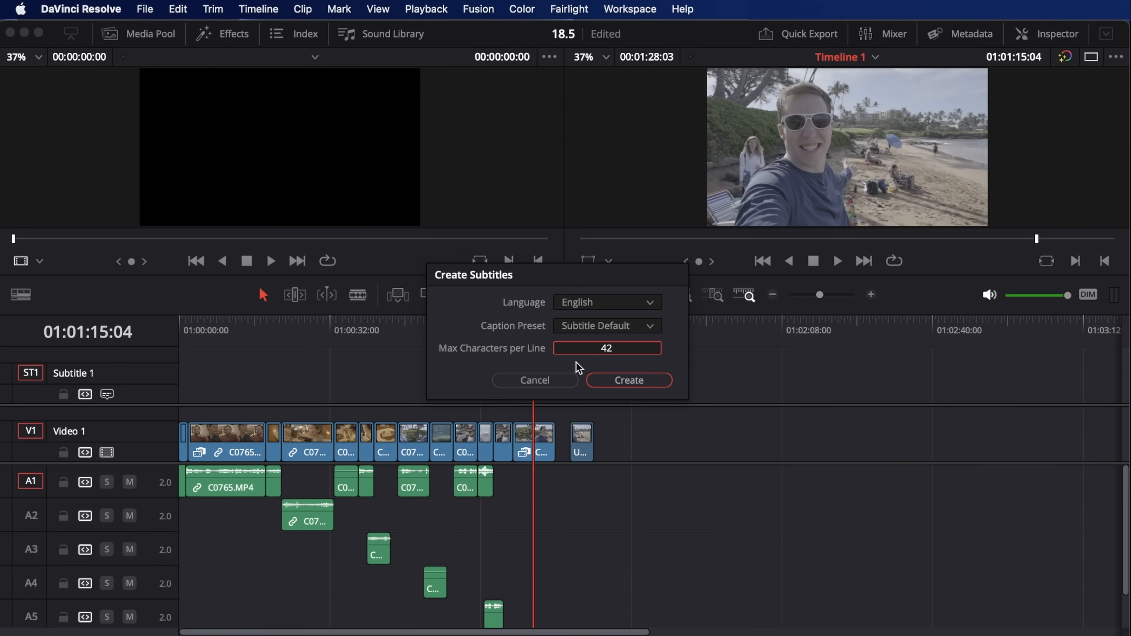
click(627, 380)
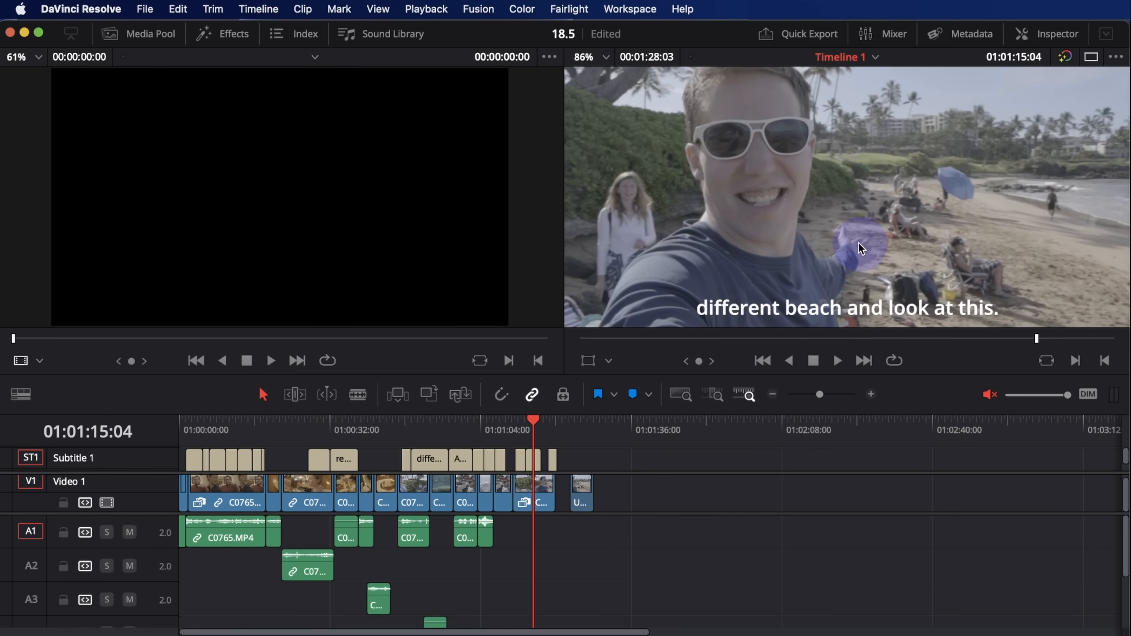
mouse_move(982, 325)
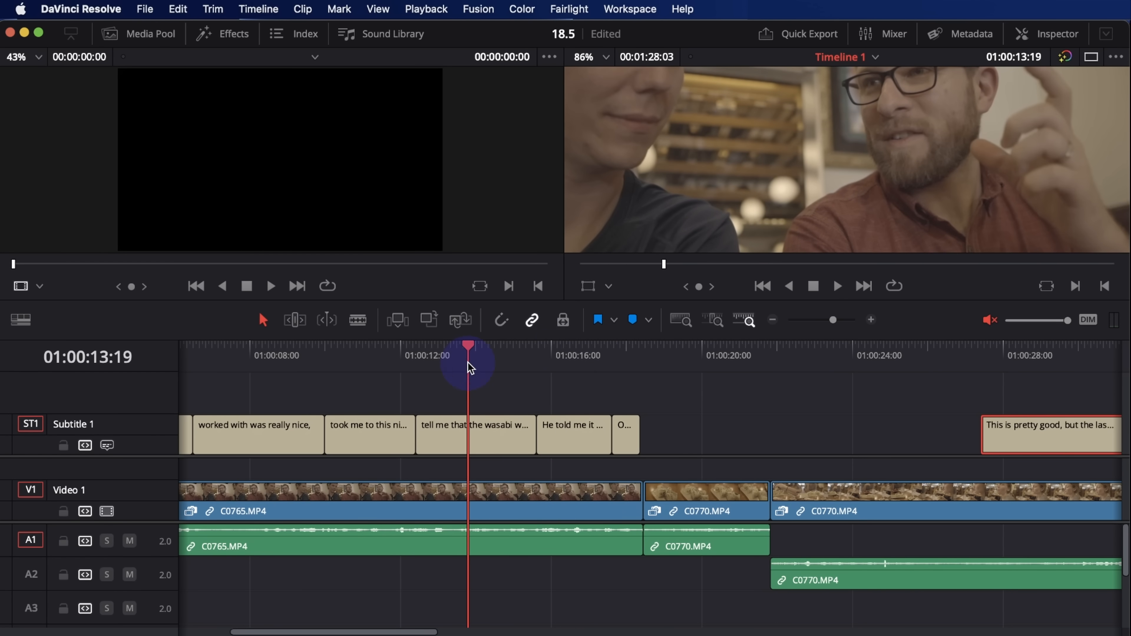
Trim the wasabi caption's start later to leave a gap, then deselect it.
click(505, 434)
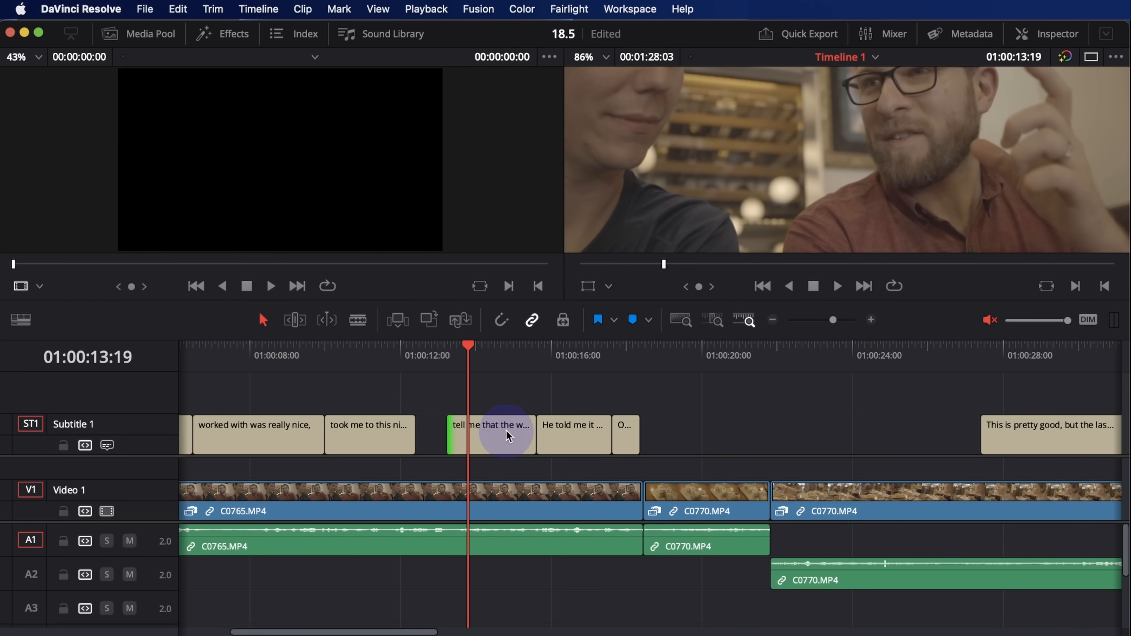
click(491, 434)
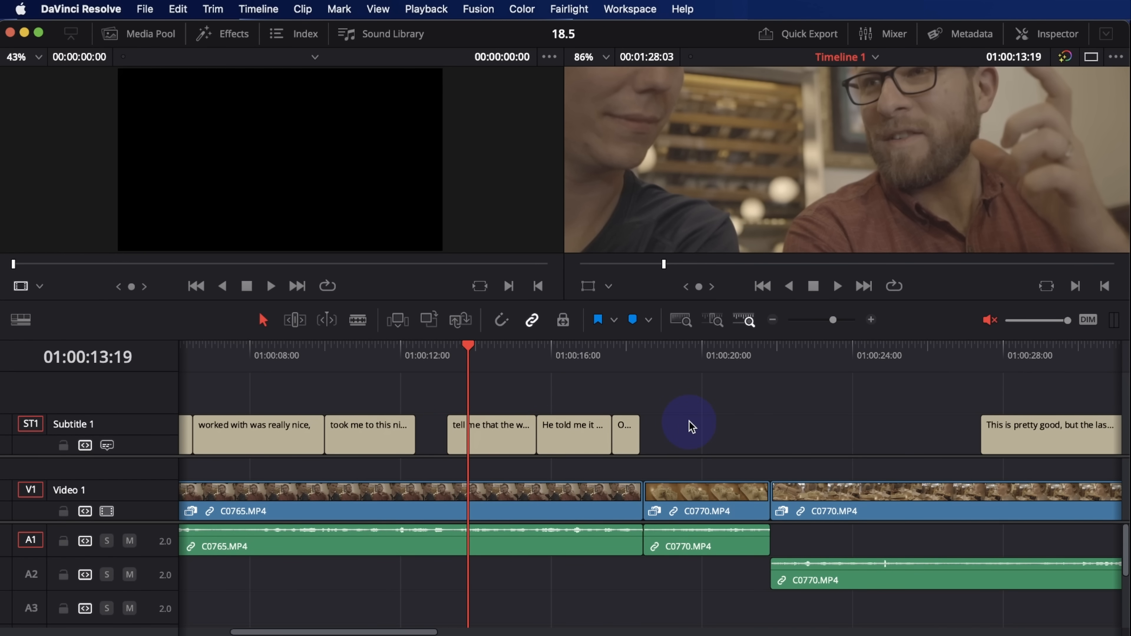
click(148, 33)
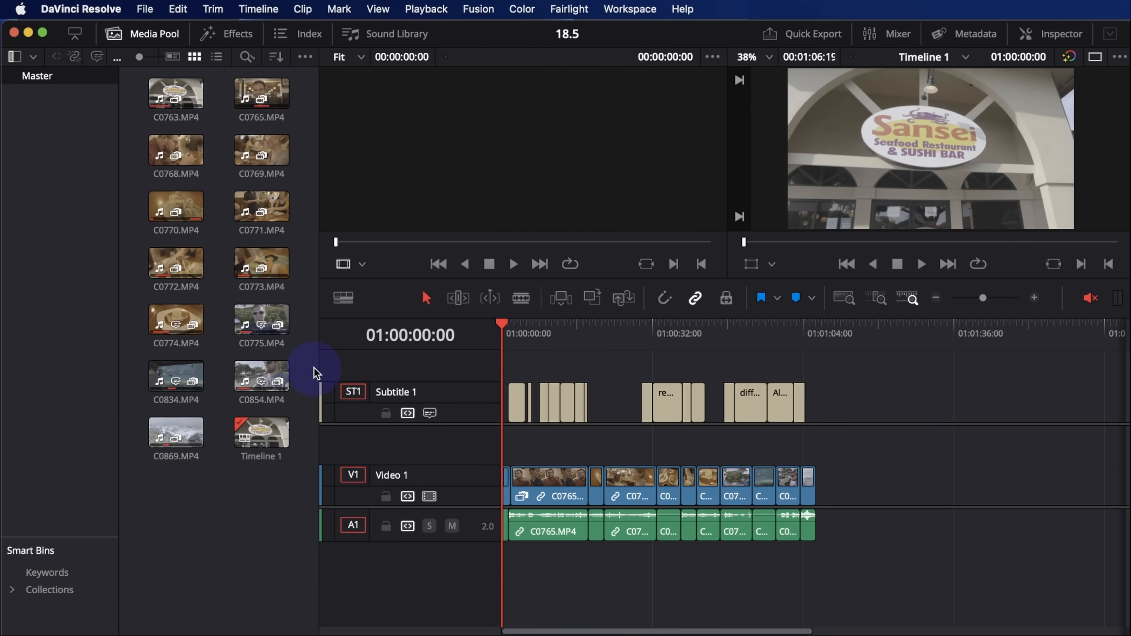
mouse_move(310, 386)
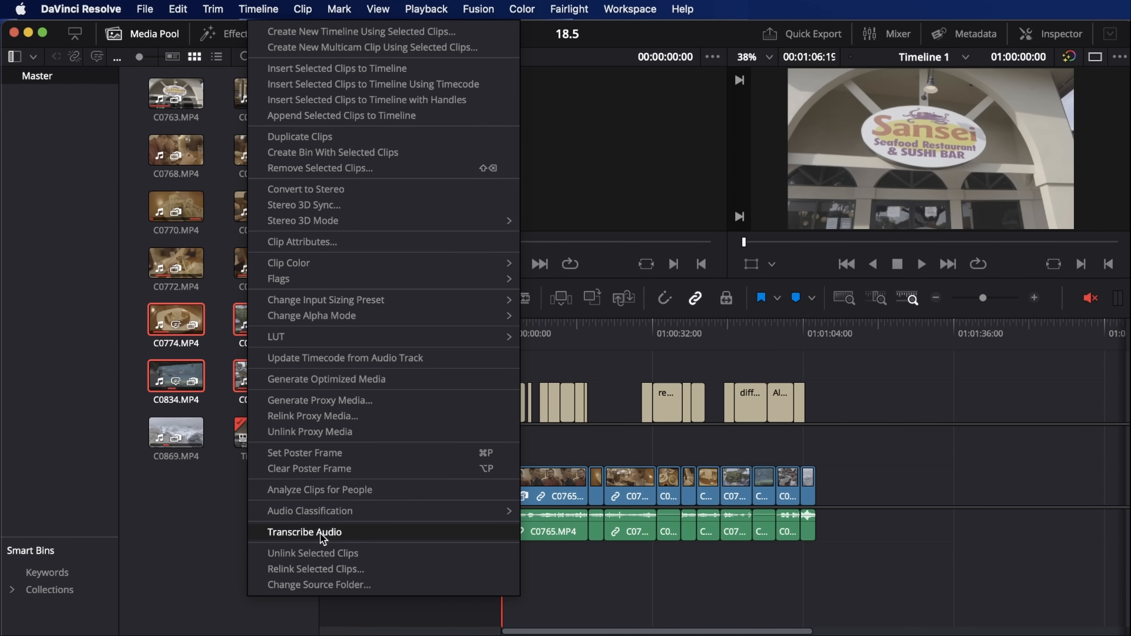
Transcribe the selected clips and show C0775's transcript, marking the 'different beach' passage.
click(304, 532)
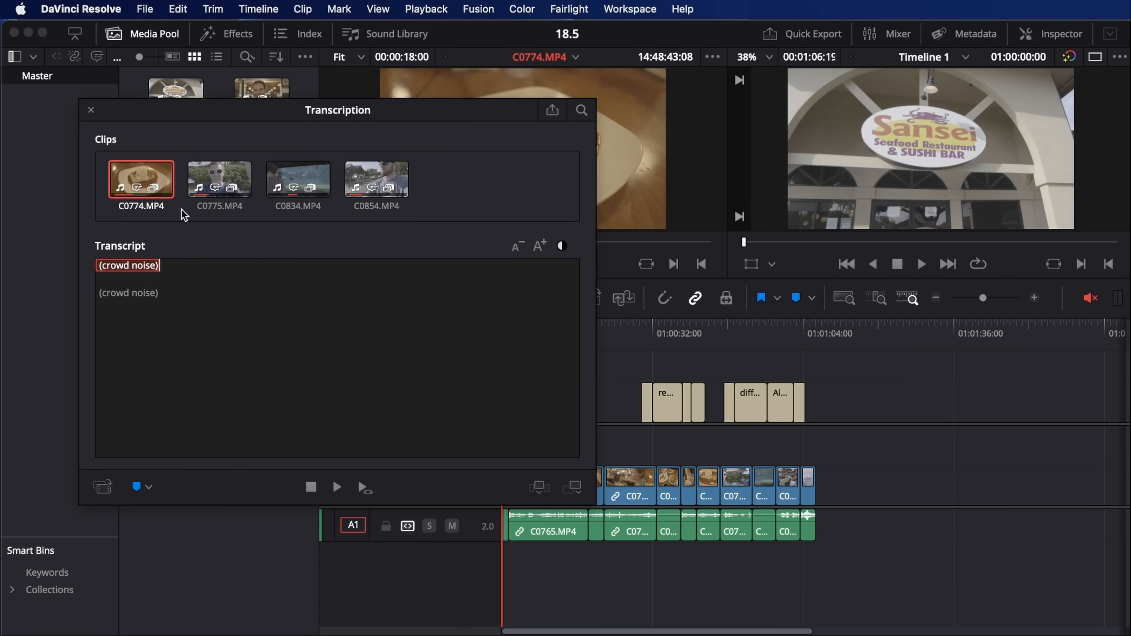
click(219, 179)
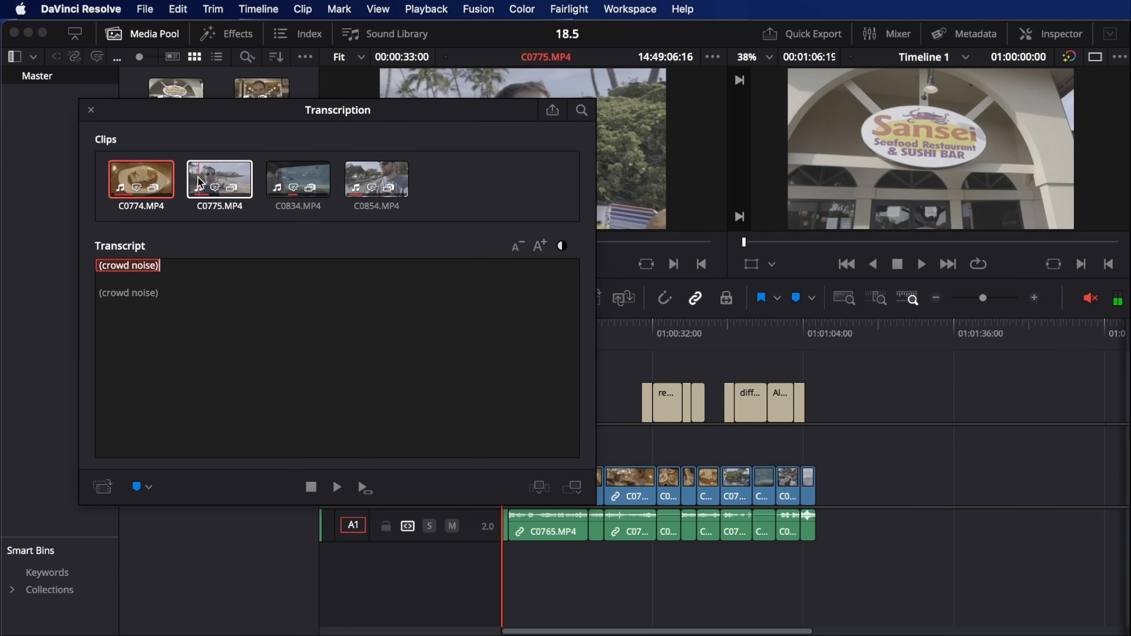
click(218, 178)
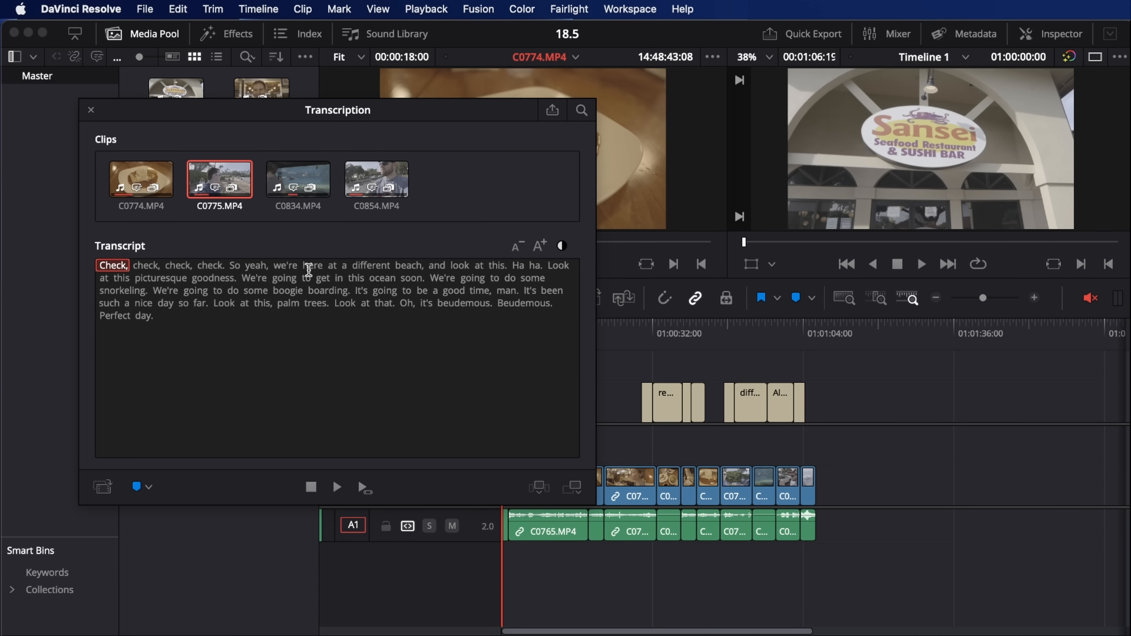
mouse_move(219, 303)
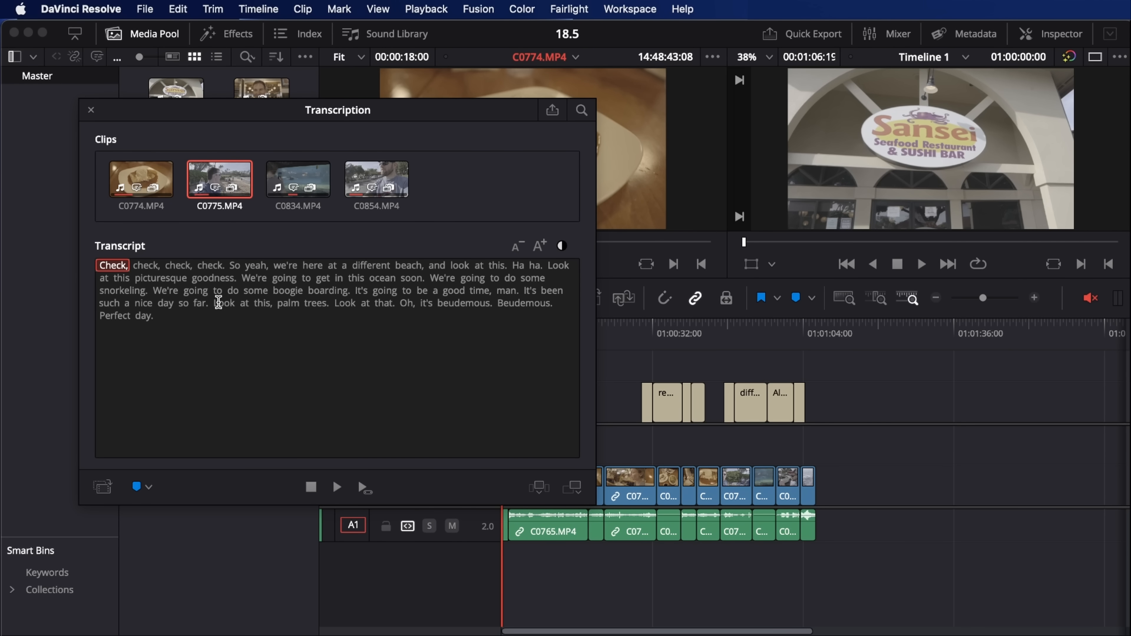
mouse_move(301, 355)
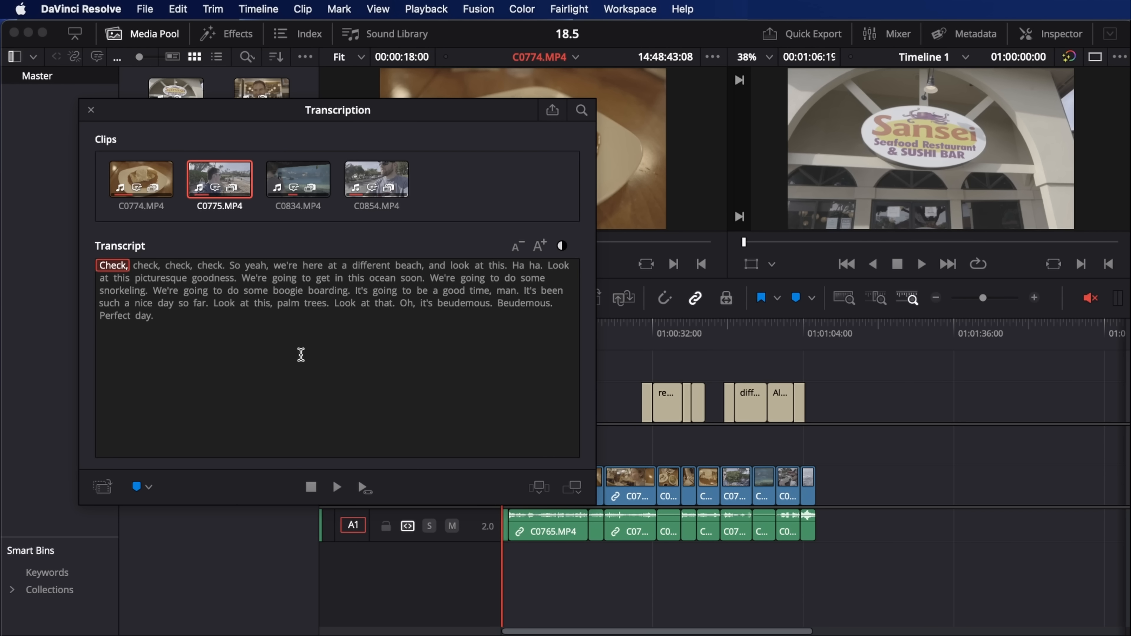
mouse_move(297, 315)
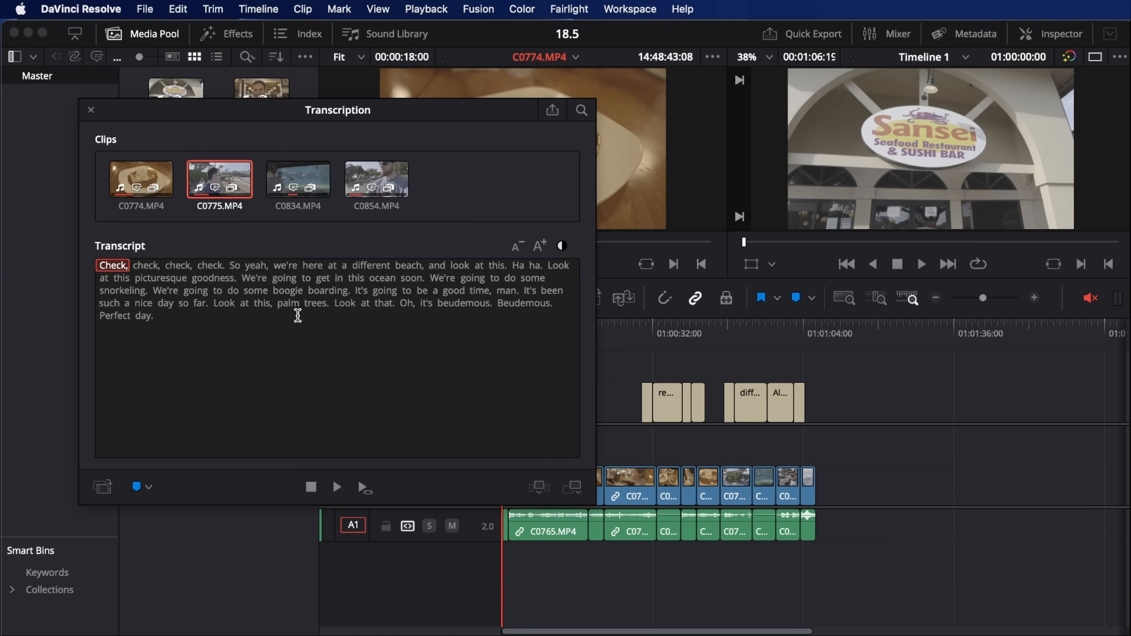
mouse_move(251, 318)
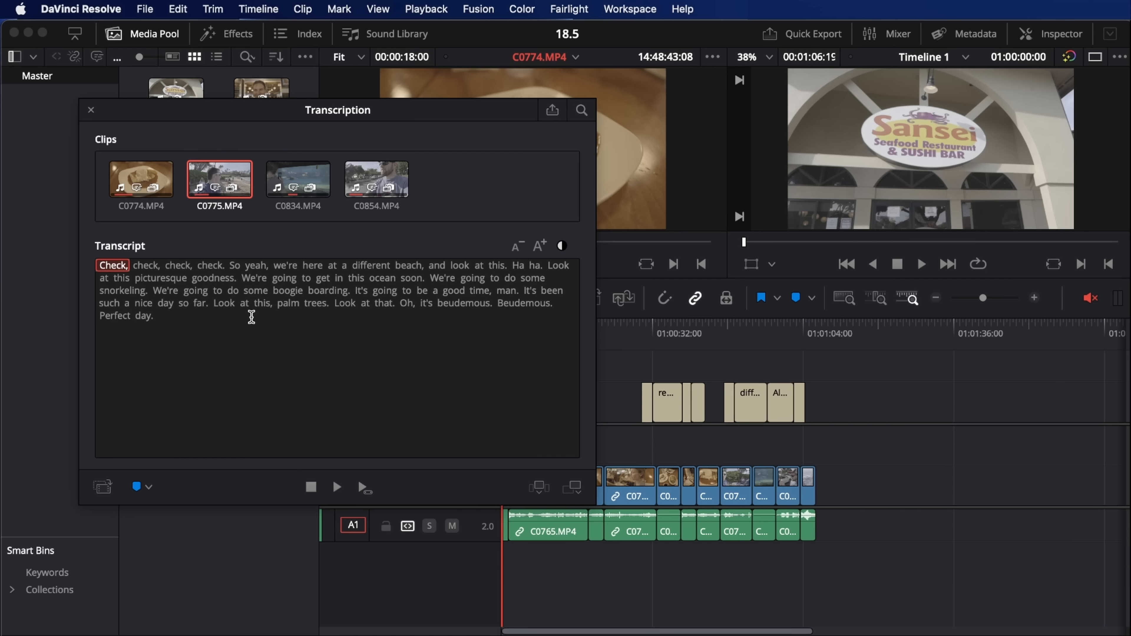
mouse_move(155, 274)
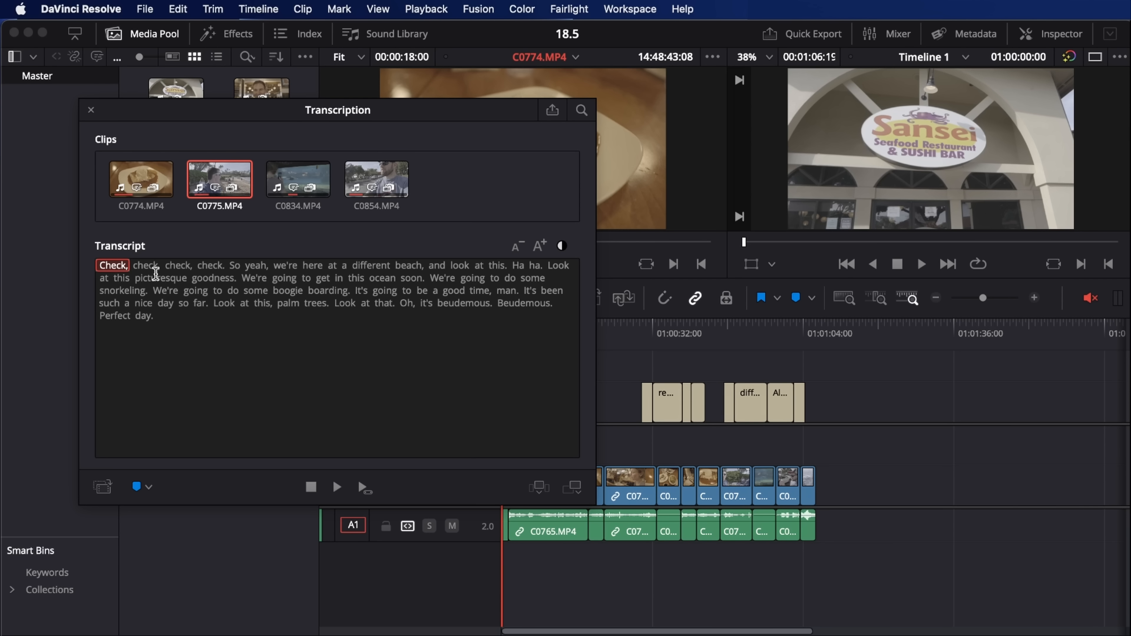
mouse_move(407, 277)
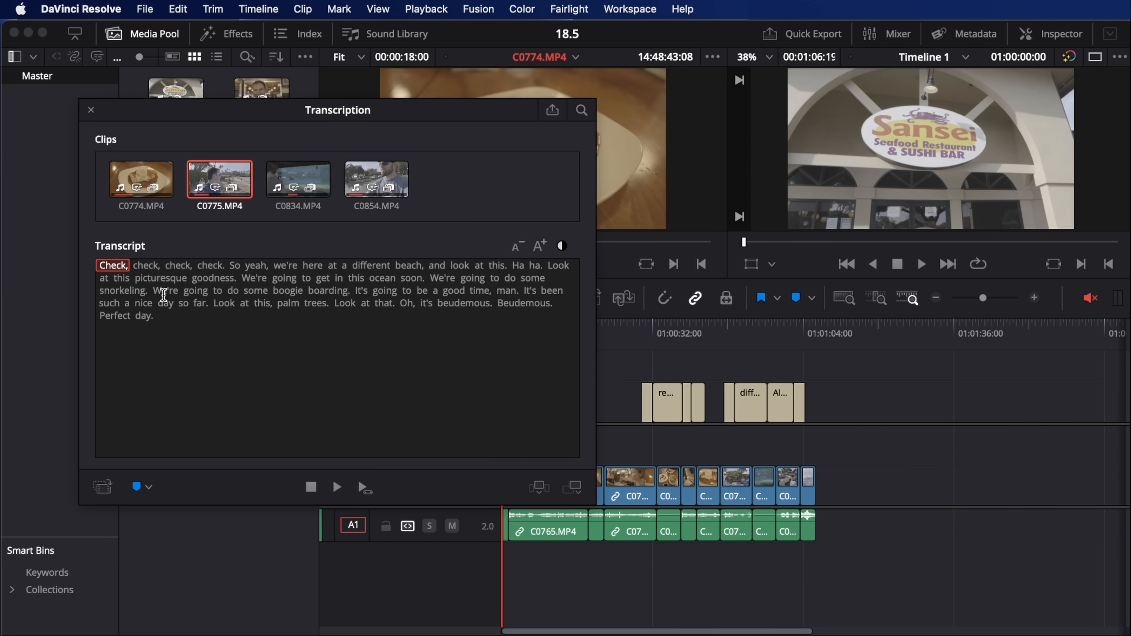
click(284, 266)
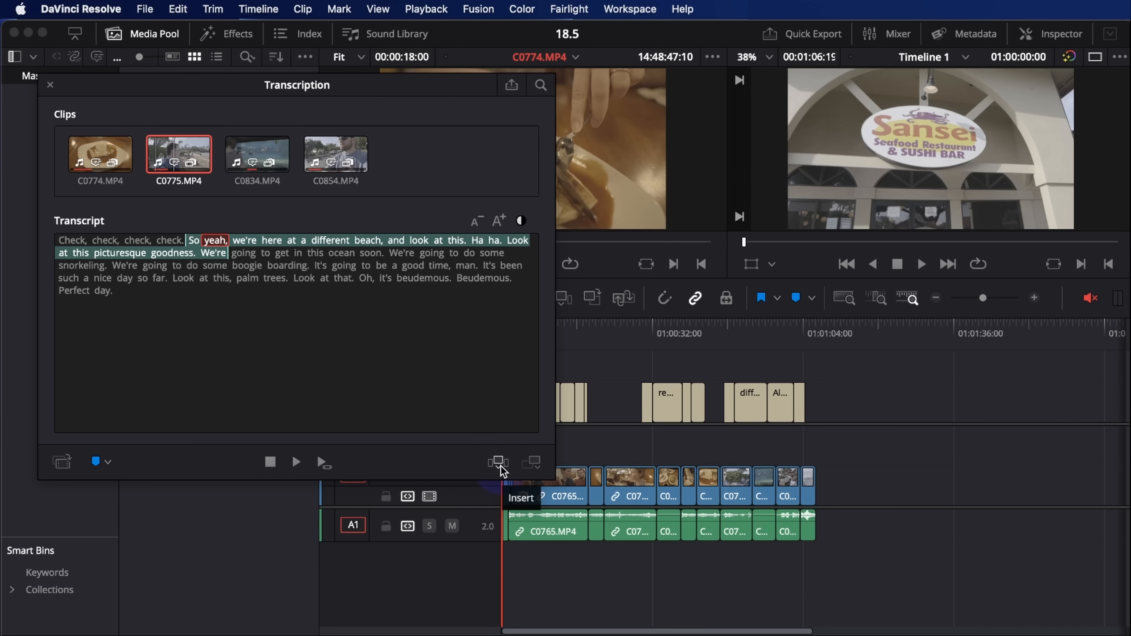
mouse_move(532, 462)
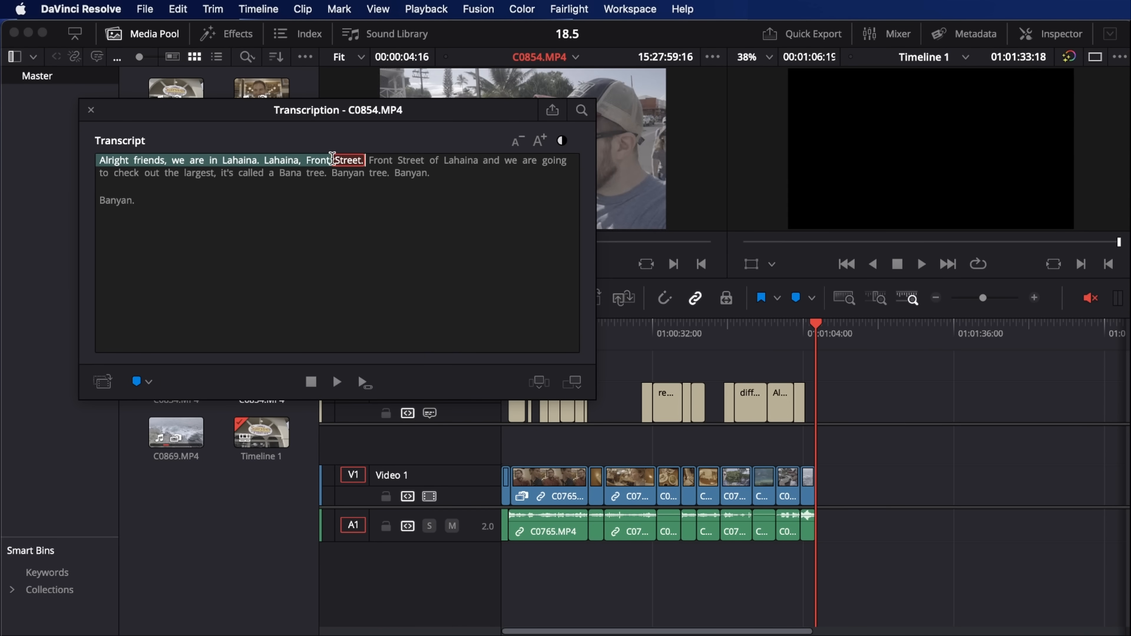
Search the transcripts for 'front', step to match 2 of 2, then close the window.
click(112, 161)
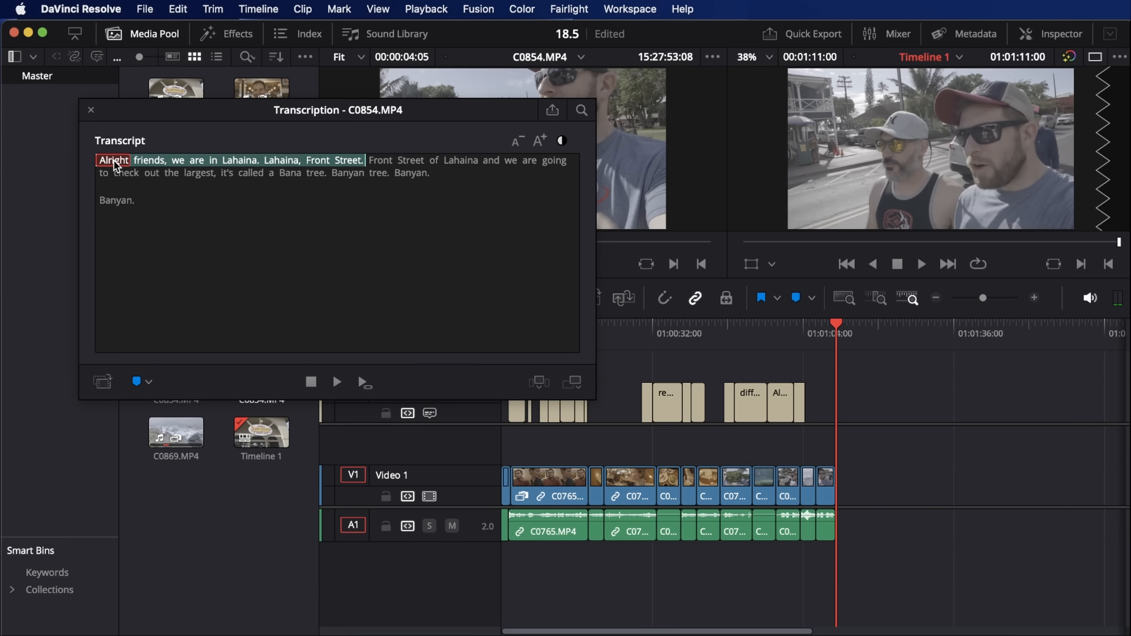
mouse_move(130, 166)
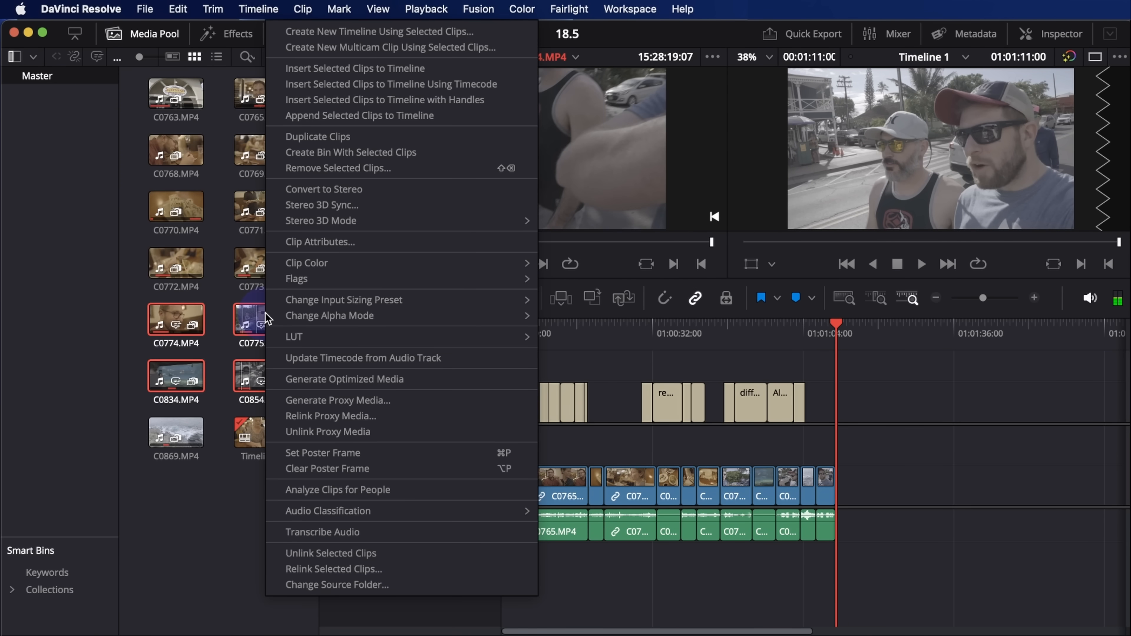
mouse_move(354, 511)
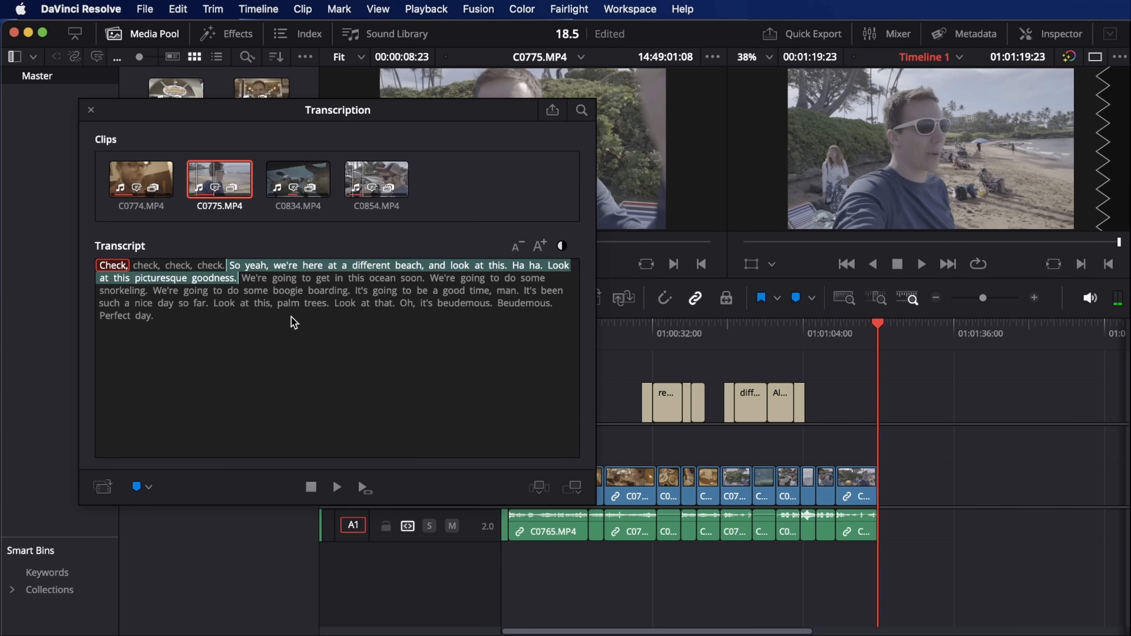
click(581, 110)
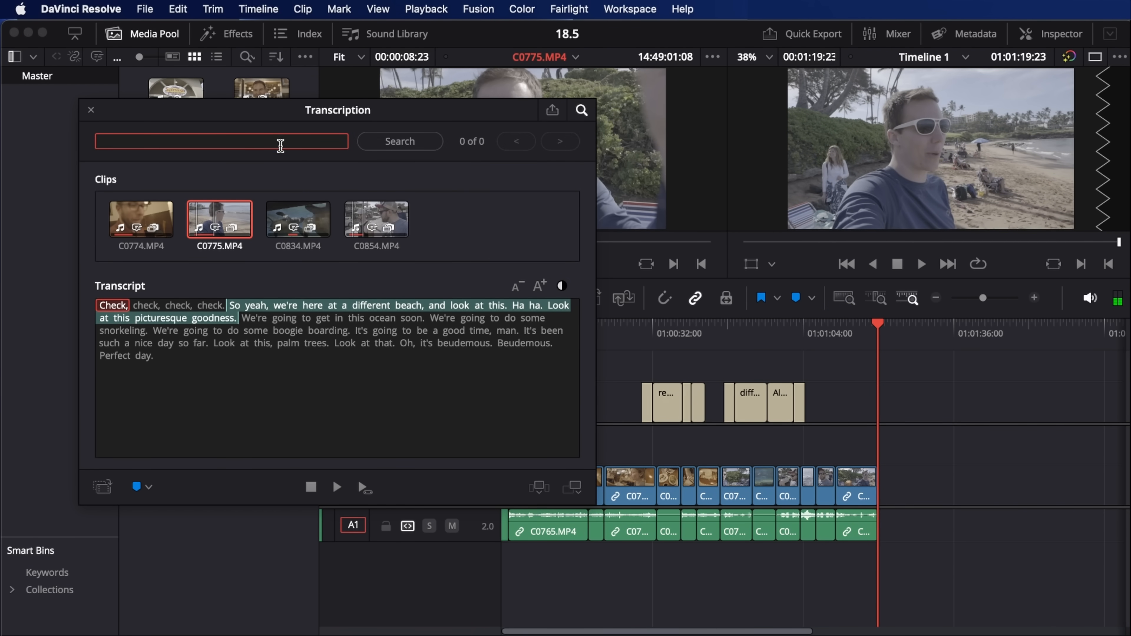
text(front)
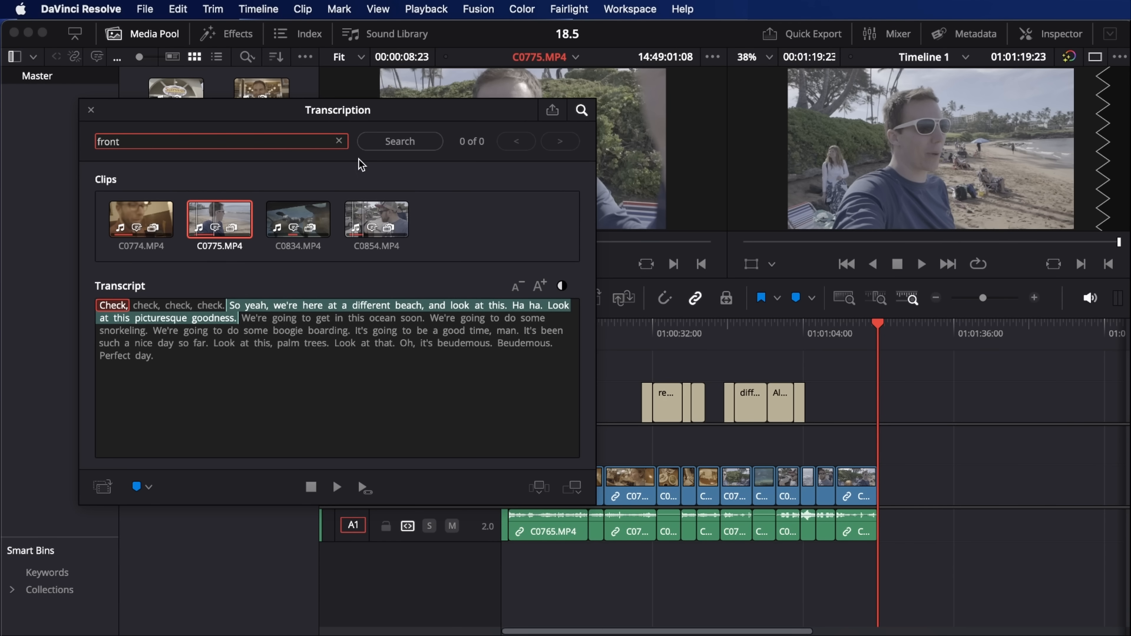
click(399, 141)
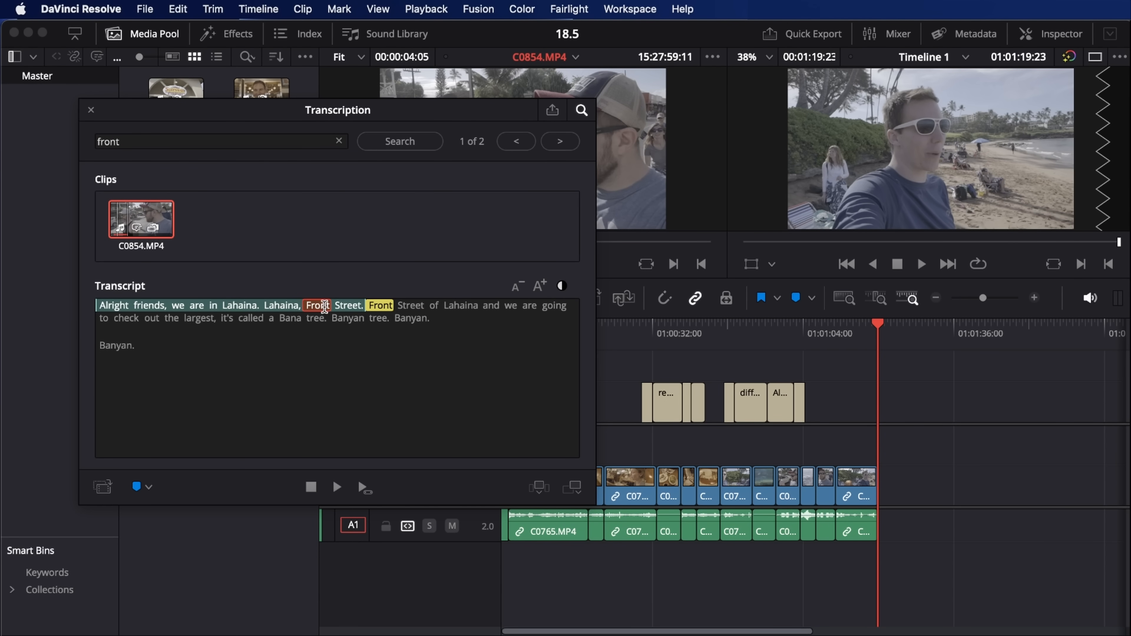
mouse_move(402, 347)
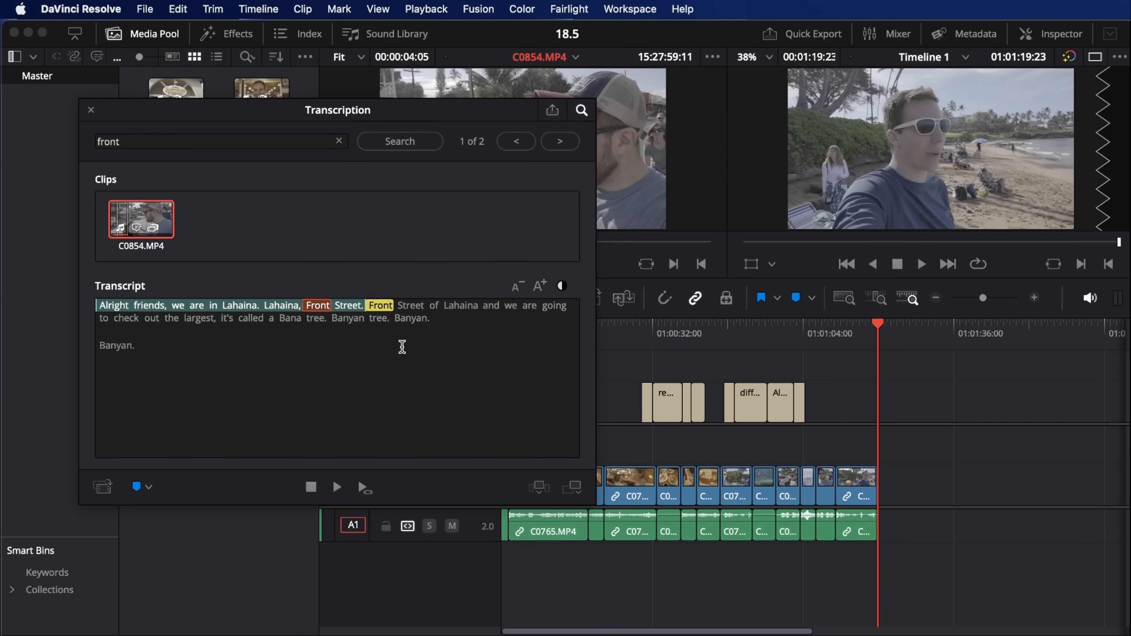
click(559, 141)
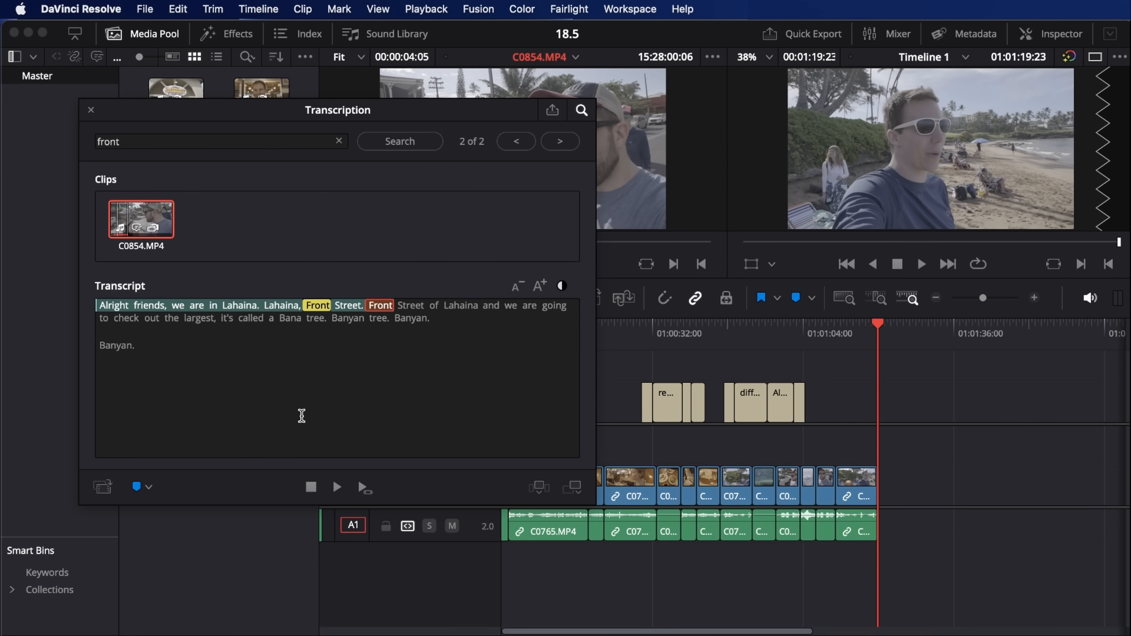
mouse_move(350, 394)
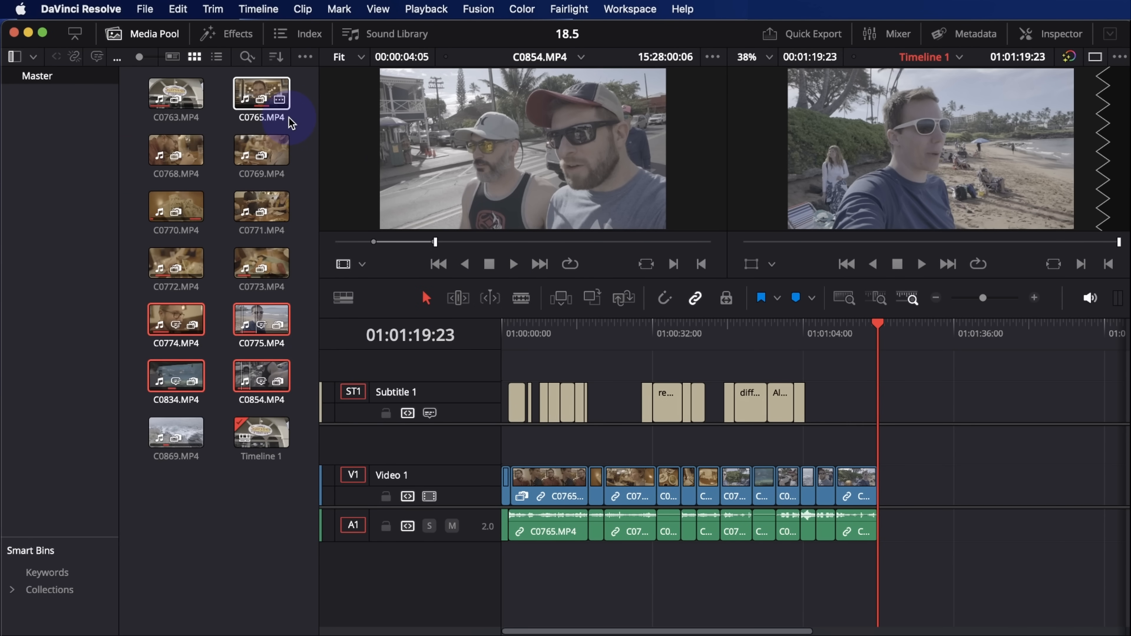
click(260, 376)
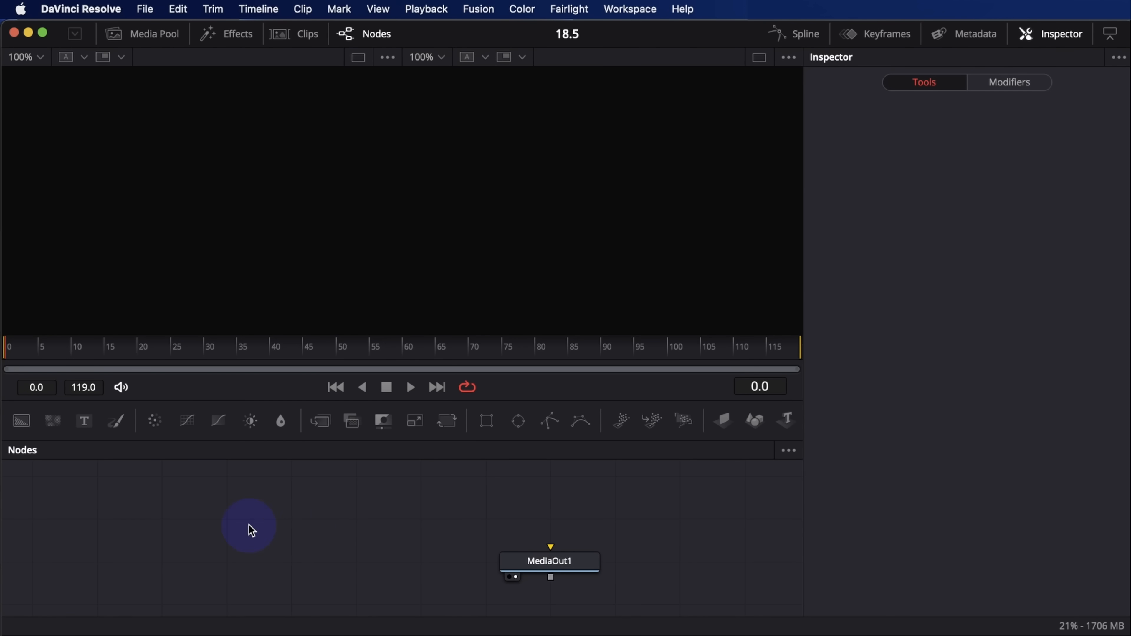
mouse_move(192, 542)
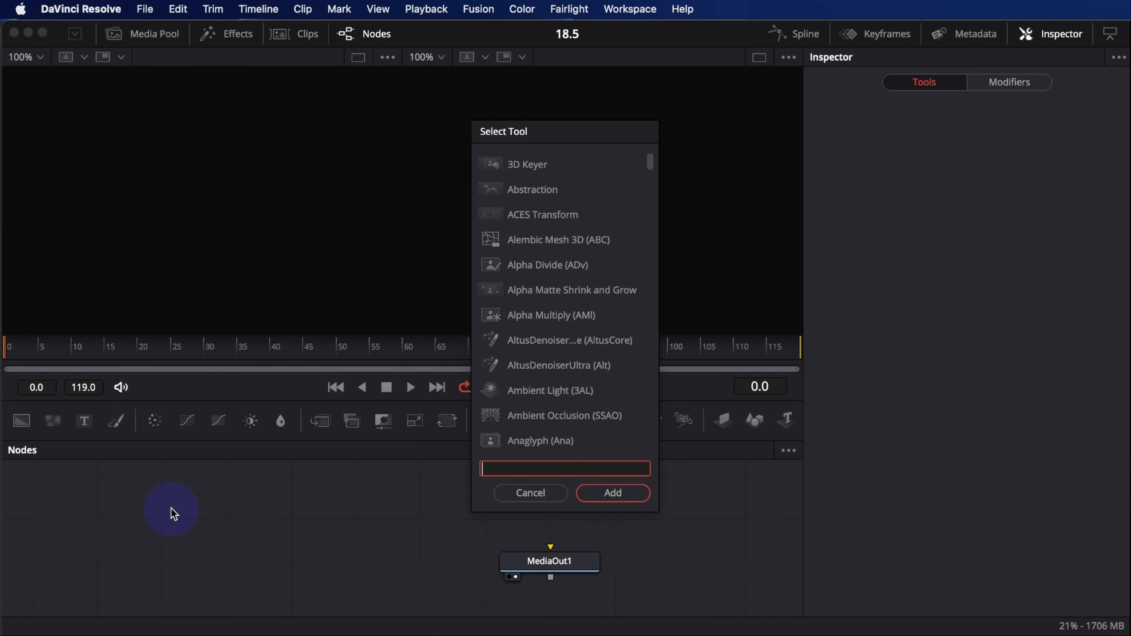
Add a USD uShape node feeding uRenderer into MediaOut1.
text(USD)
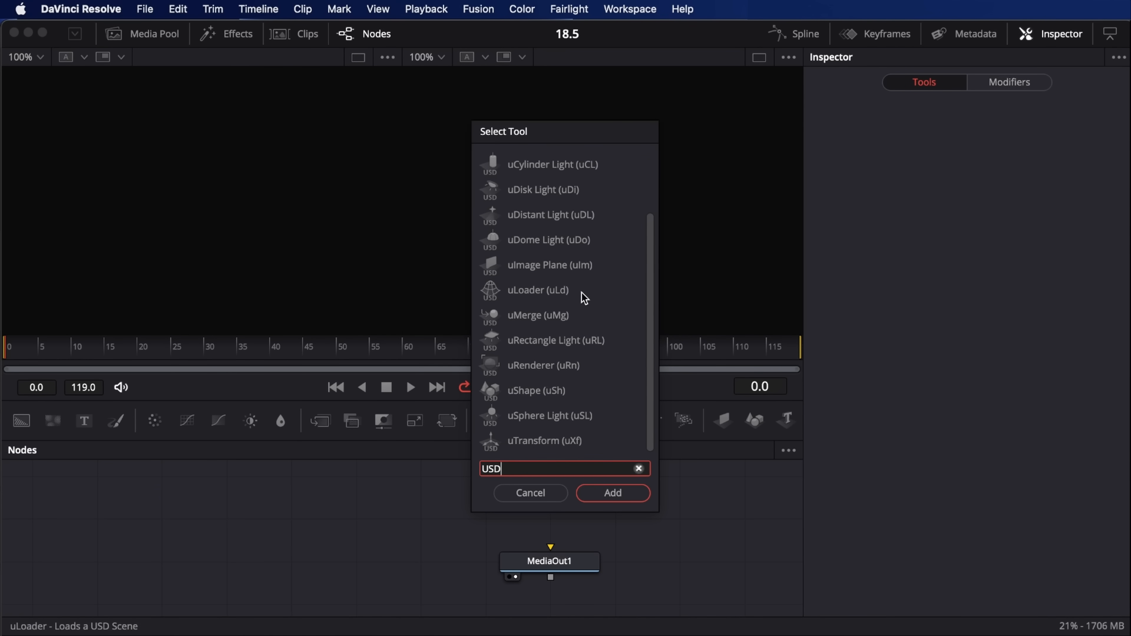
mouse_move(591, 354)
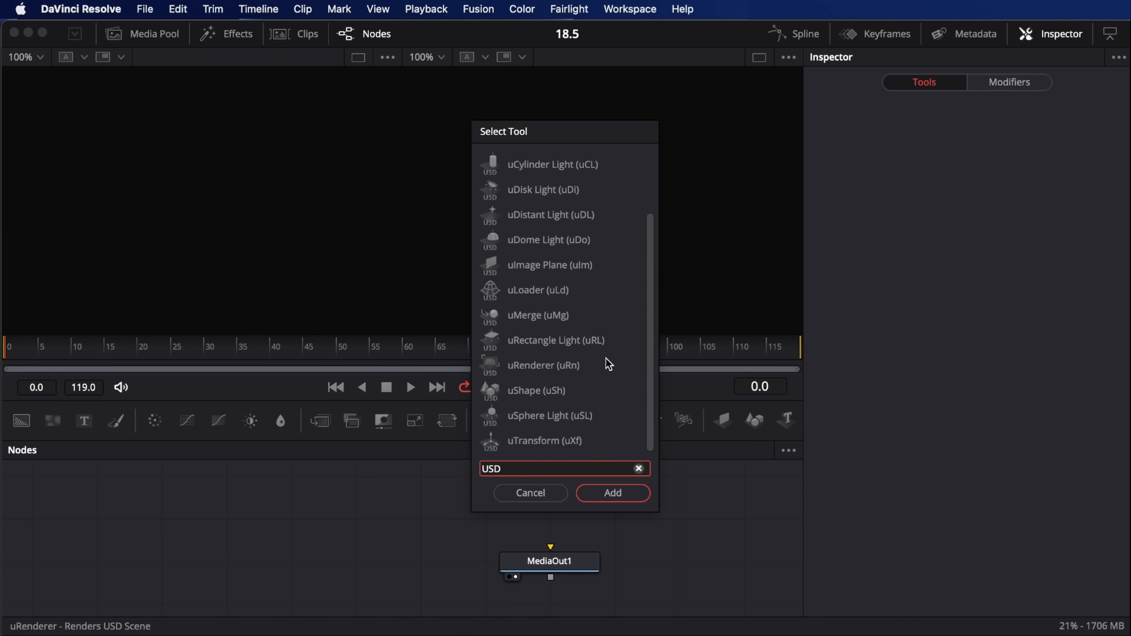
mouse_move(595, 390)
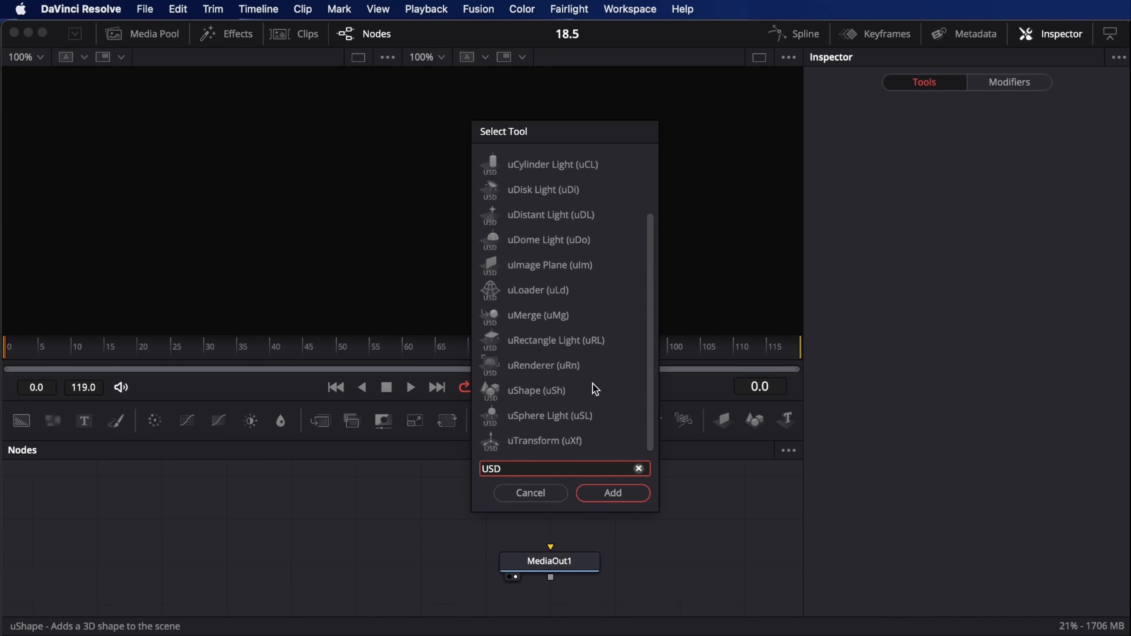
text(uShape)
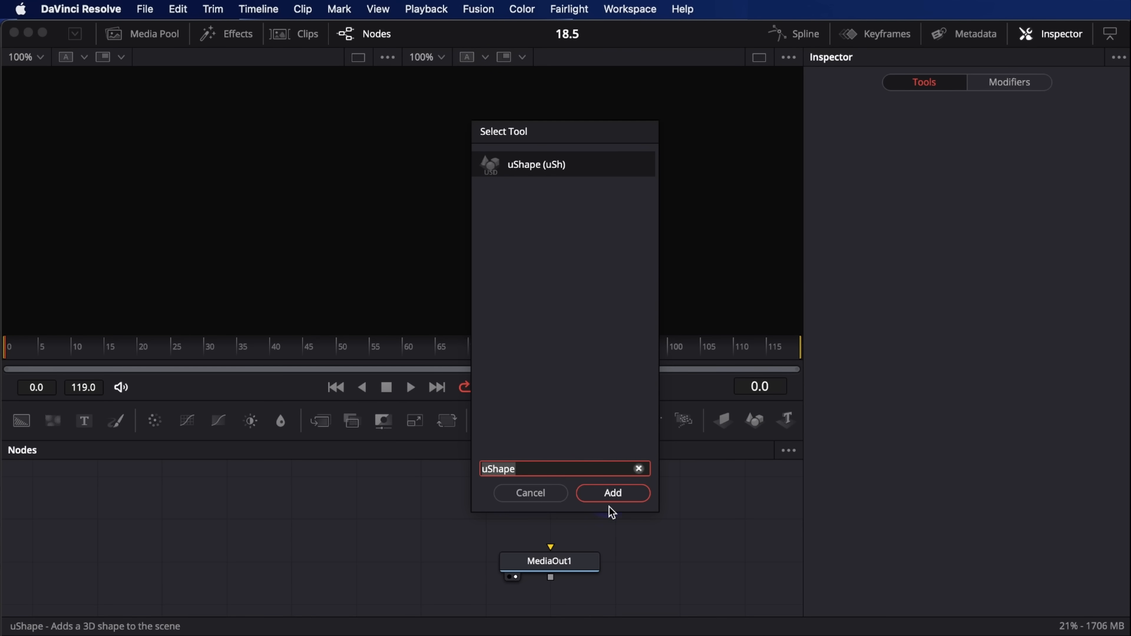
click(612, 493)
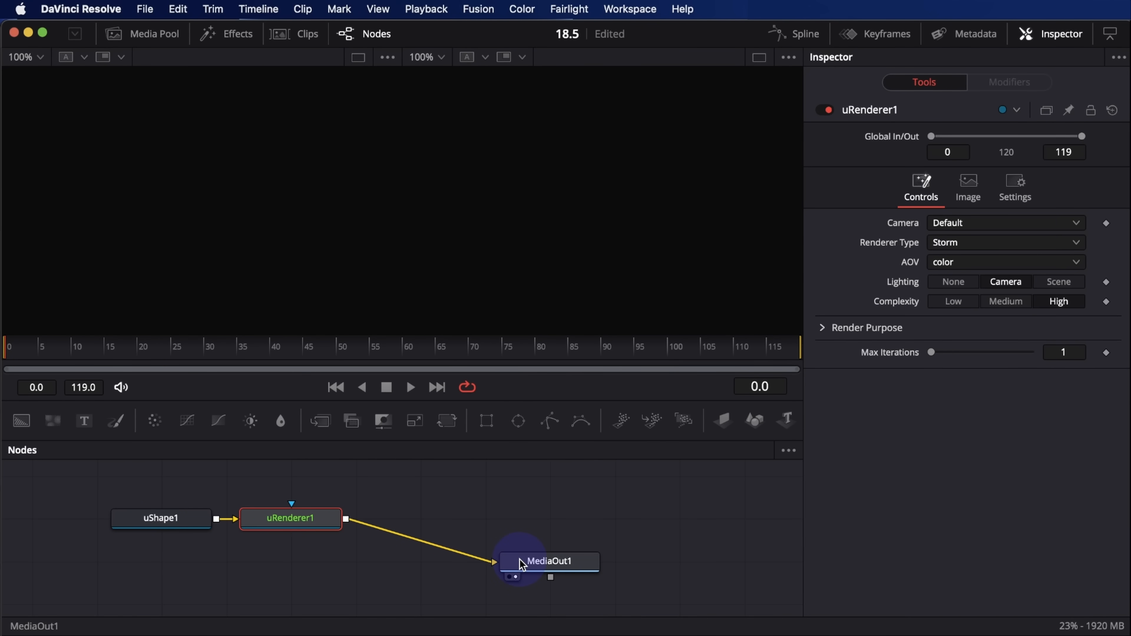
Thin the torus ring section and merge it with a uDomeLight via uMerge before rendering.
click(160, 518)
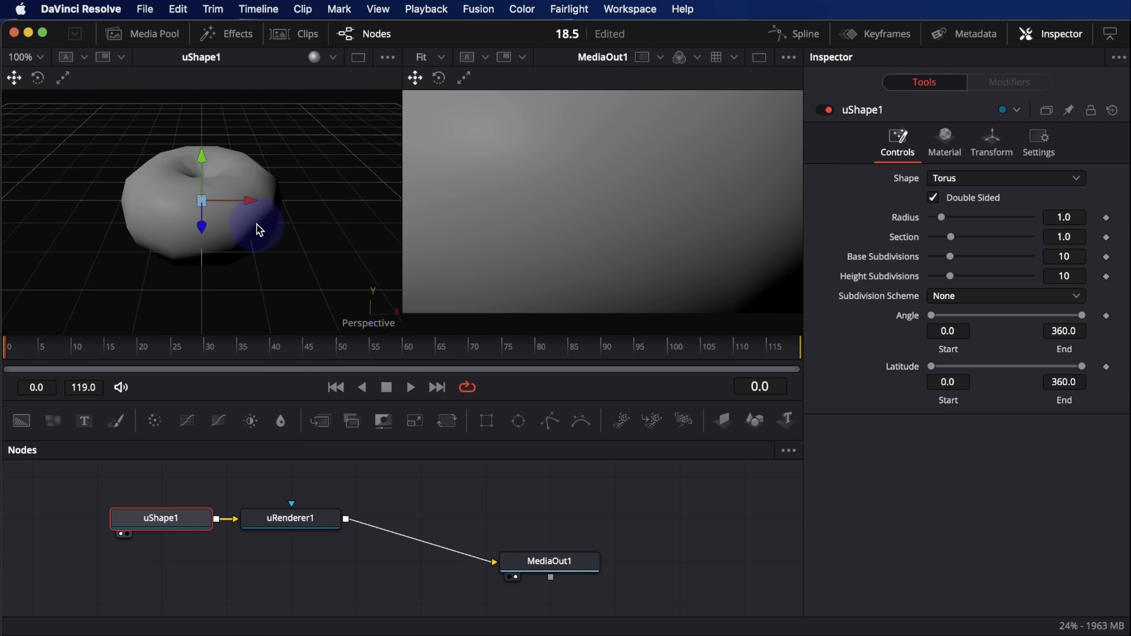
drag(951, 237, 941, 237)
text(usd)
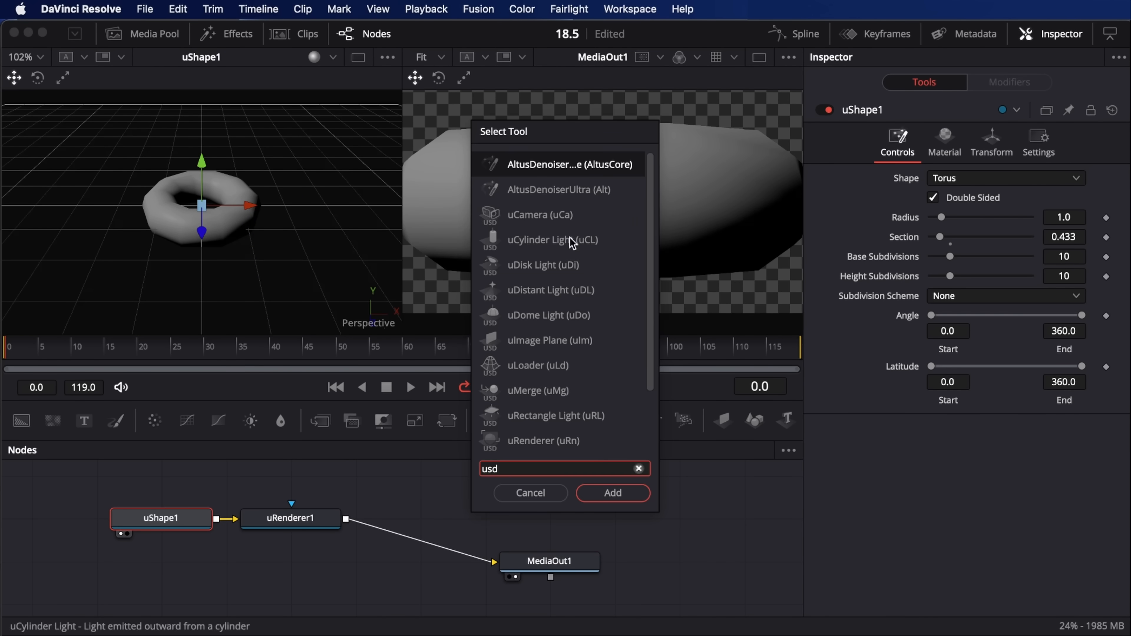
scroll(down, 3)
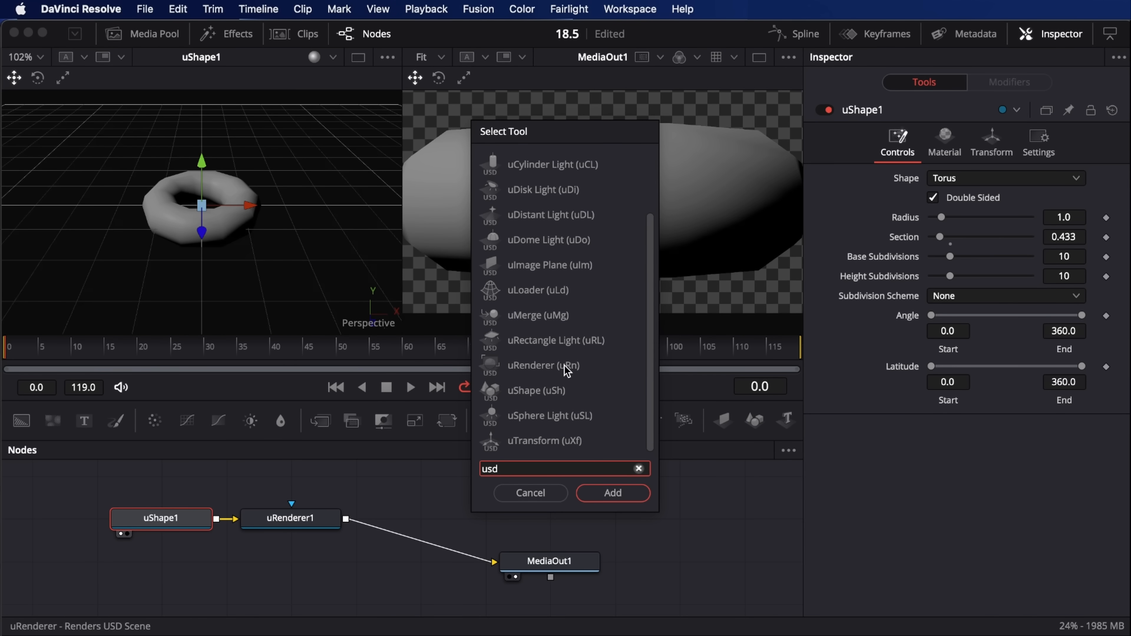
click(611, 492)
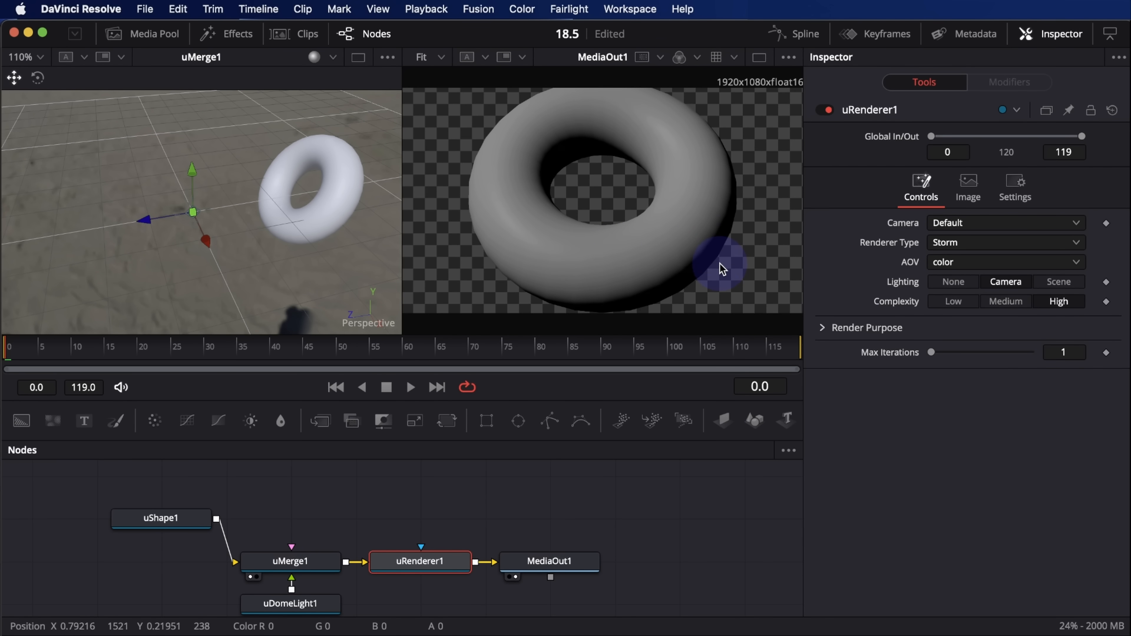
click(1059, 281)
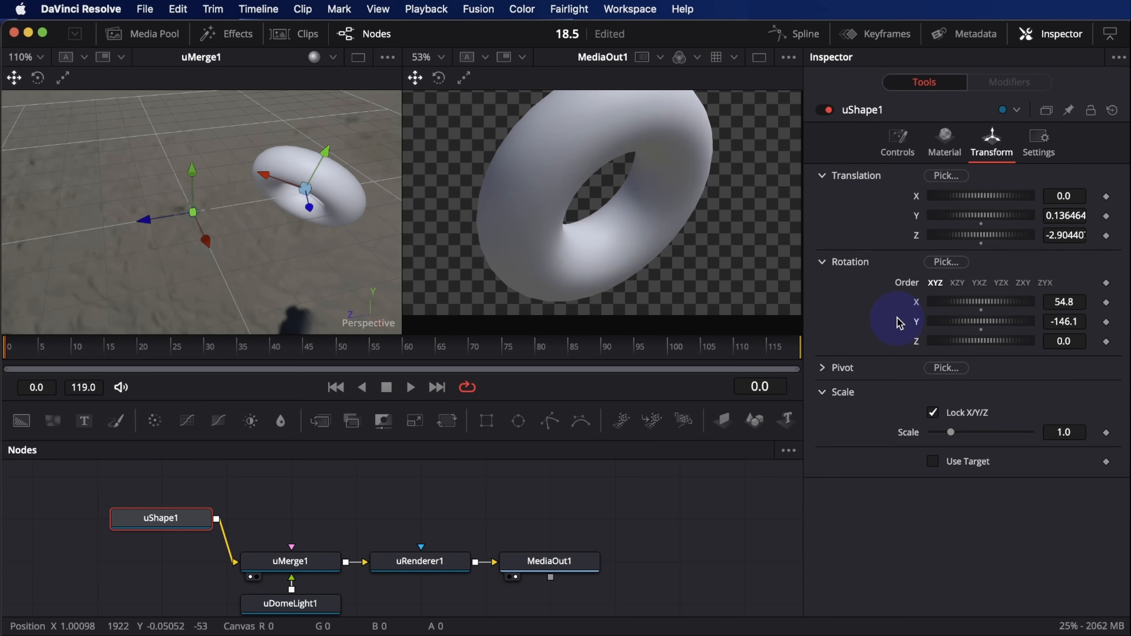
Make the torus metallic and spin its rotation, ending tilted at X rotation 54.8.
drag(924, 322, 967, 322)
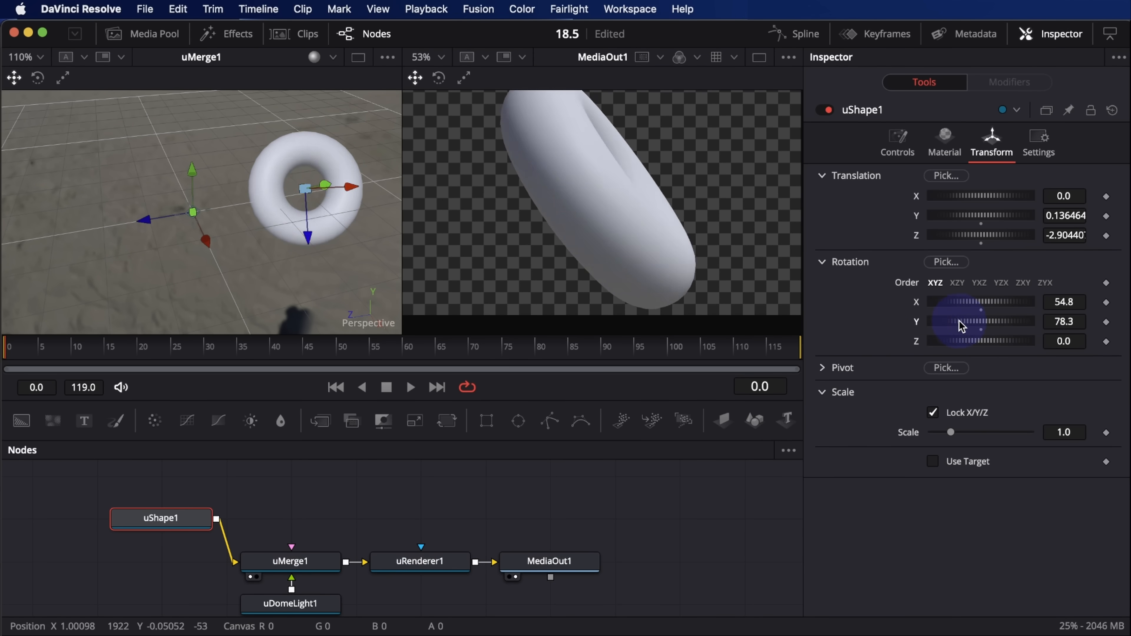
click(942, 142)
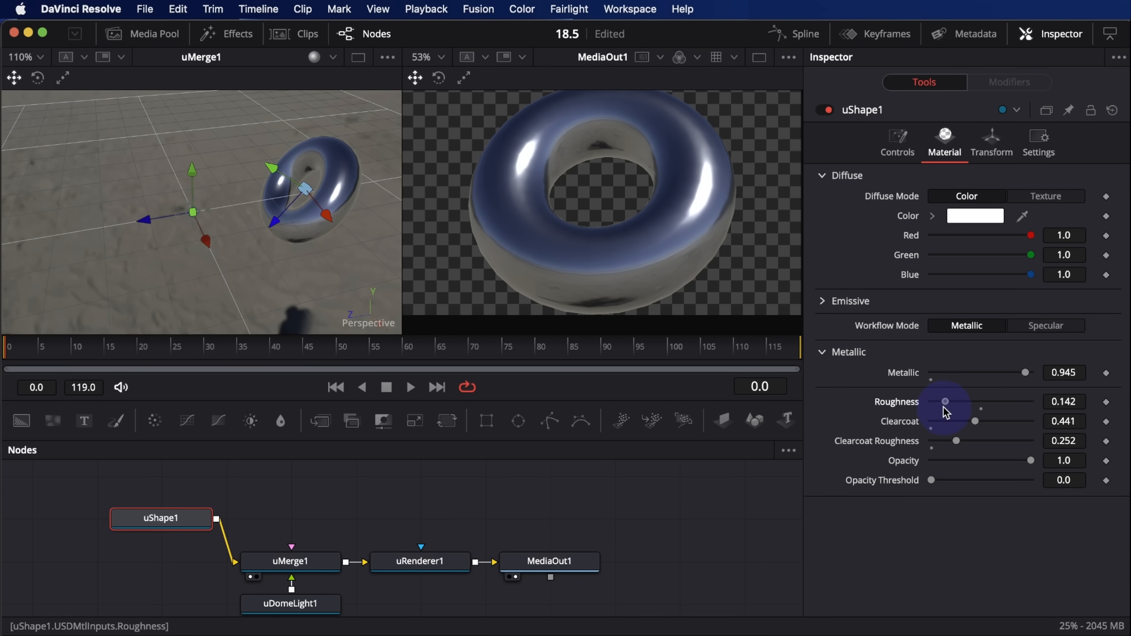
click(991, 137)
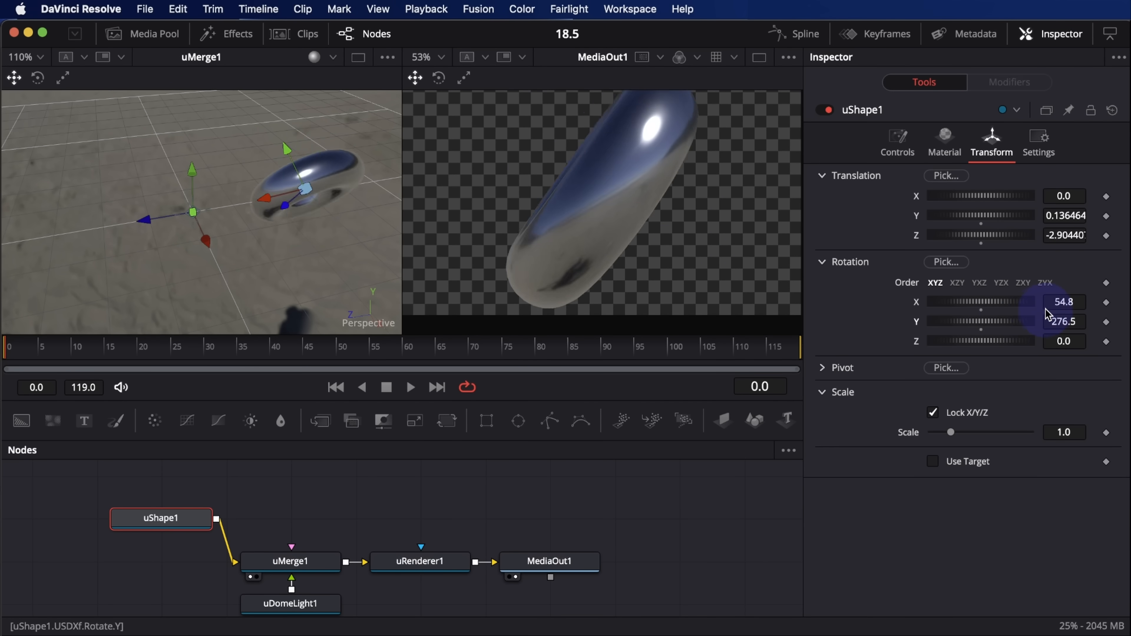
drag(1047, 321, 881, 321)
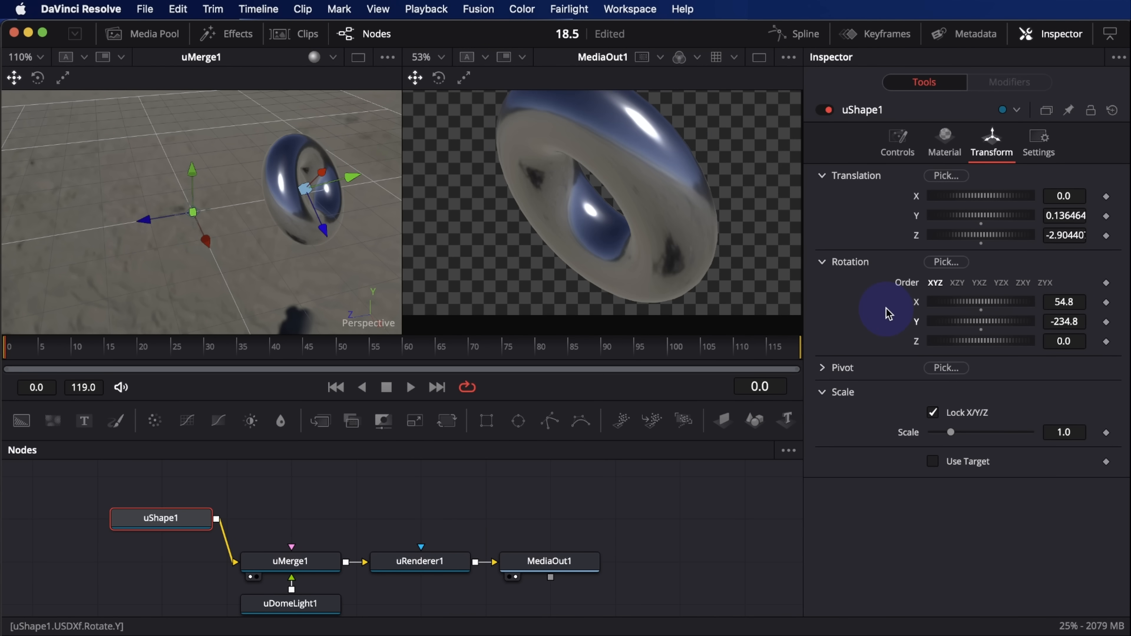
drag(889, 312, 836, 324)
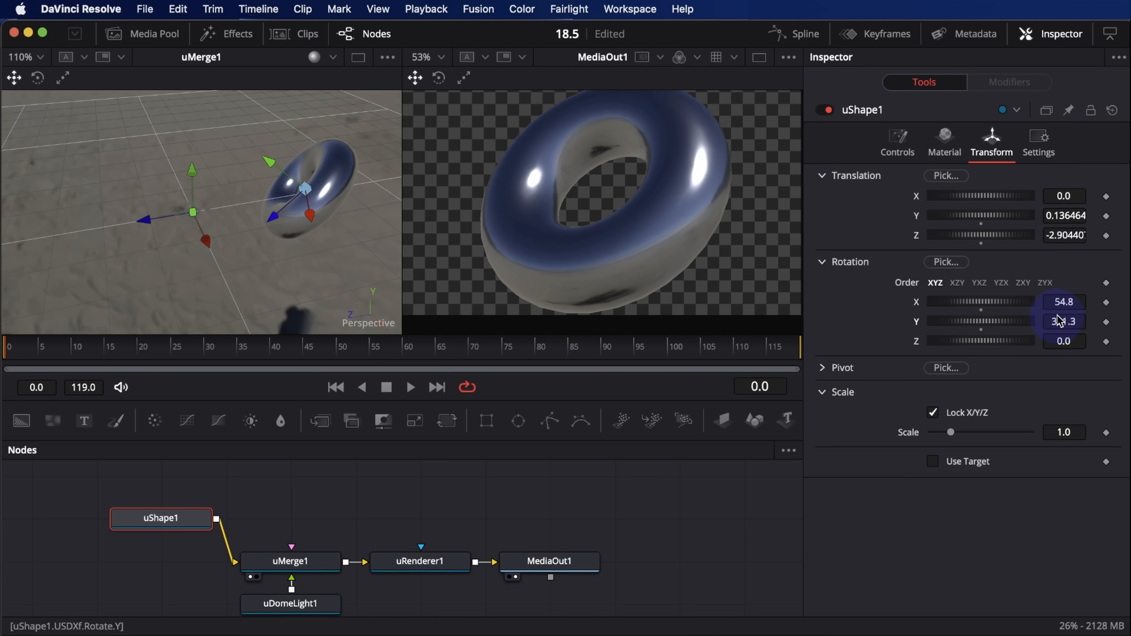
drag(1061, 321, 945, 331)
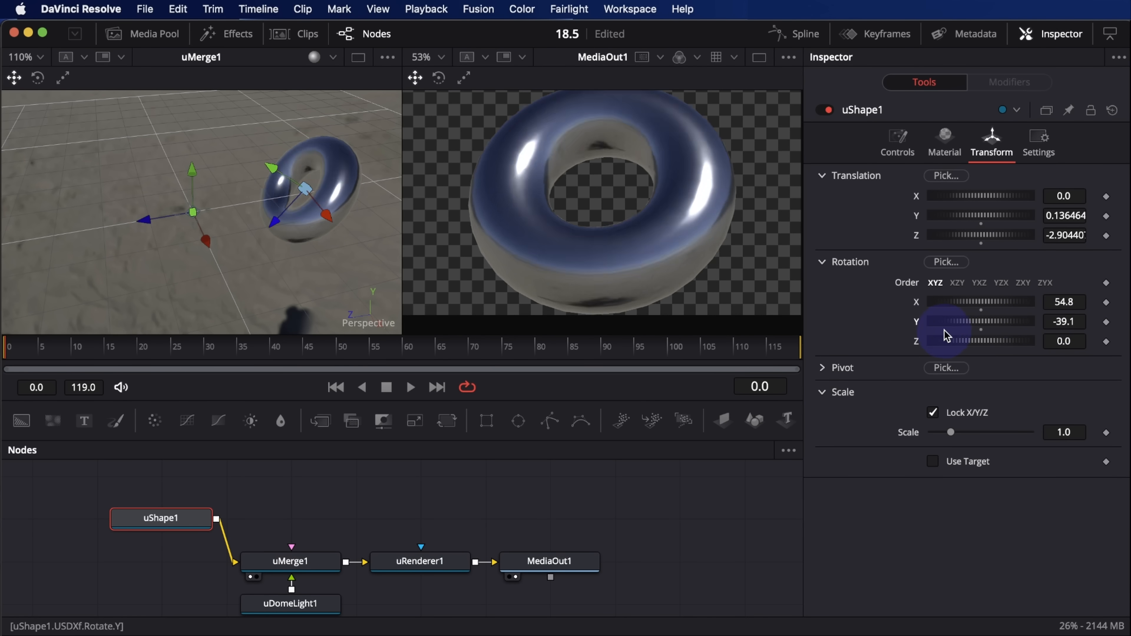
drag(948, 321, 870, 321)
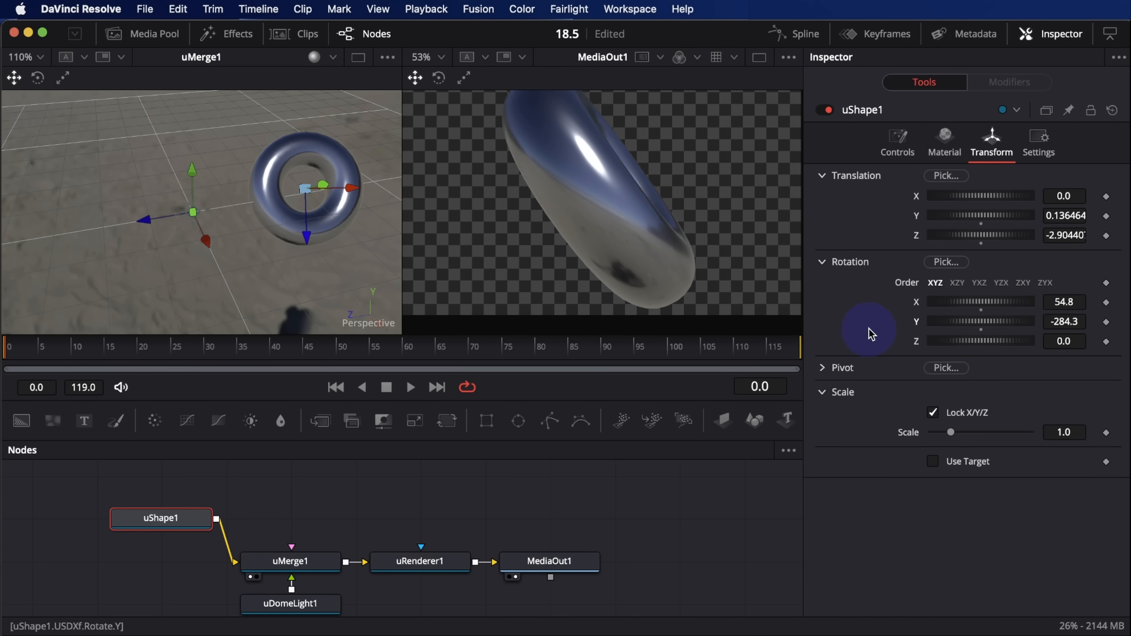
drag(870, 322, 981, 322)
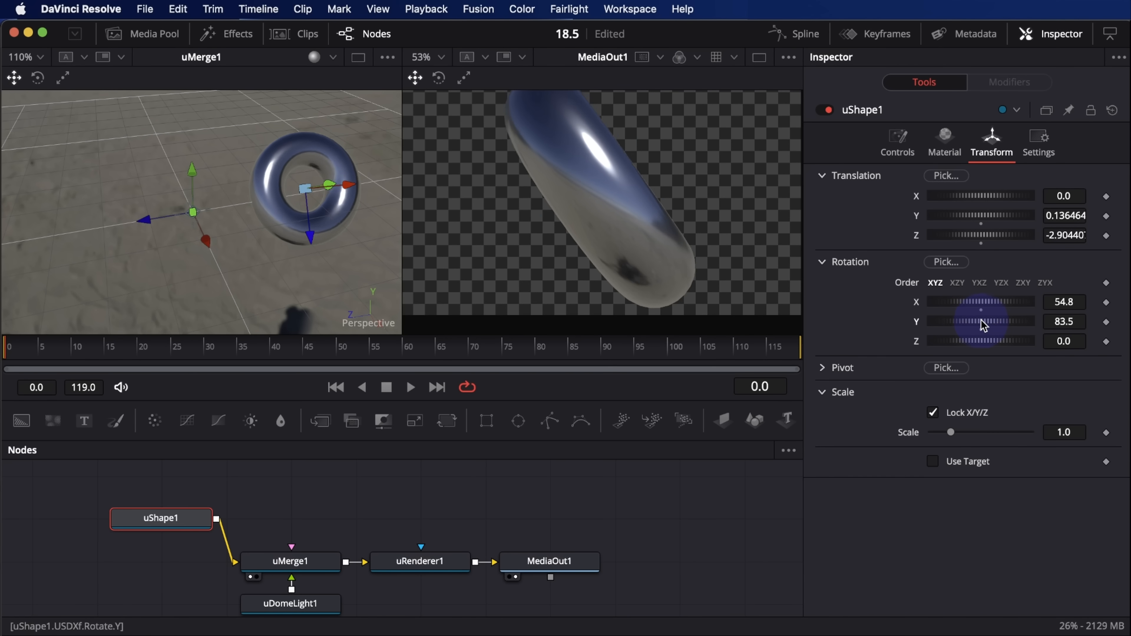
drag(985, 321, 879, 334)
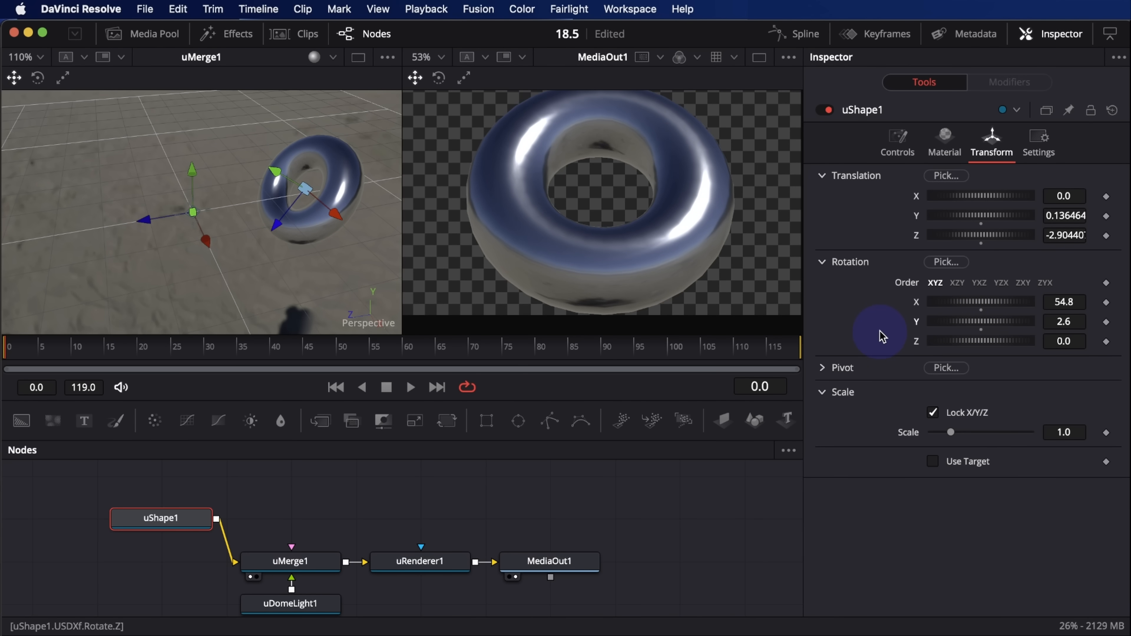
mouse_move(727, 479)
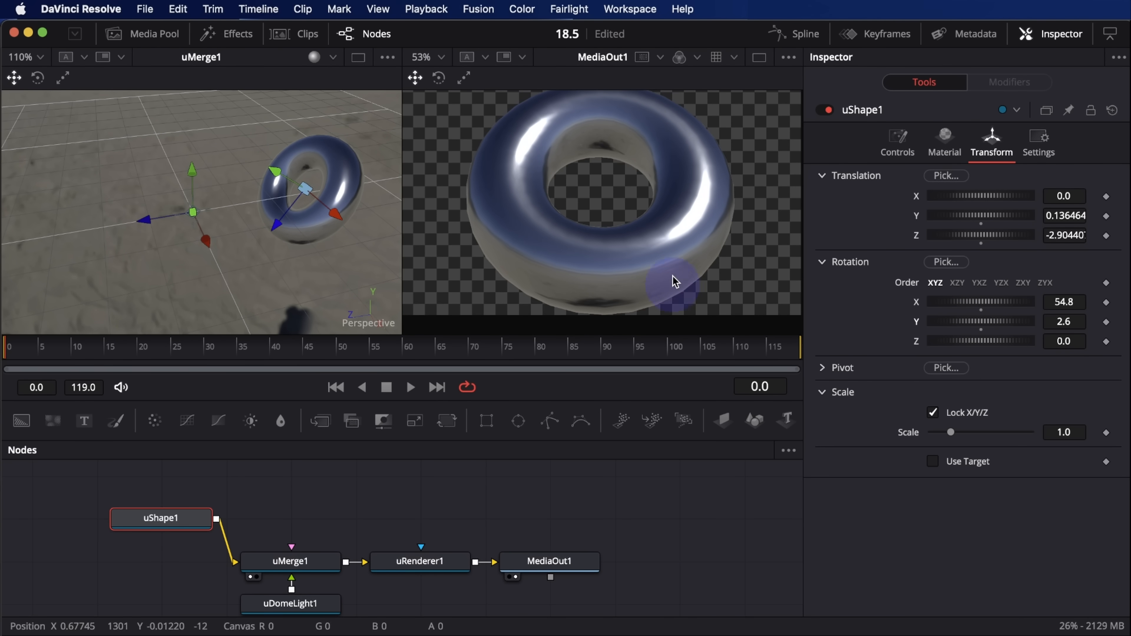
mouse_move(663, 277)
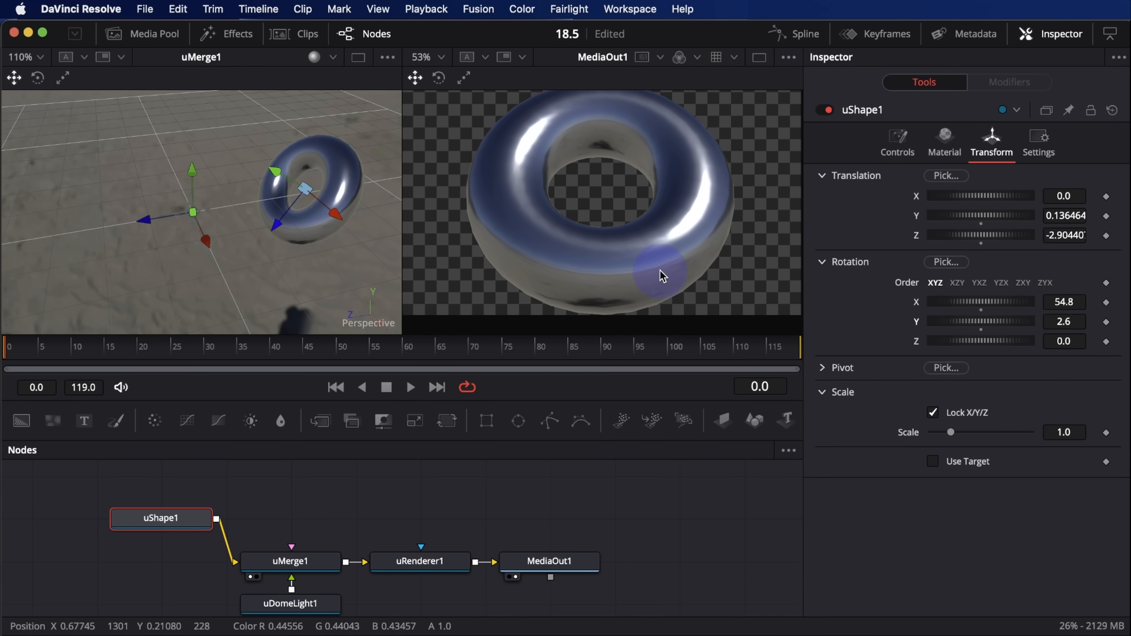
mouse_move(693, 595)
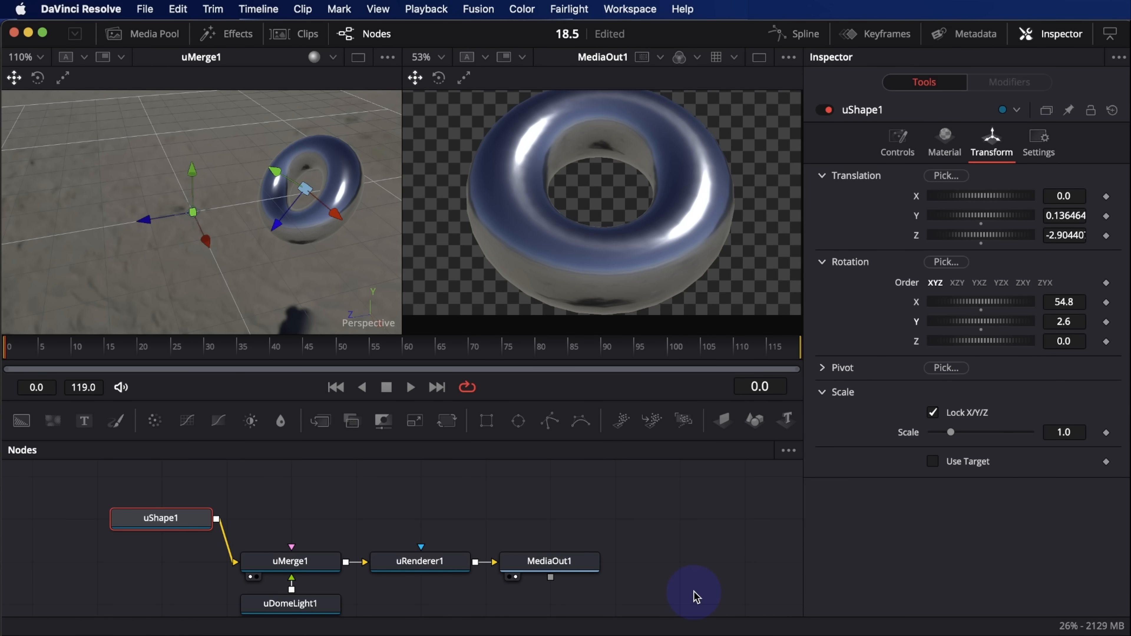
mouse_move(709, 532)
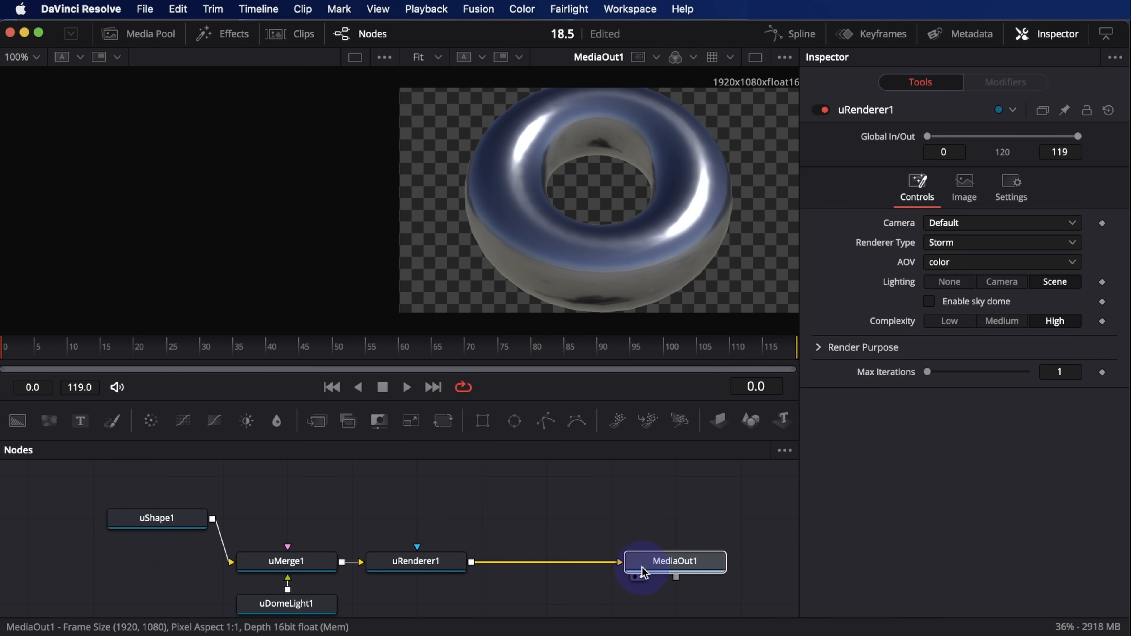
Add a MultiMerge after uRenderer1 with Text 'Layer 1', FastNoise and Background inputs.
click(417, 562)
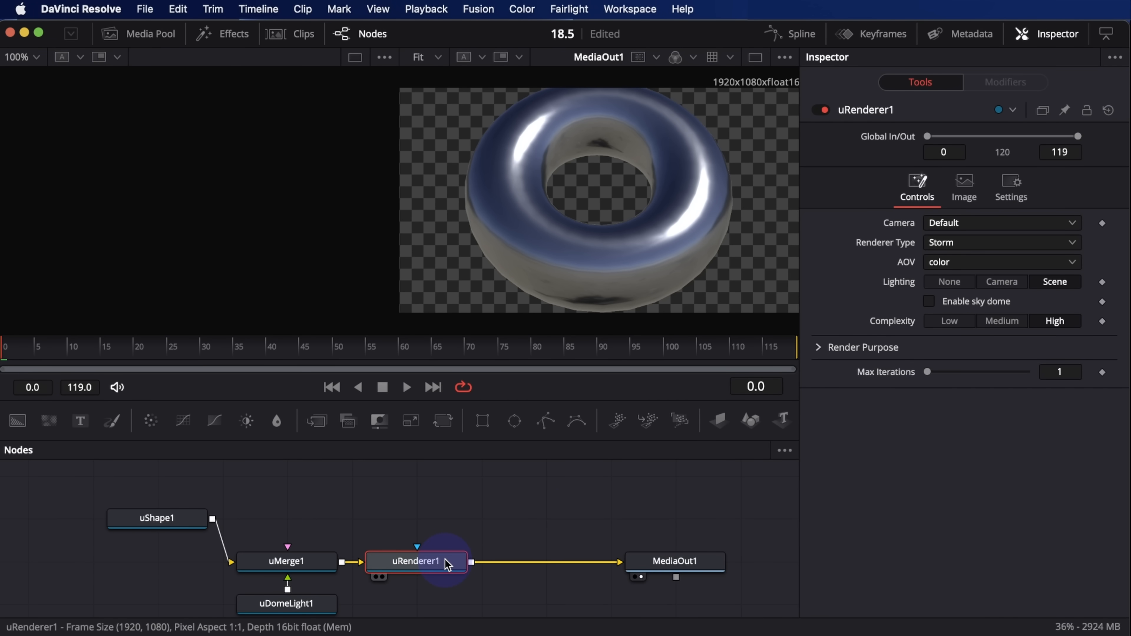
text(mul)
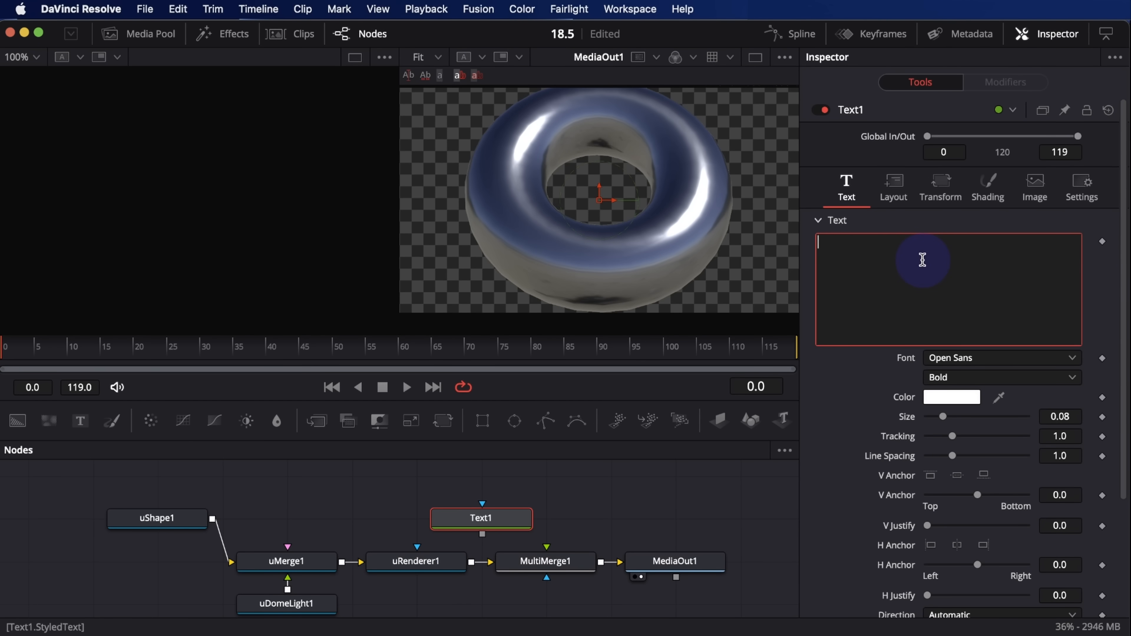
text(Layer 1)
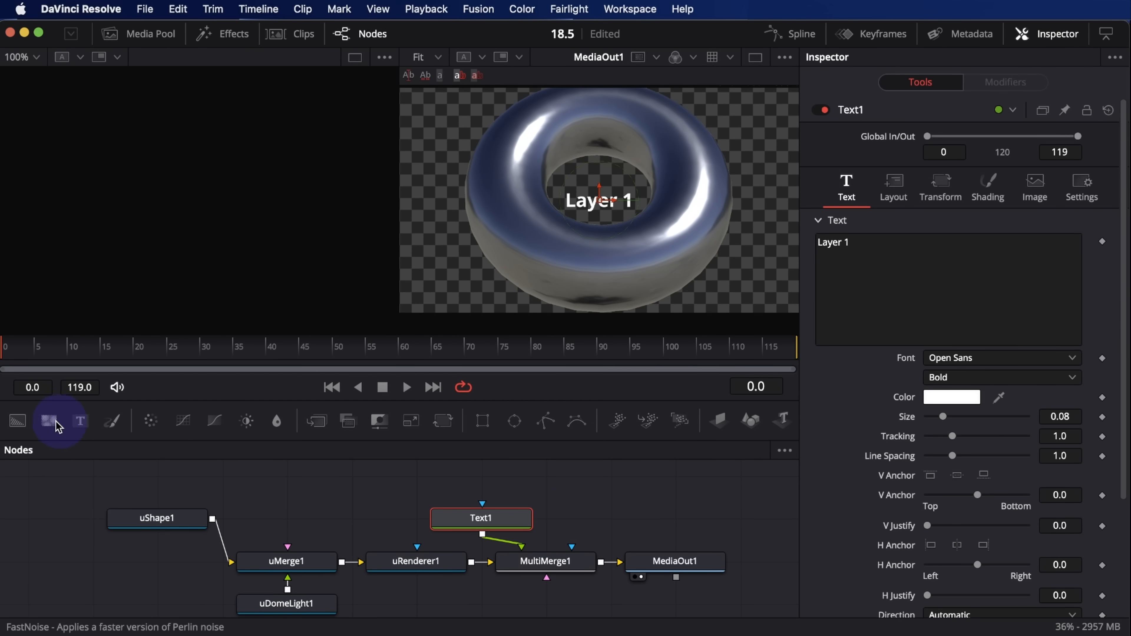
click(49, 421)
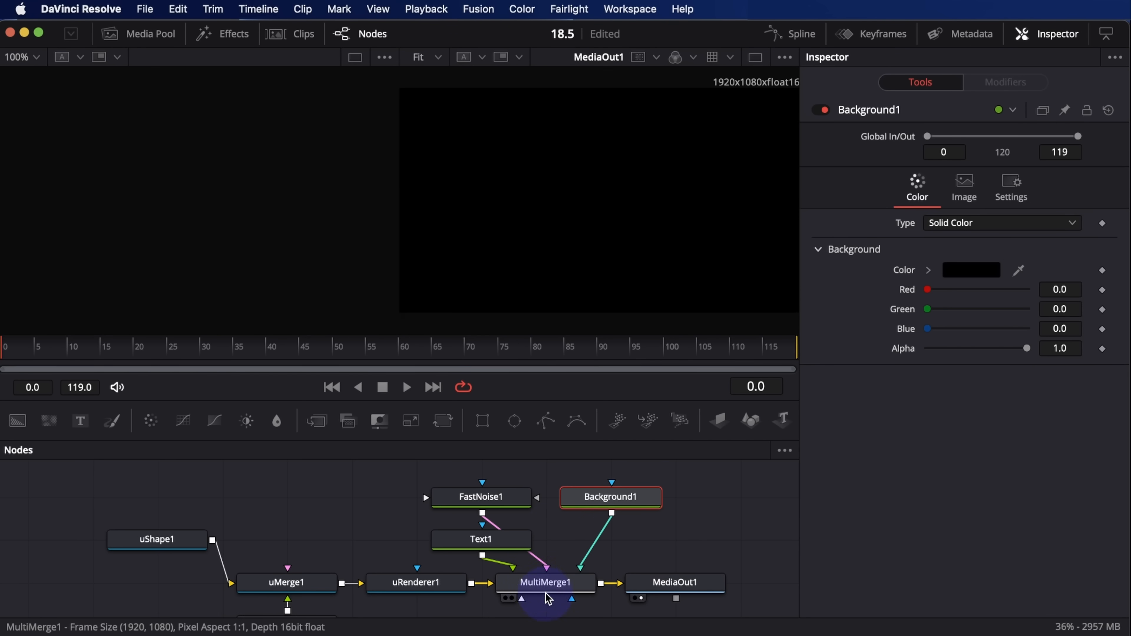
Reorder the MultiMerge layers so 'Layer 1' sits over the noise, then go to Color.
click(545, 582)
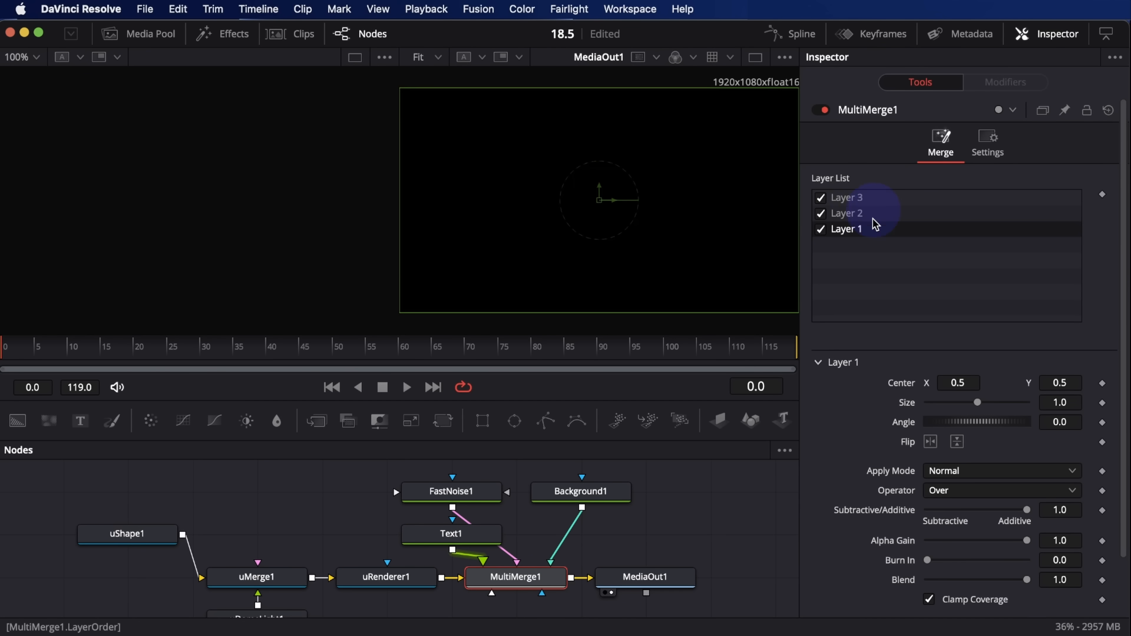
click(846, 198)
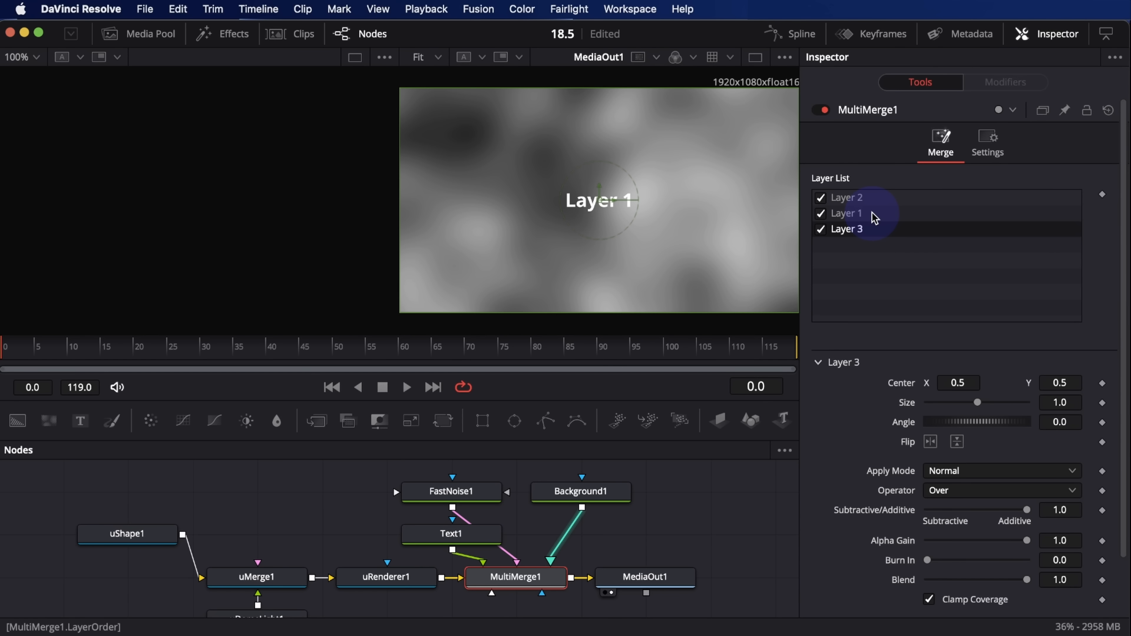
click(846, 213)
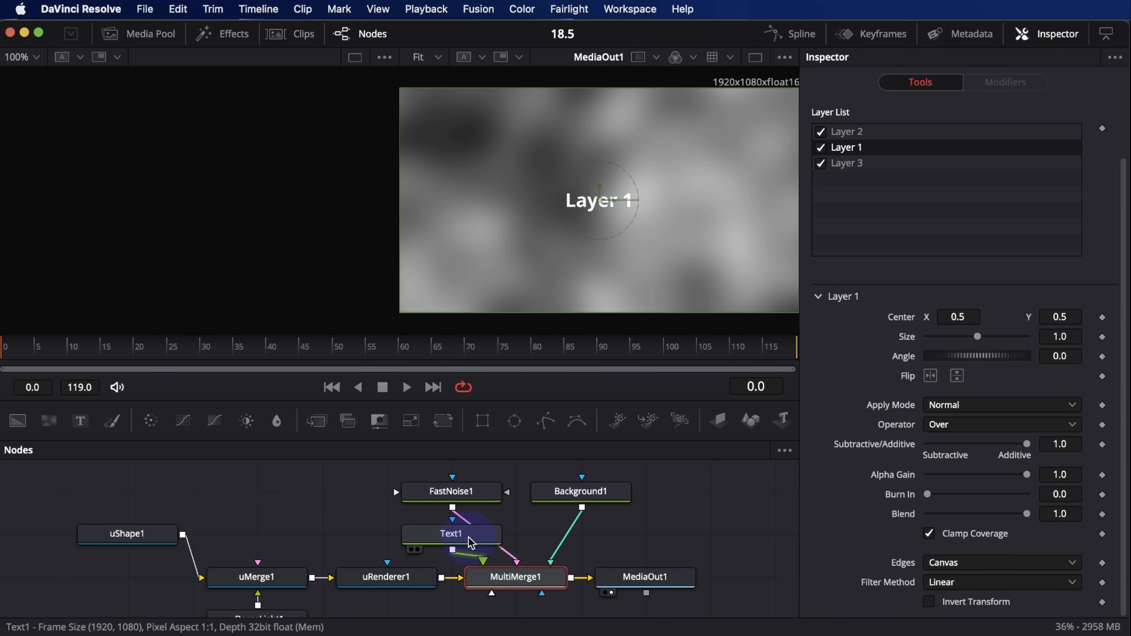
click(451, 534)
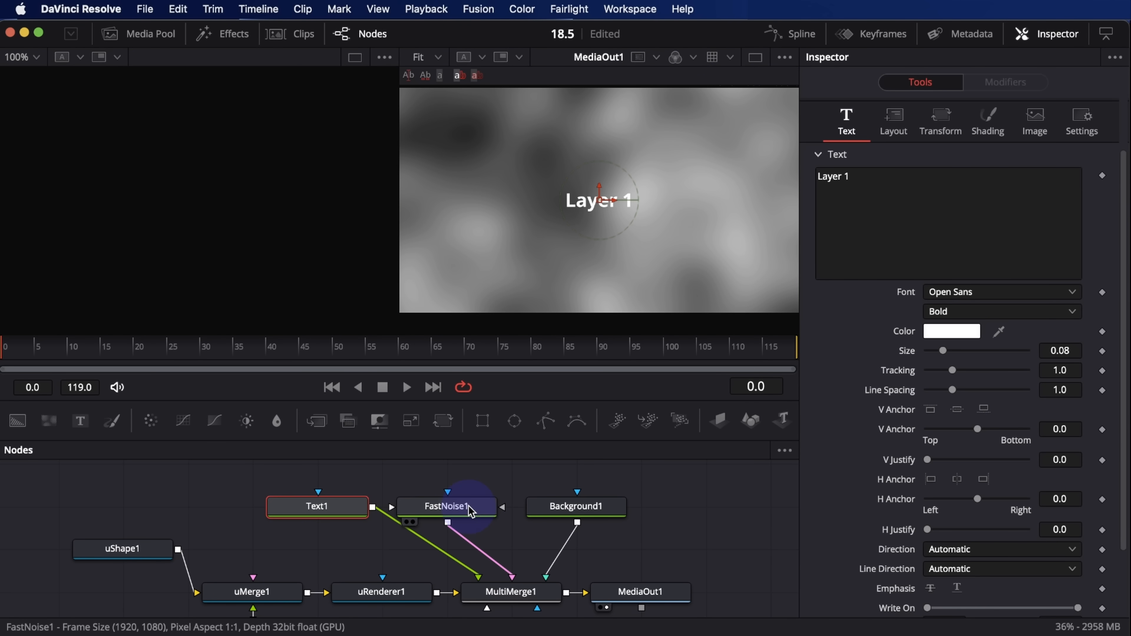
click(445, 506)
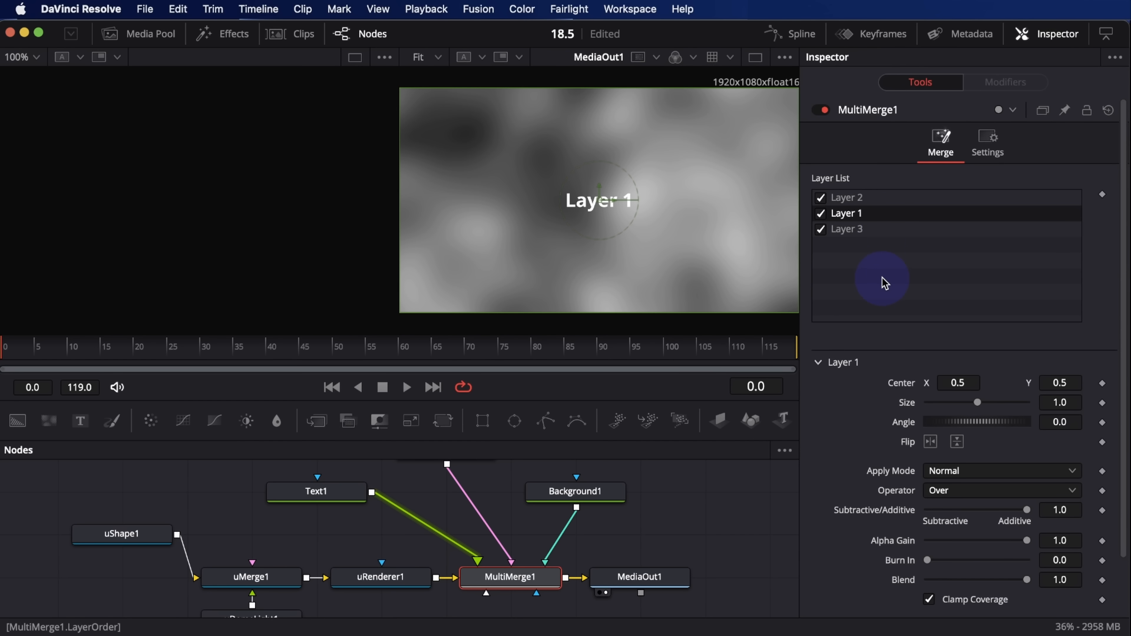
mouse_move(891, 301)
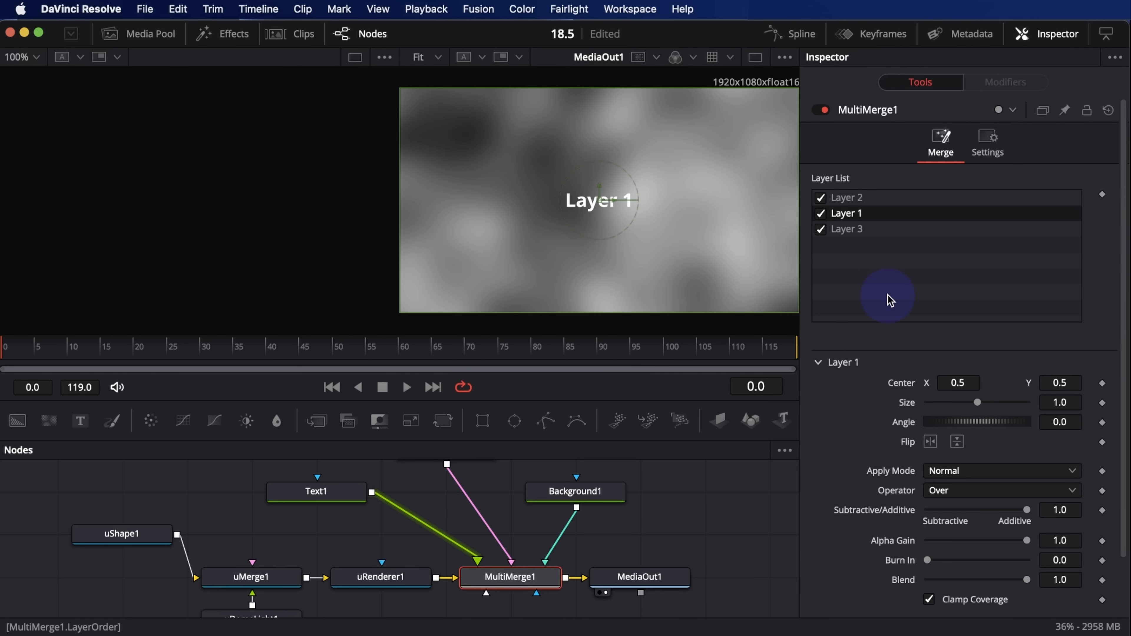
click(521, 10)
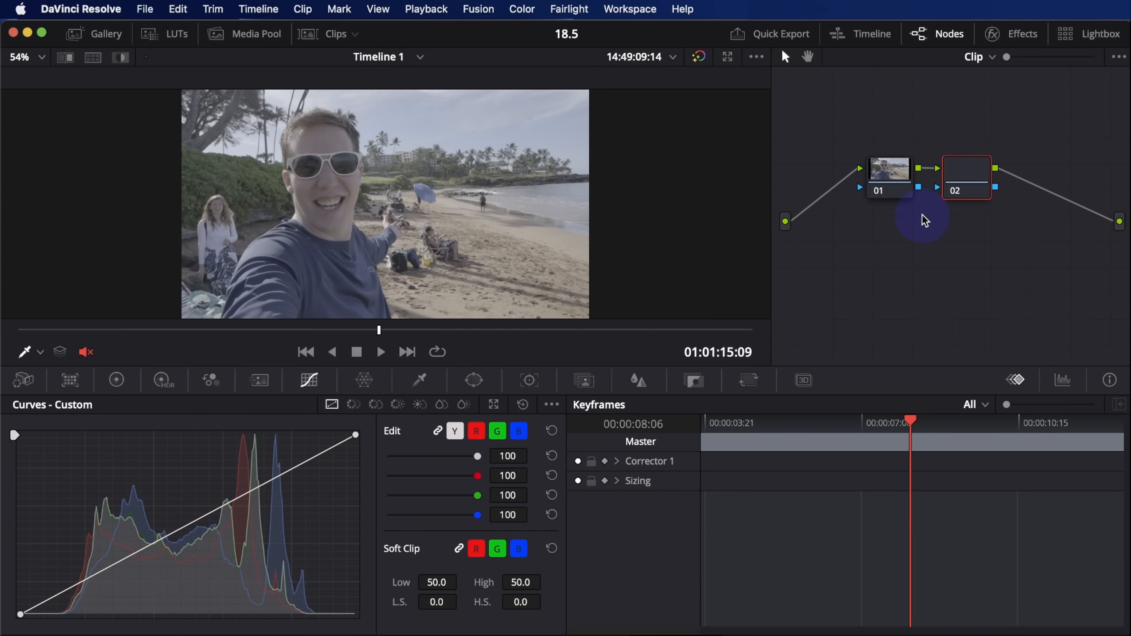
Apply Color Space Transform to node 02 with Sony S-Gamut3.Cine / S-Log3 input to Rec.709.
click(1012, 34)
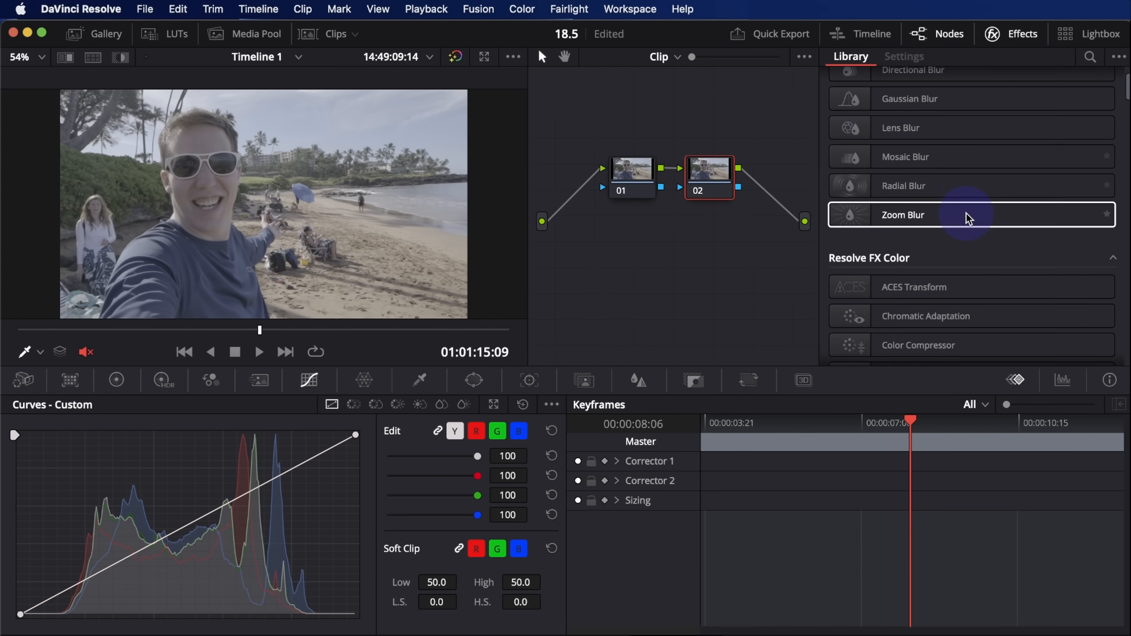
click(904, 57)
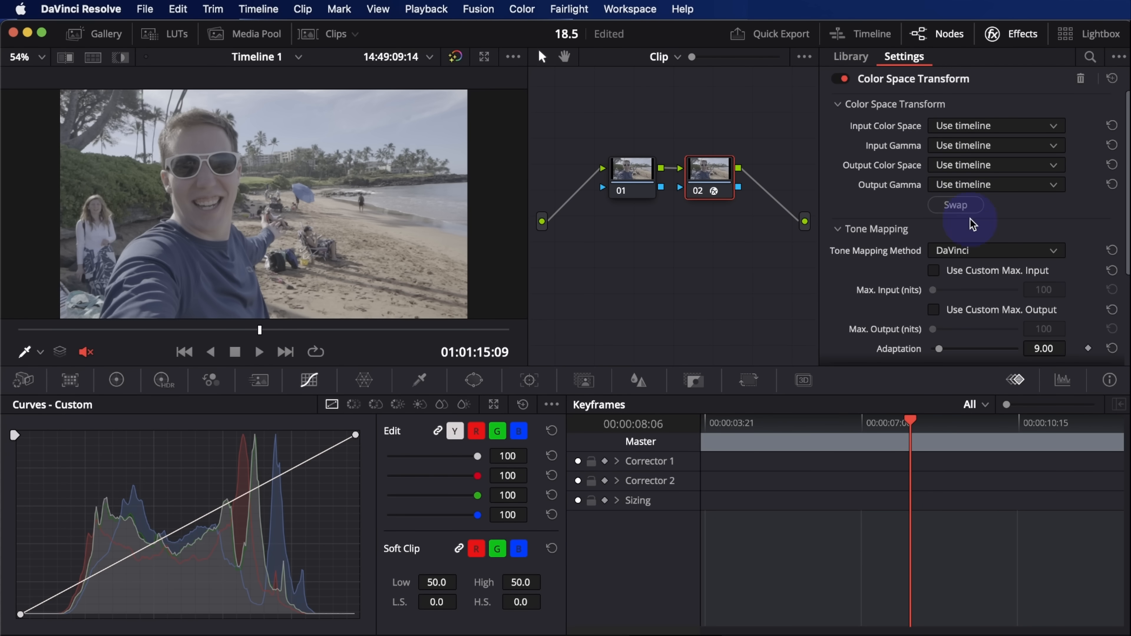
click(955, 205)
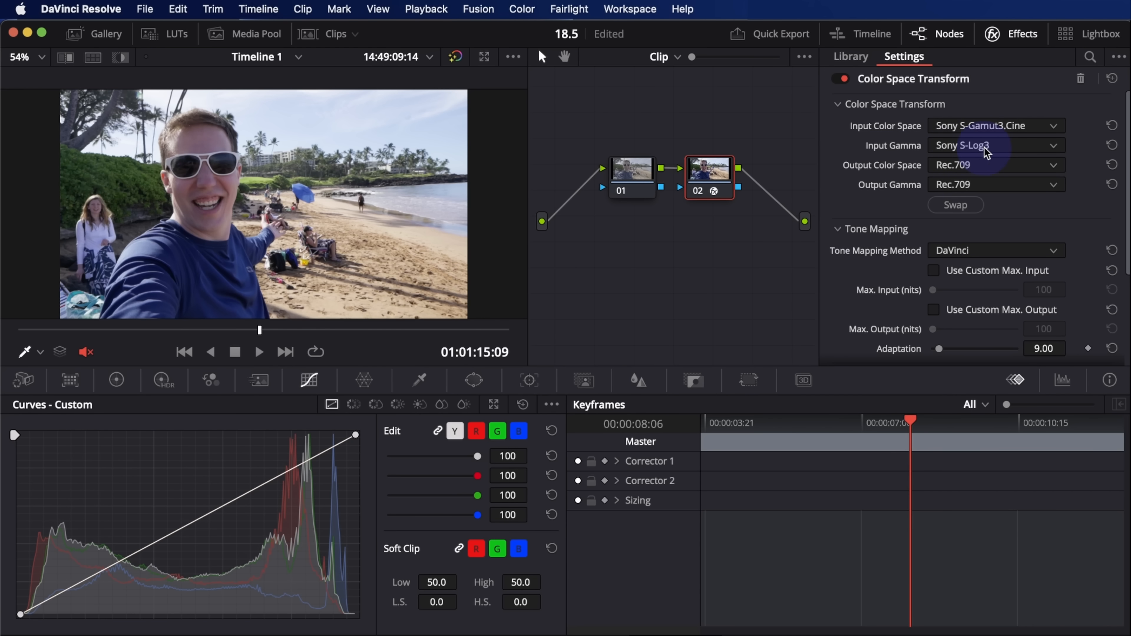
mouse_move(995, 221)
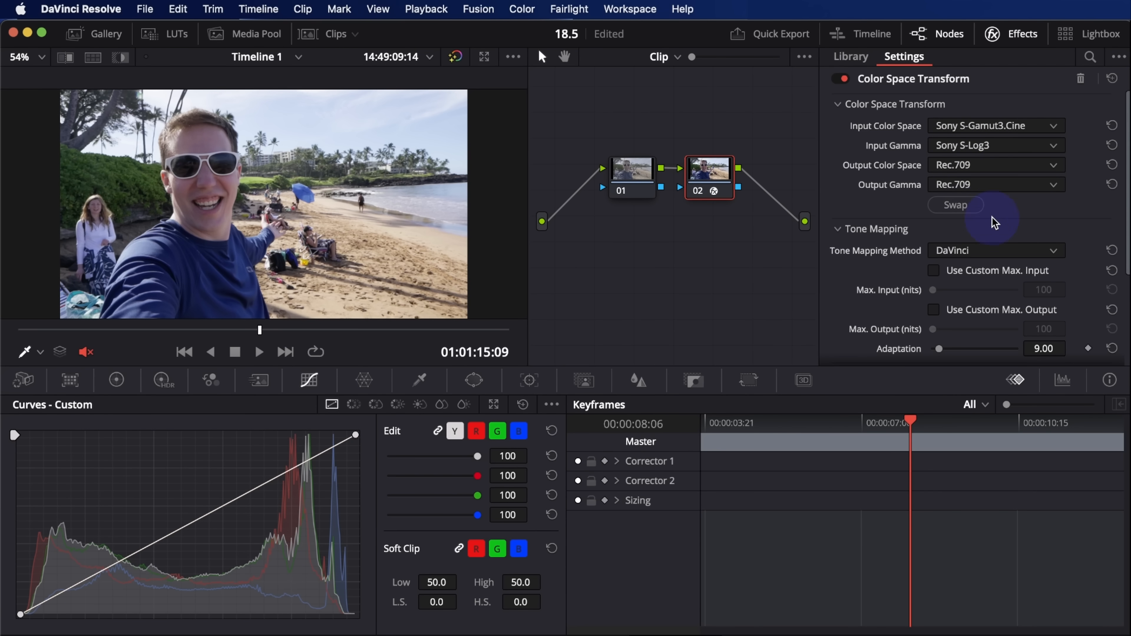
Toggle the Swap option back and forth, restoring the camera-to-Rec.709 conversion.
click(955, 205)
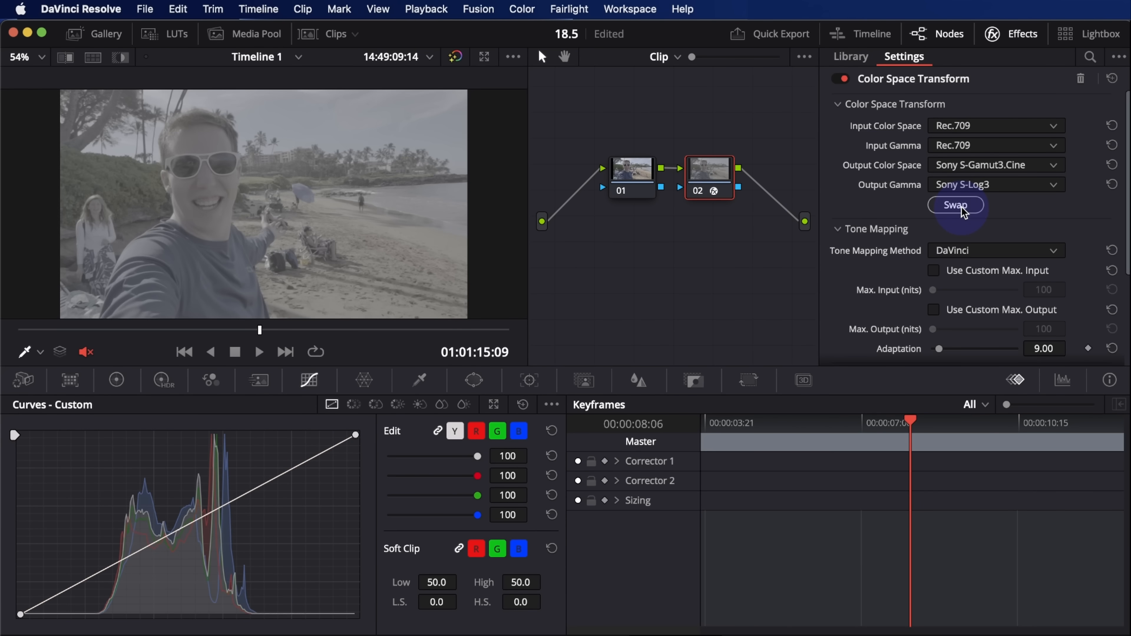
click(955, 205)
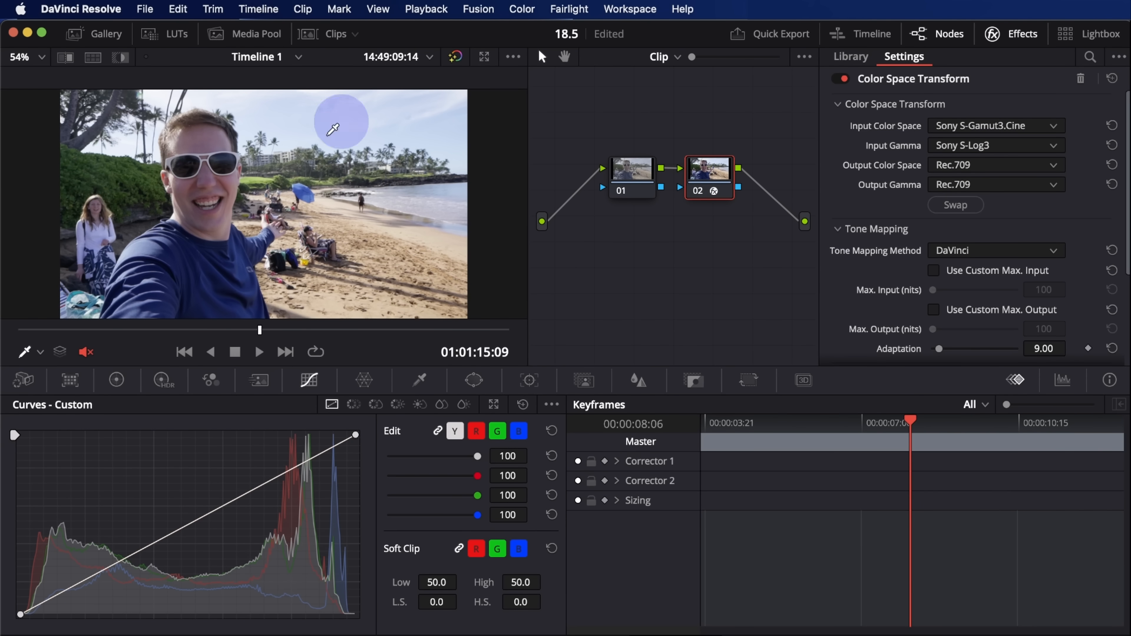
mouse_move(790, 211)
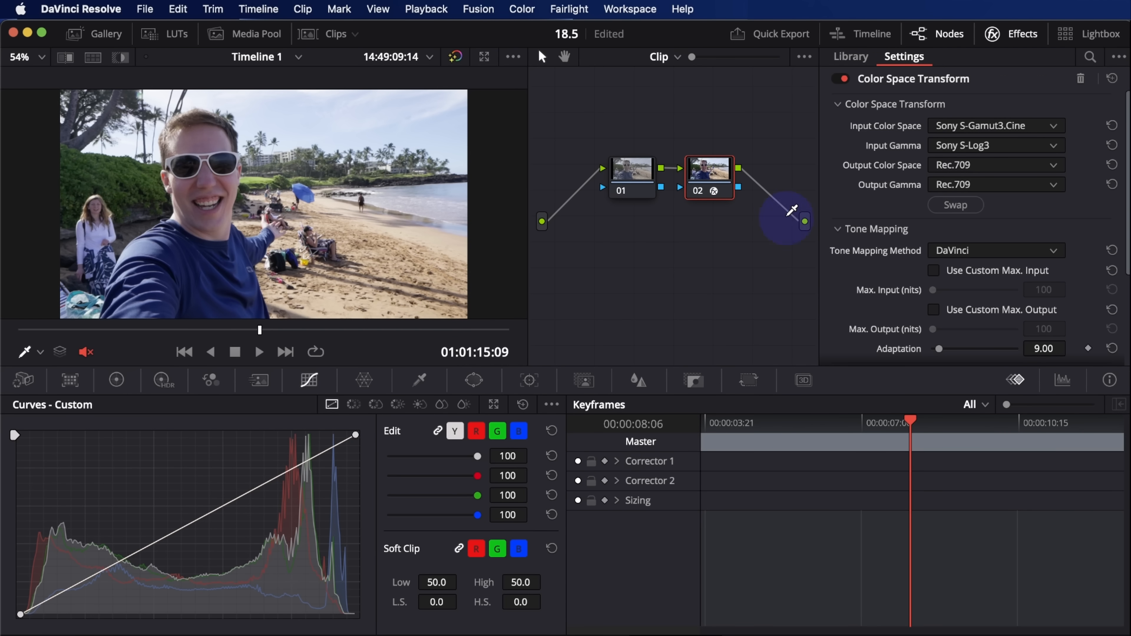
click(955, 206)
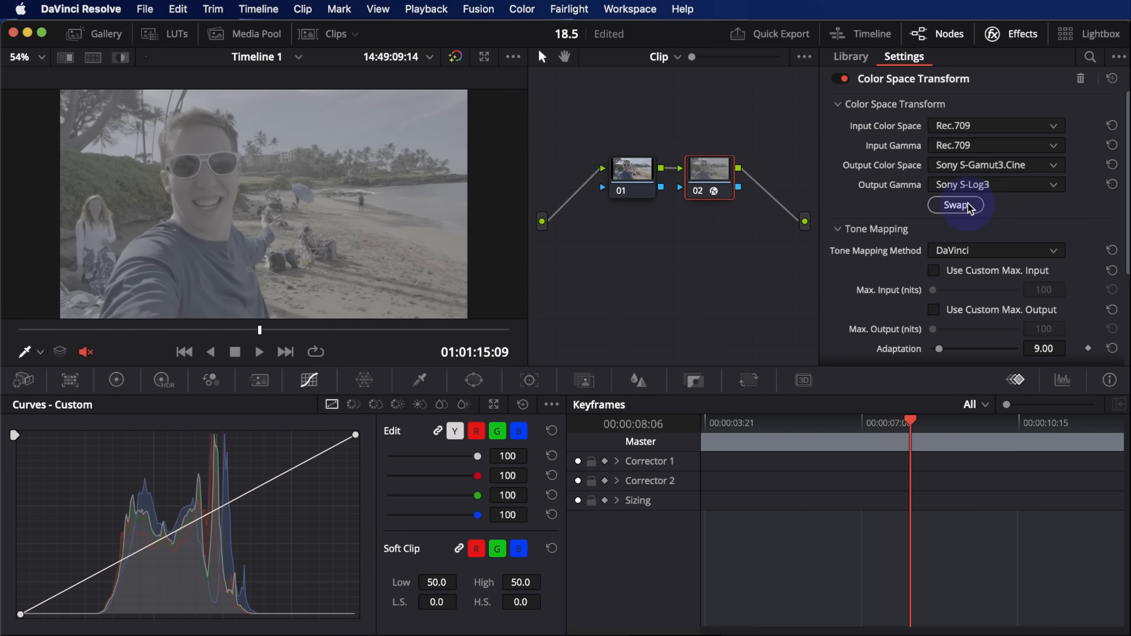
click(955, 205)
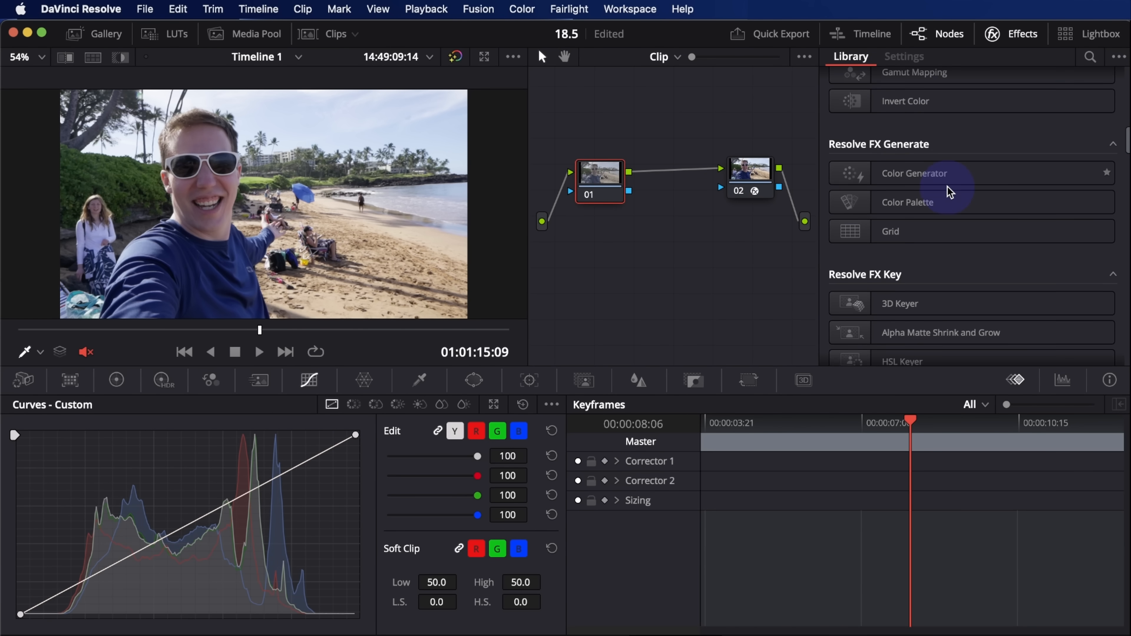
Move to the next beach clip with Relight in the effects search and show the primary color wheels.
click(1091, 57)
text(relig)
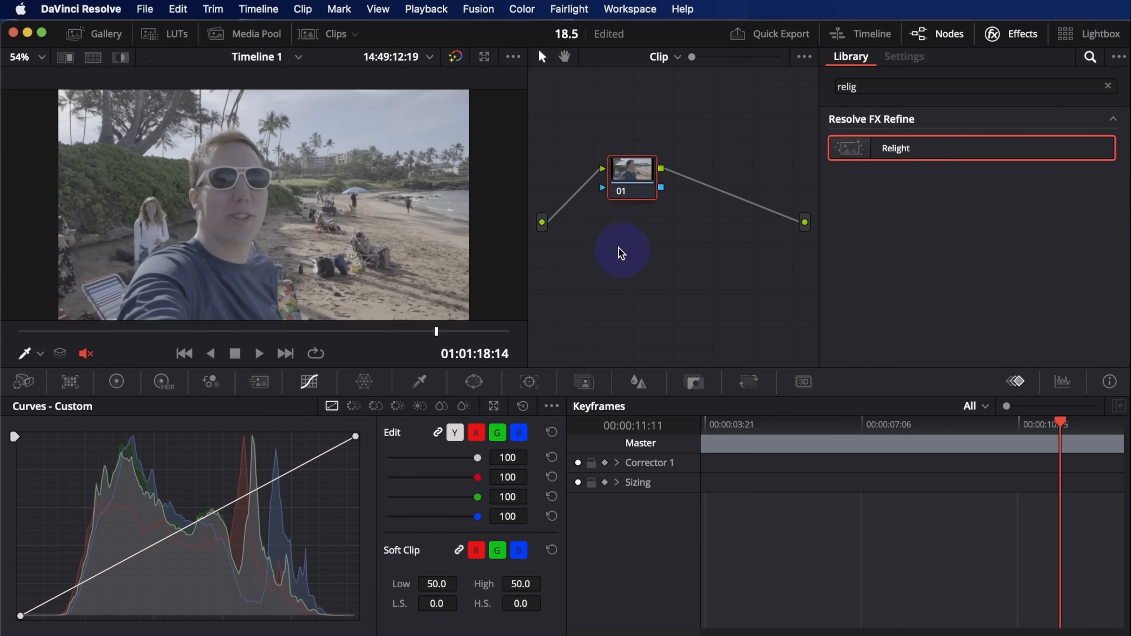
mouse_move(648, 249)
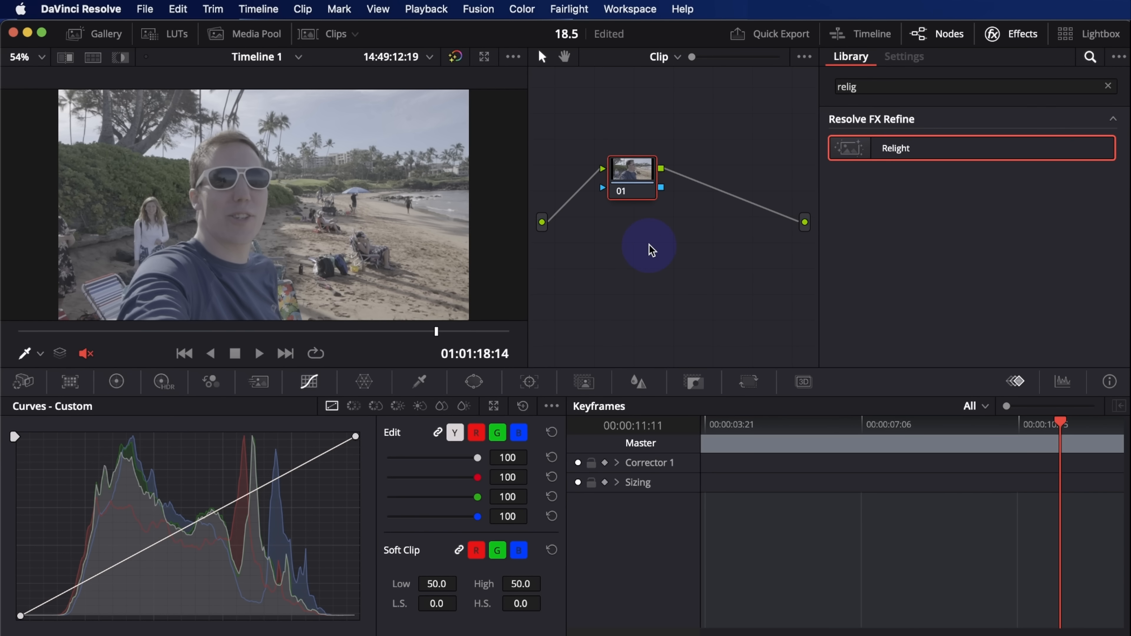
mouse_move(665, 239)
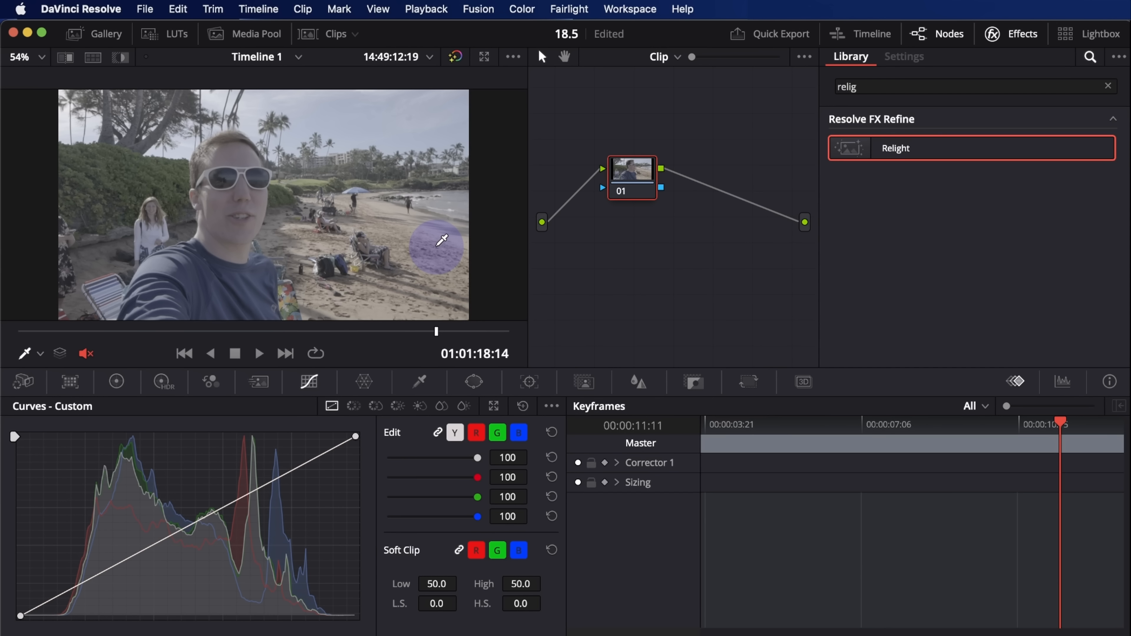
mouse_move(359, 190)
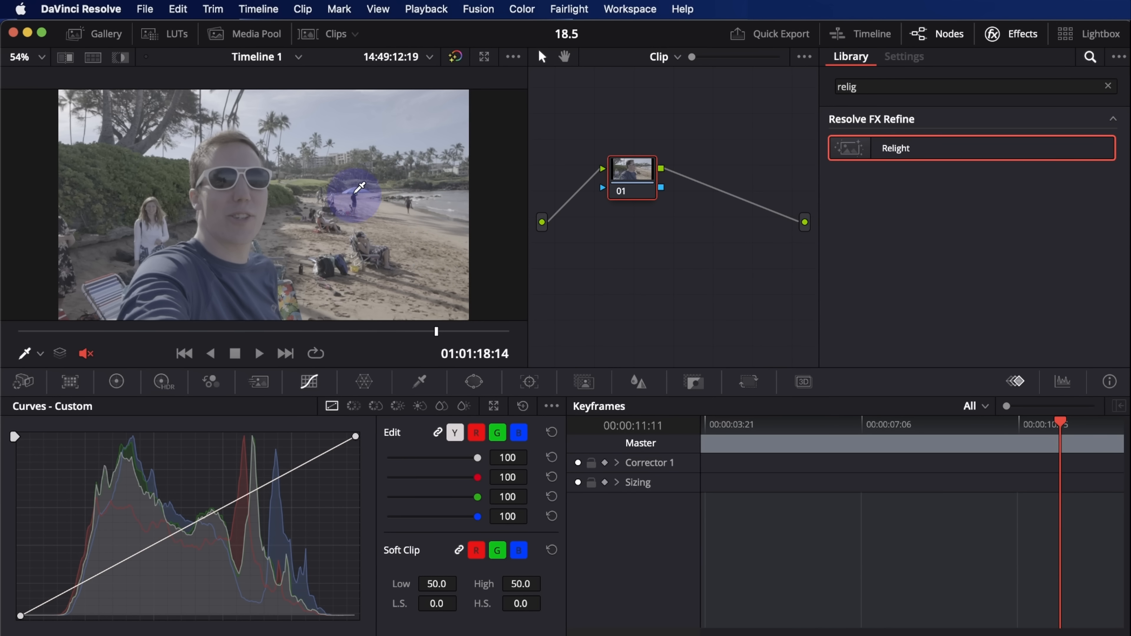
mouse_move(205, 278)
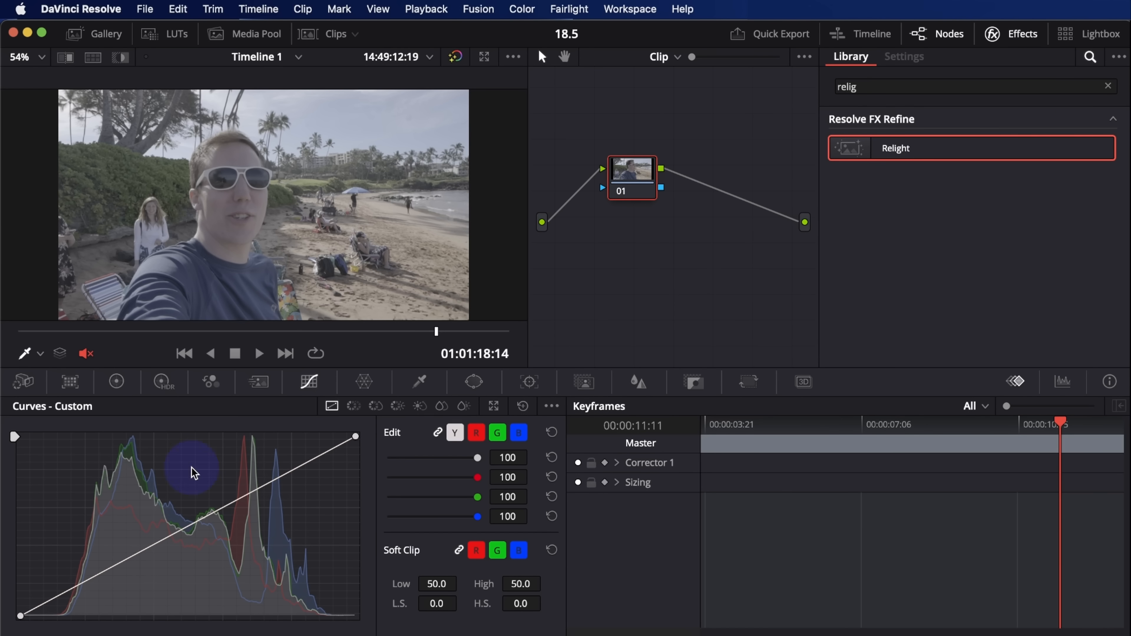
click(116, 382)
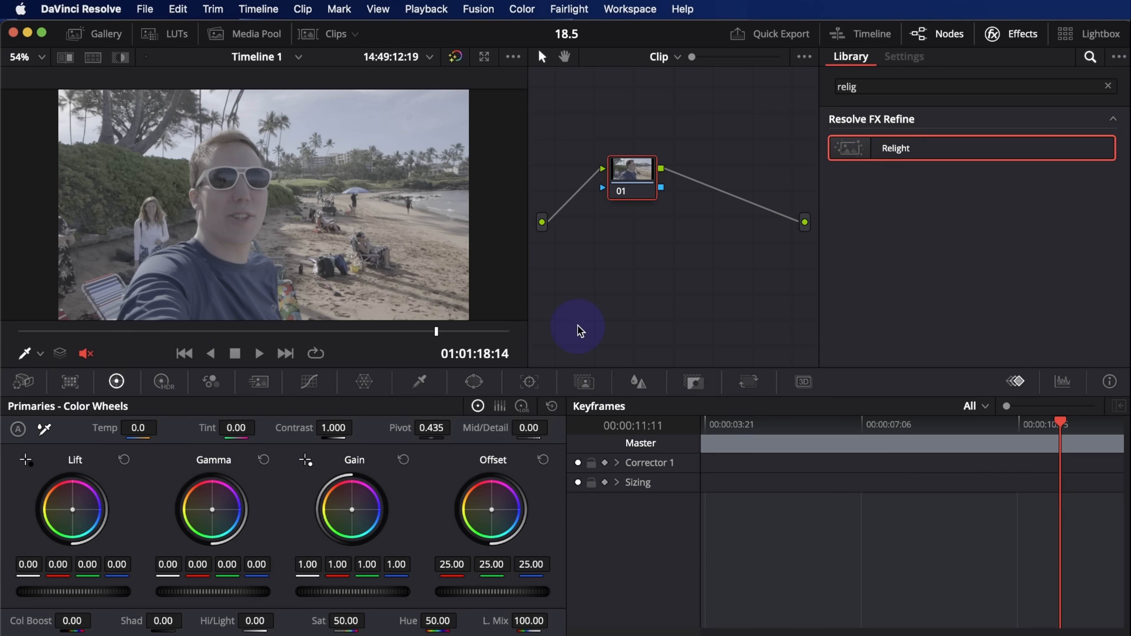
mouse_move(546, 337)
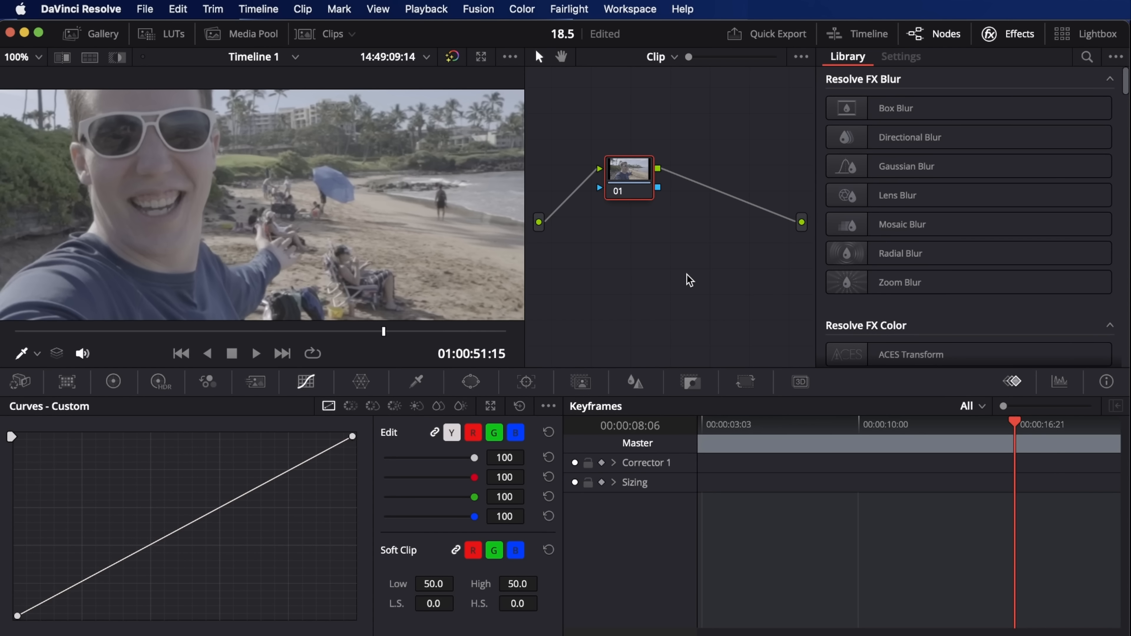
mouse_move(454, 276)
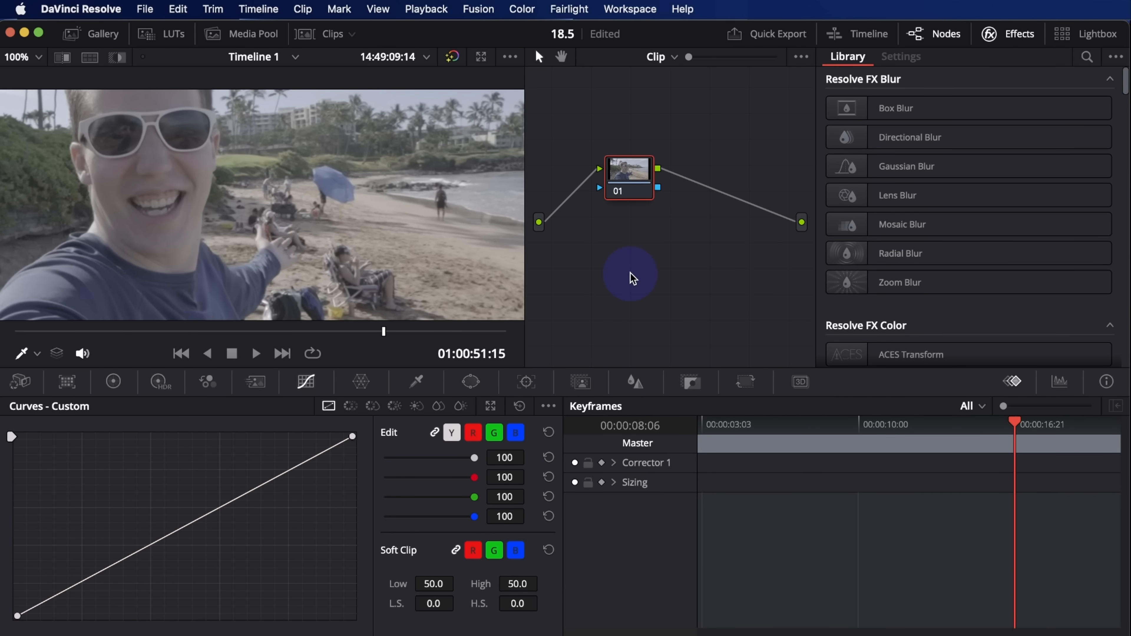
Open the Remote Monitor panel from Workspace, showing the Blackmagic Cloud sign-in prompt.
click(629, 9)
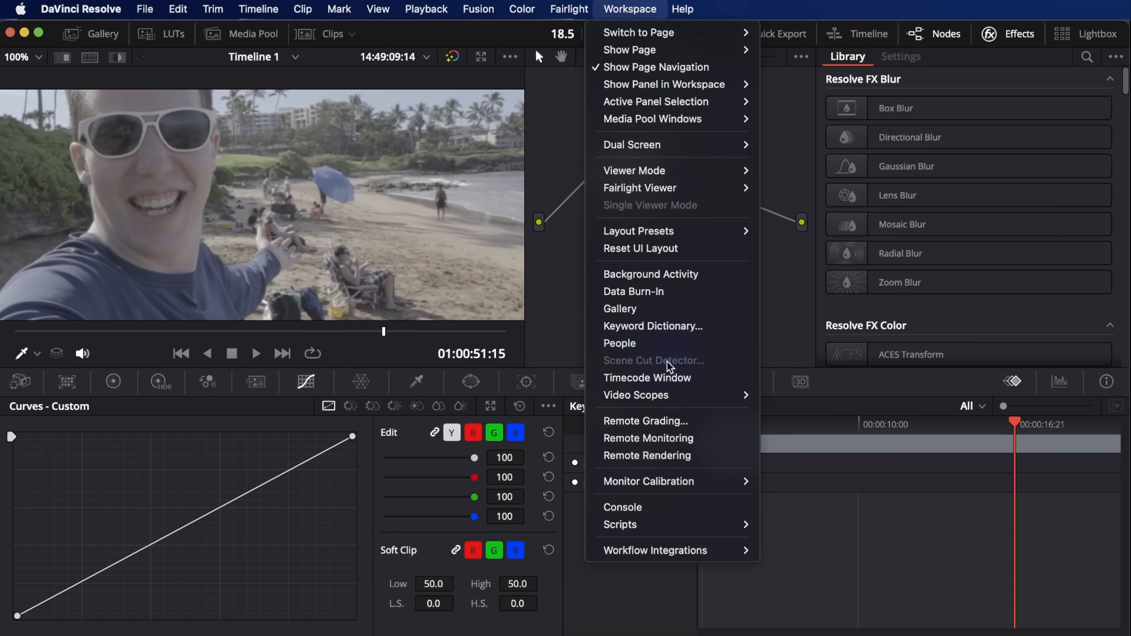
mouse_move(673, 438)
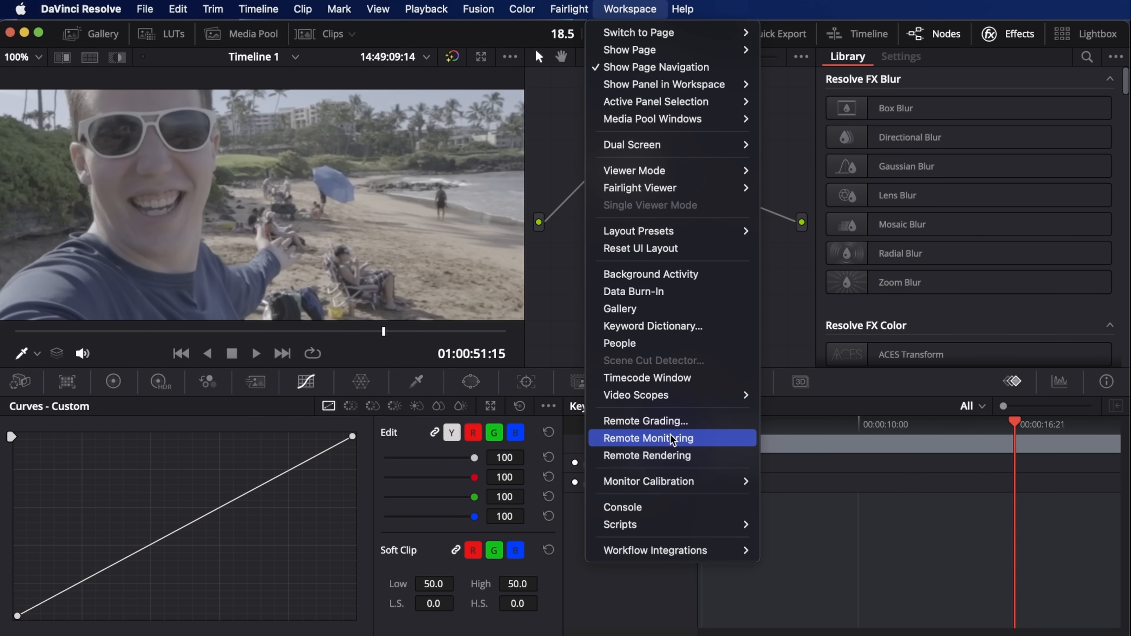
click(647, 437)
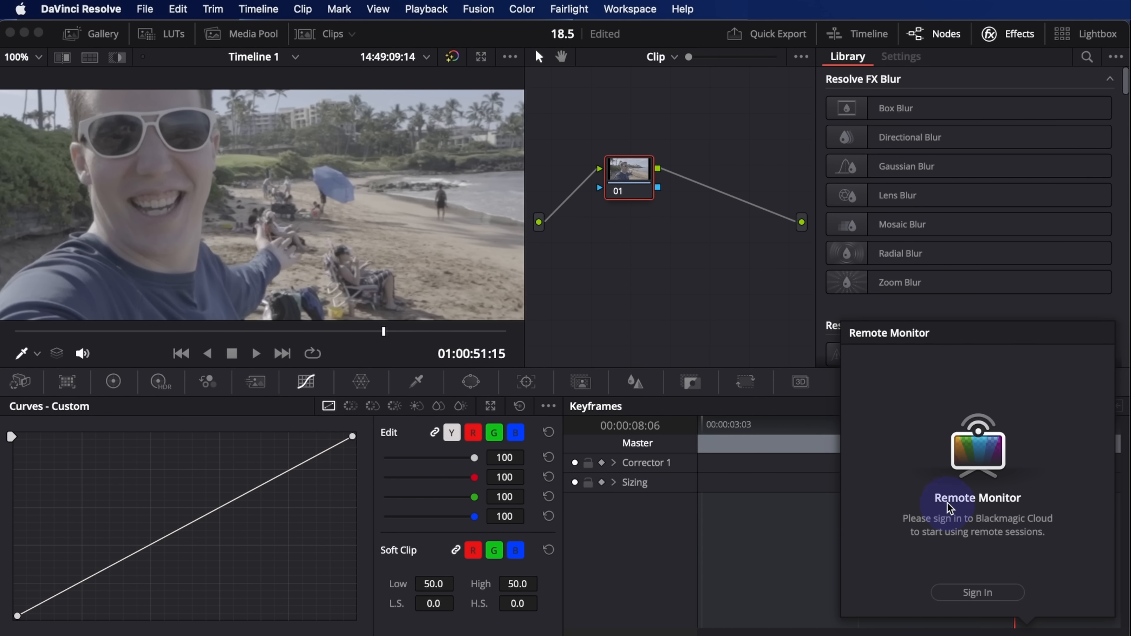
mouse_move(678, 305)
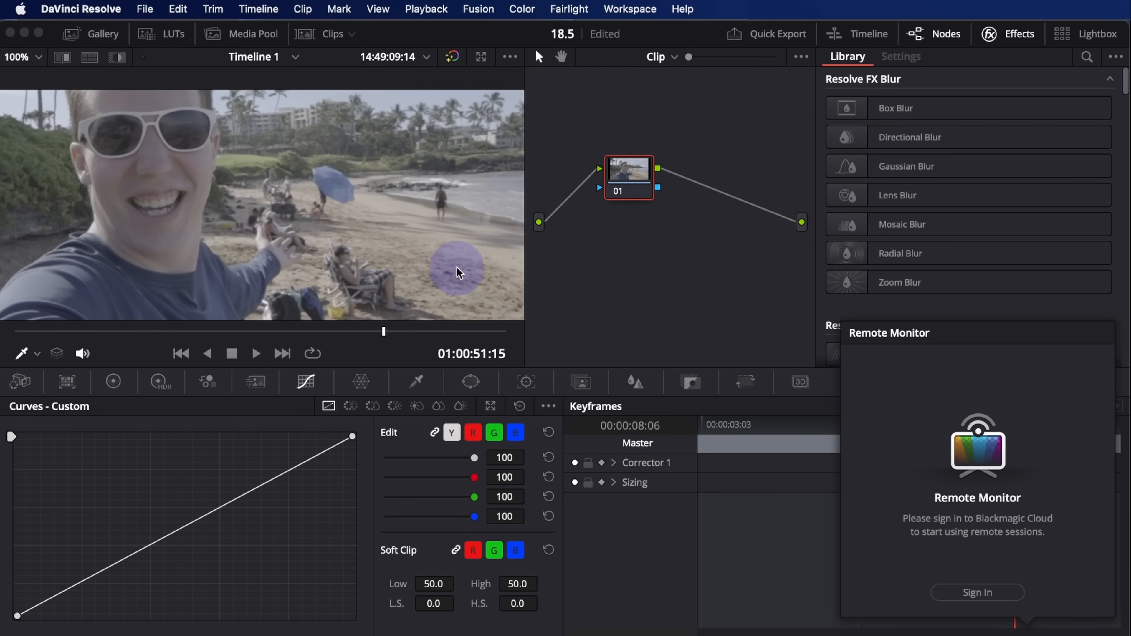
mouse_move(433, 289)
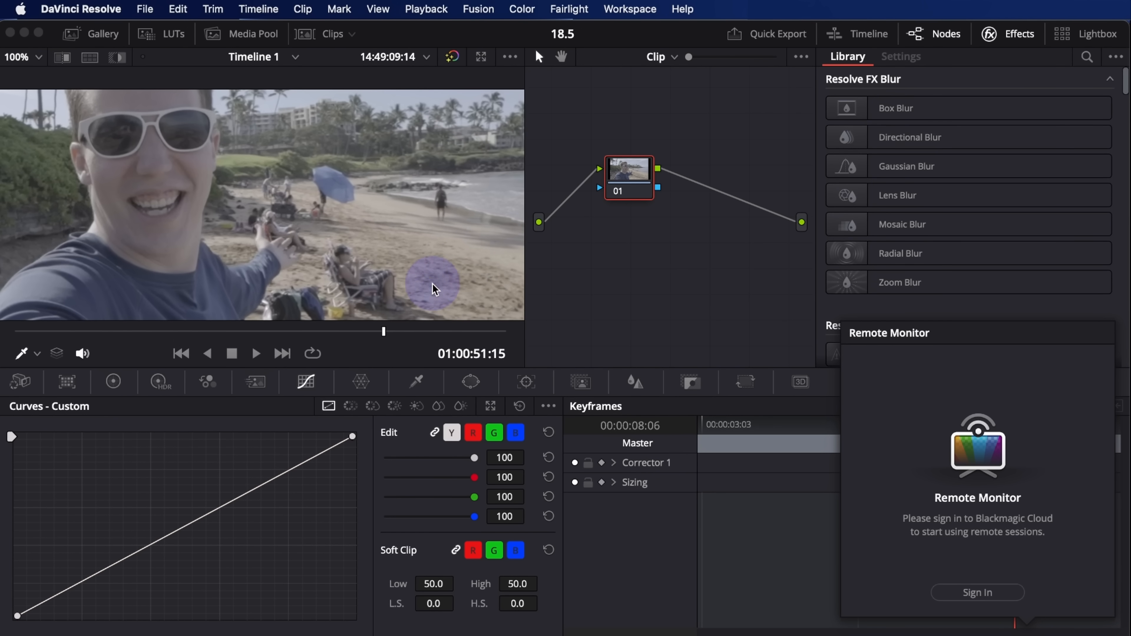
mouse_move(437, 290)
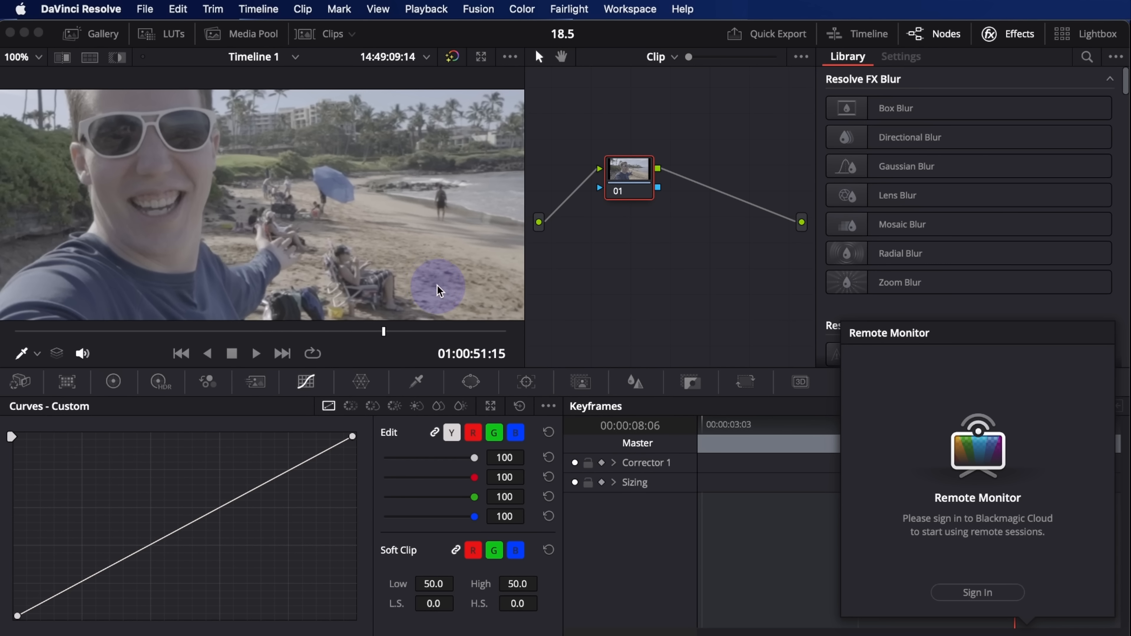
mouse_move(572, 295)
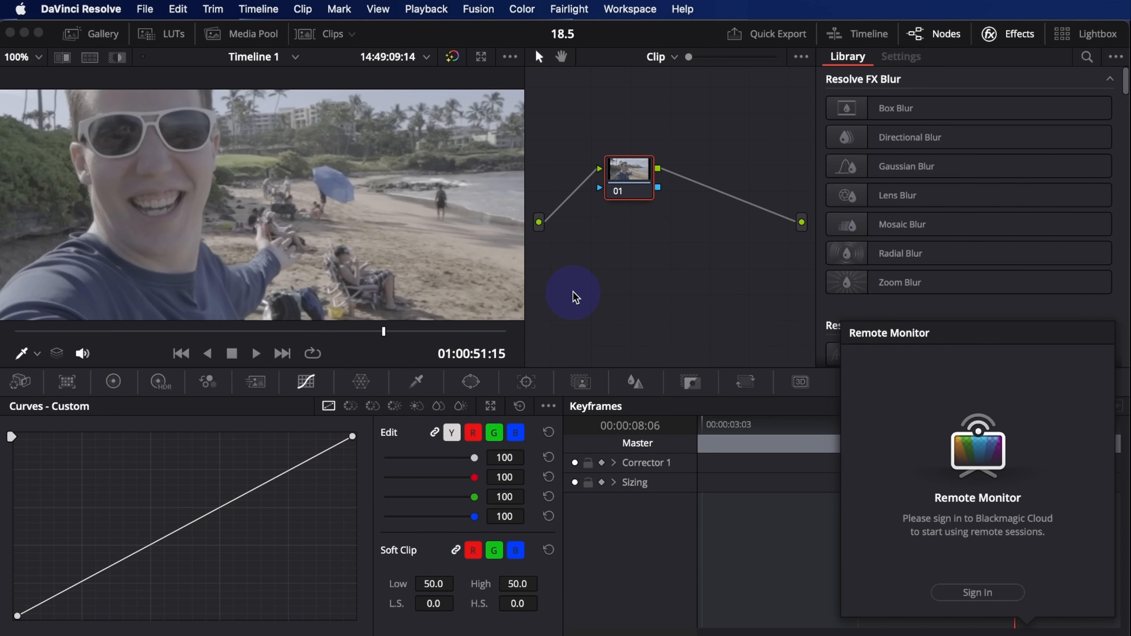
mouse_move(613, 303)
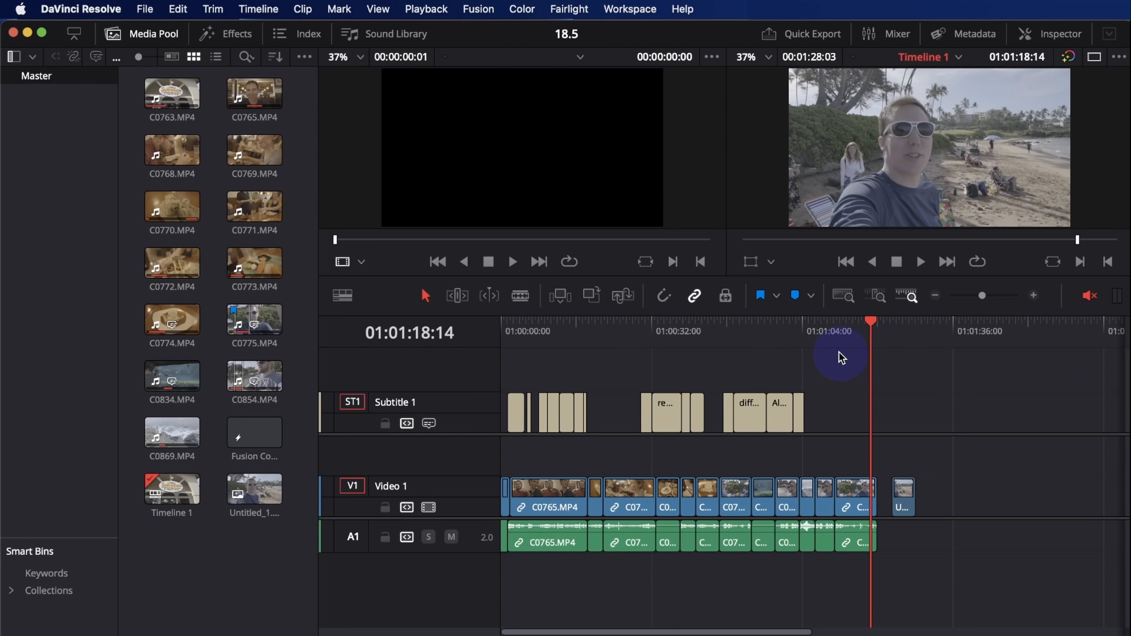
Export the current frame as the still Timeline 1_01_00_44_08.jpg and dismiss its preview.
click(144, 10)
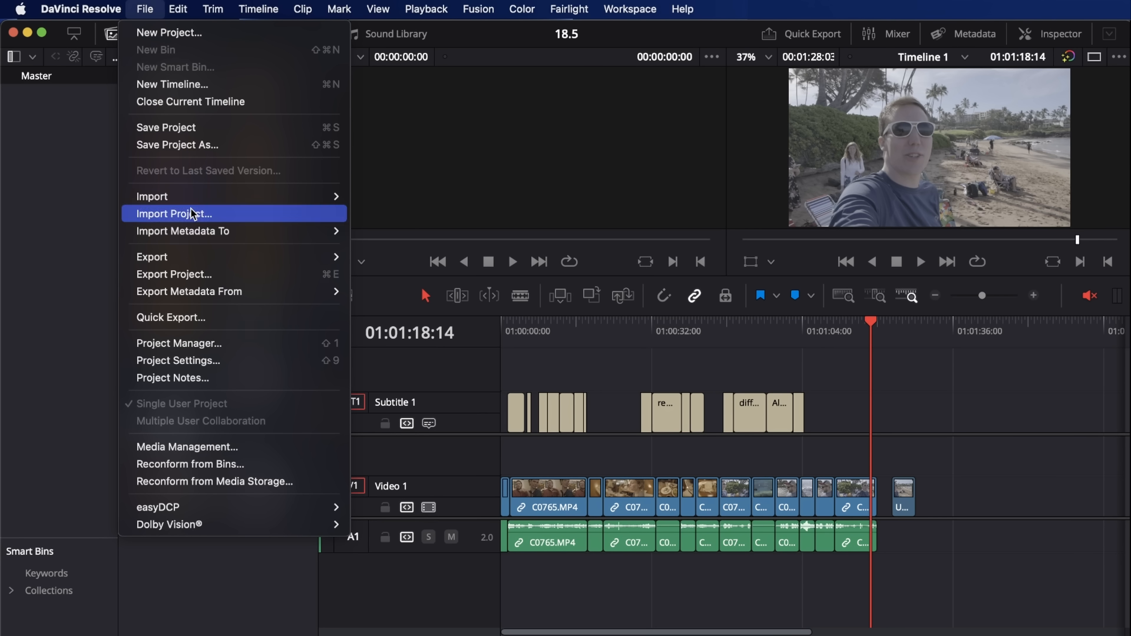
mouse_move(152, 257)
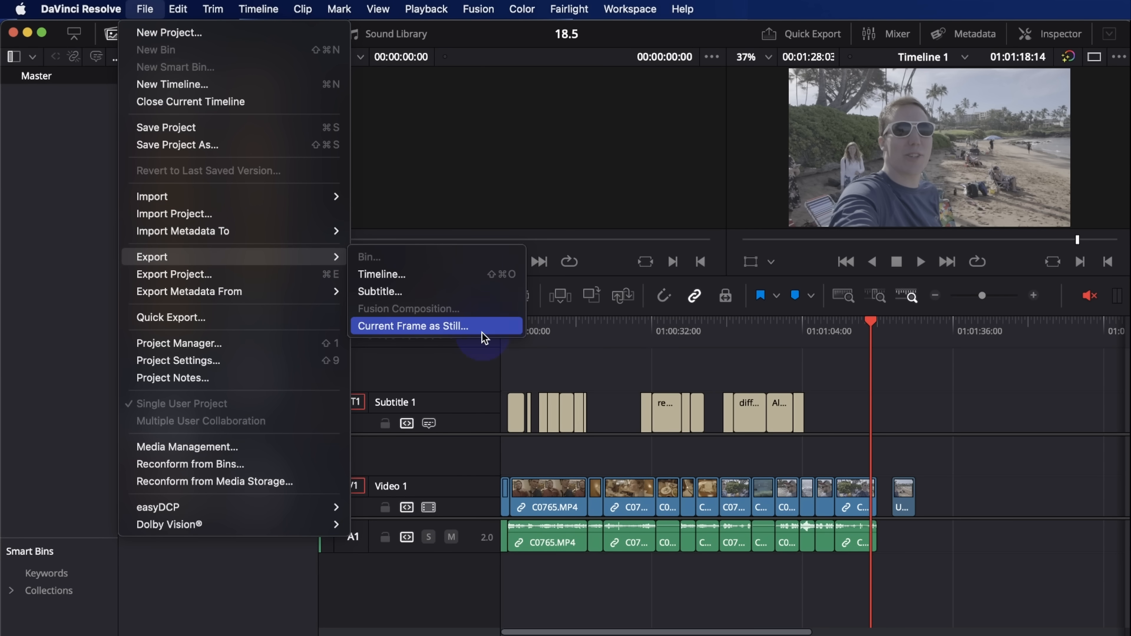
click(412, 326)
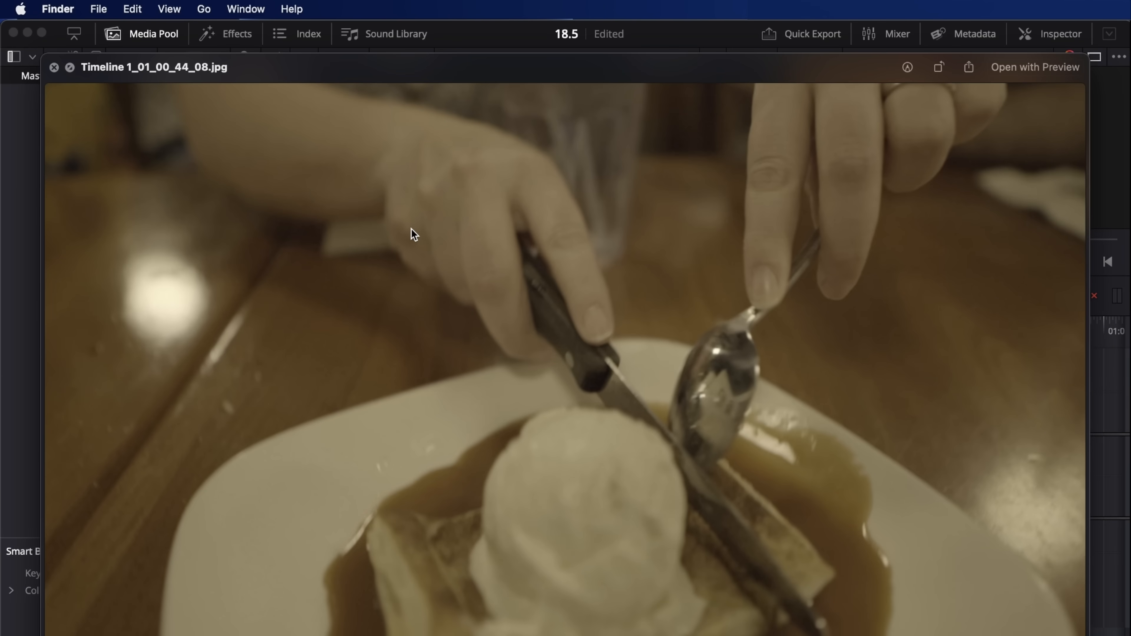
click(53, 67)
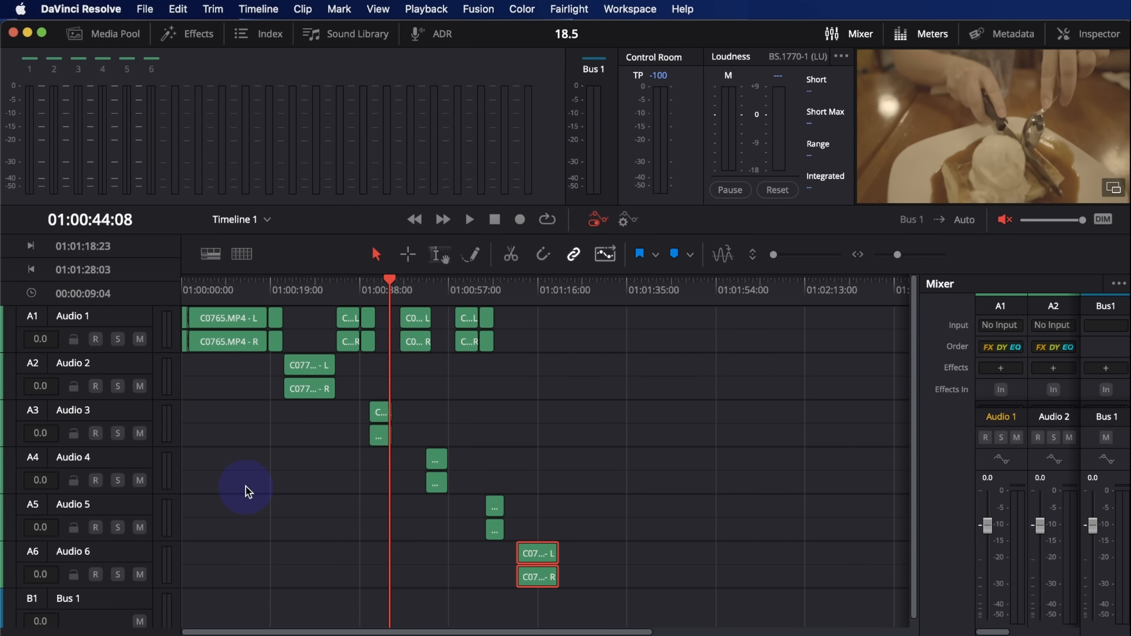
Create Group 1 linking Audio 2, 3 and 5 with all shared controls, including solo, enabled.
click(257, 33)
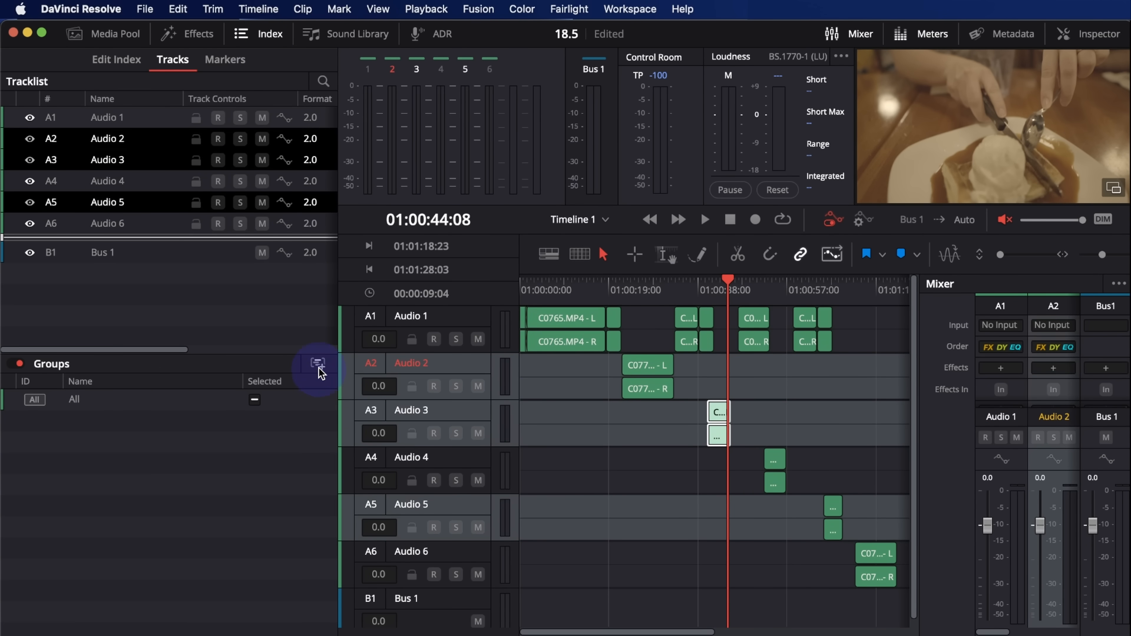
click(318, 363)
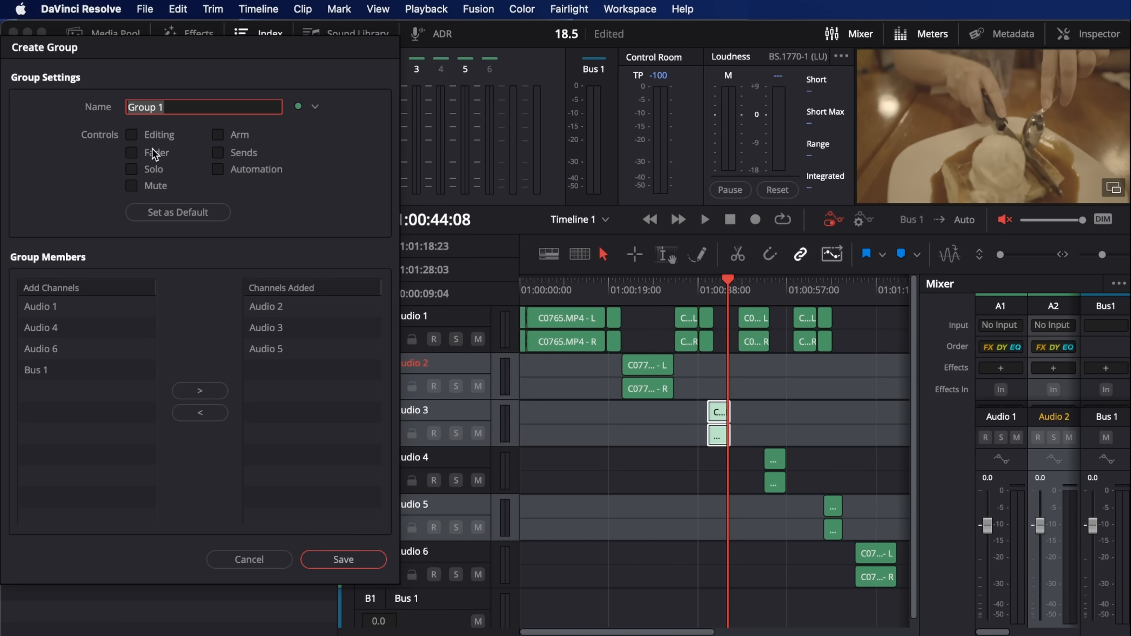
mouse_move(139, 142)
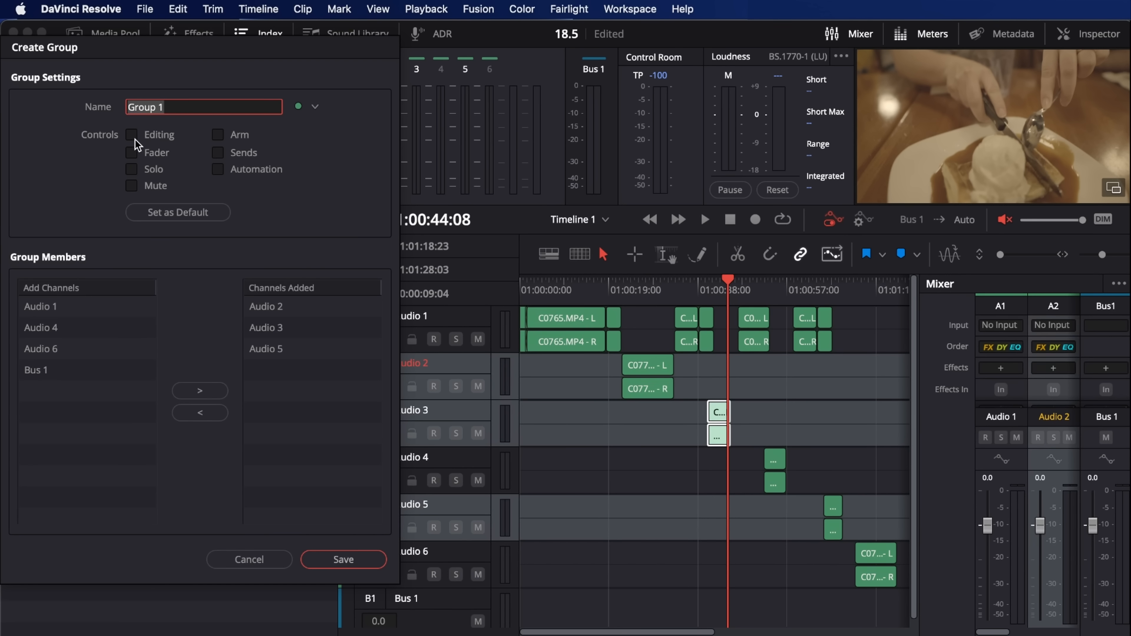
mouse_move(139, 174)
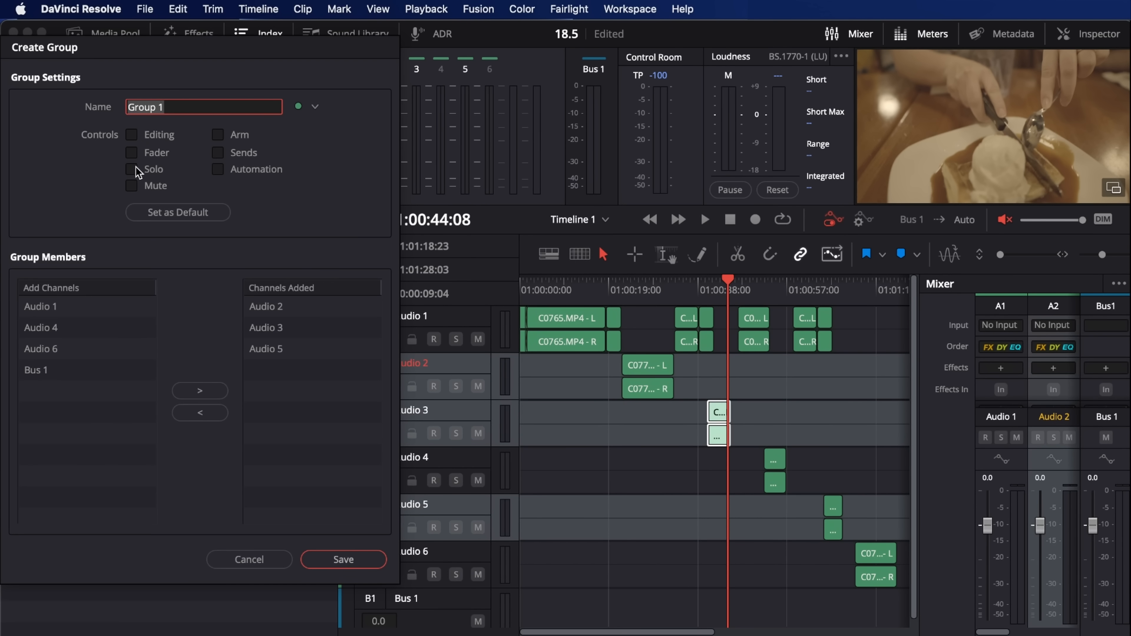
click(132, 185)
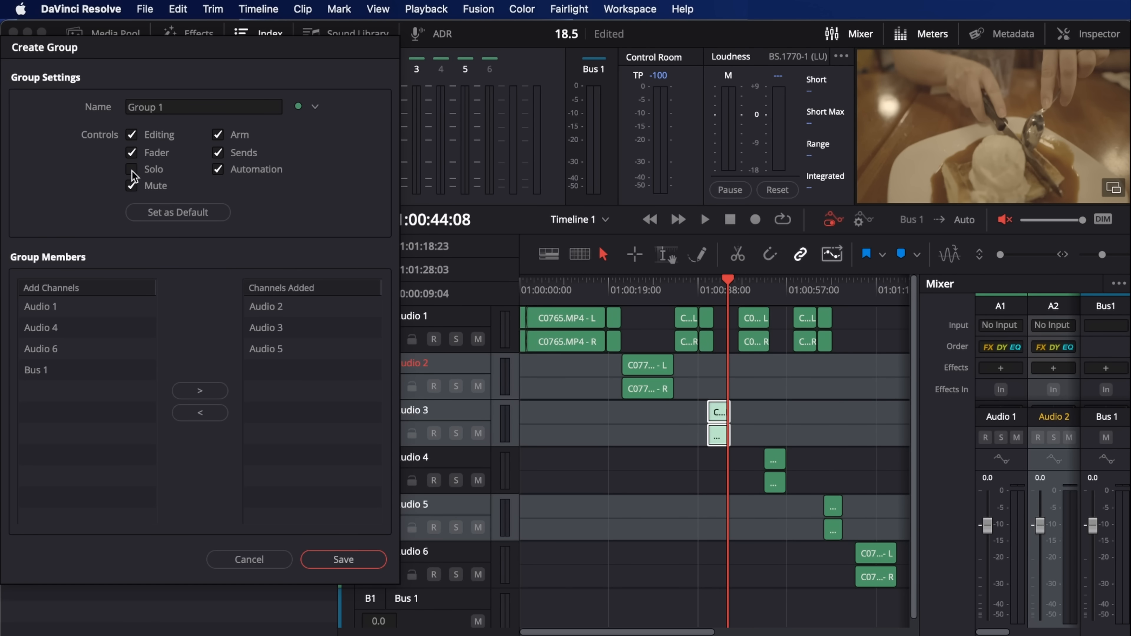
click(132, 169)
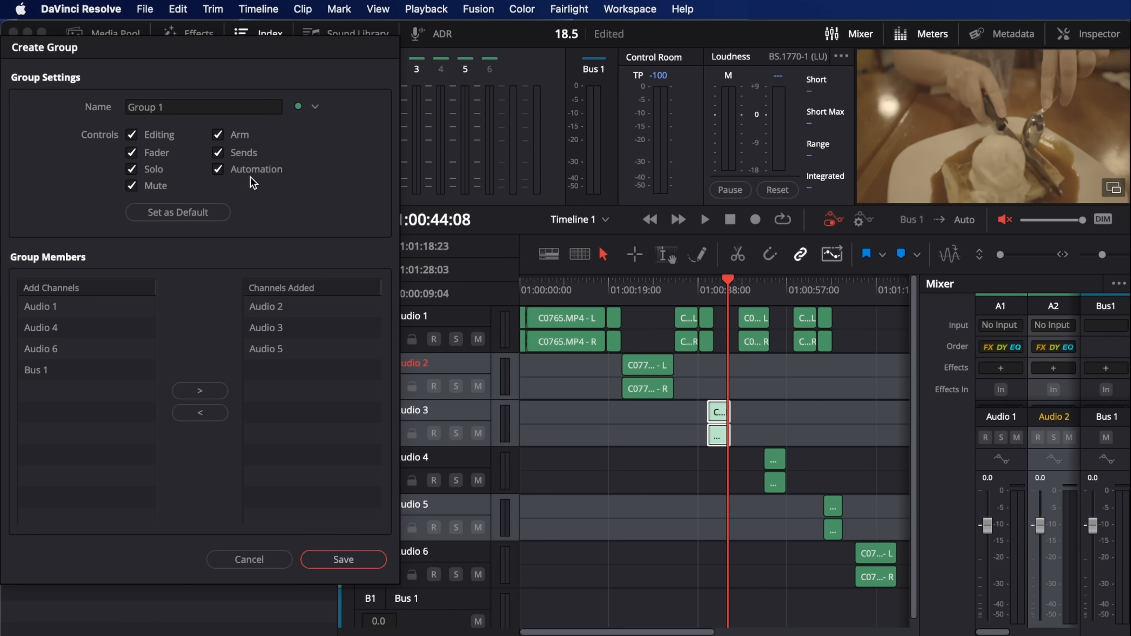
click(343, 559)
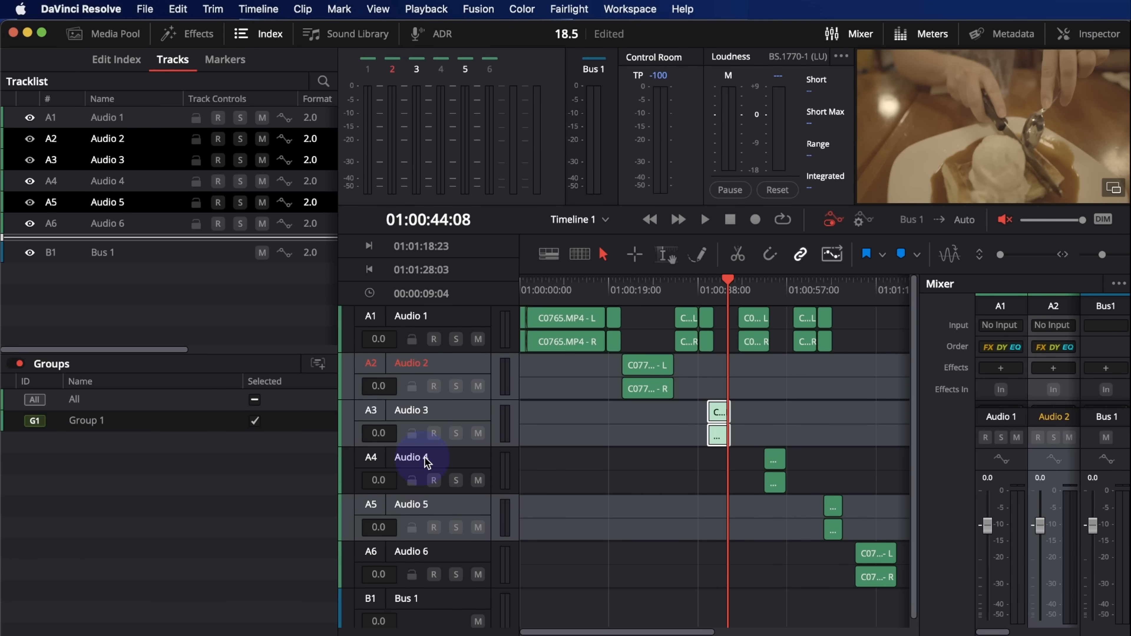
Enable Group 1 and move the Audio 2 fader so the grouped tracks change level together (Audio 2 to -7.8).
click(411, 457)
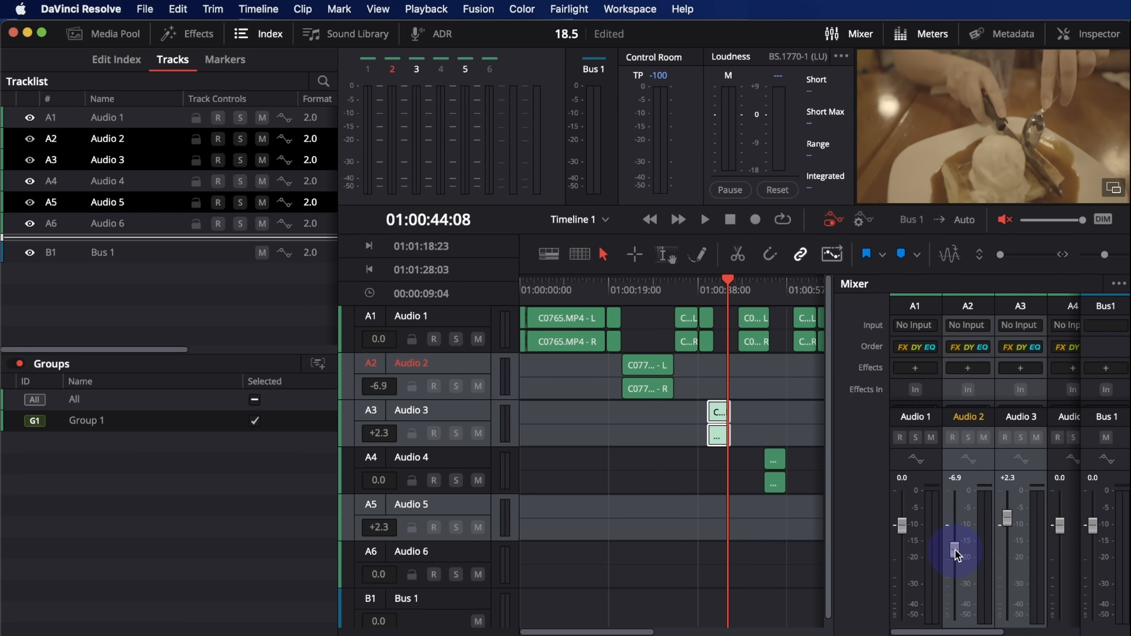
drag(952, 551, 974, 518)
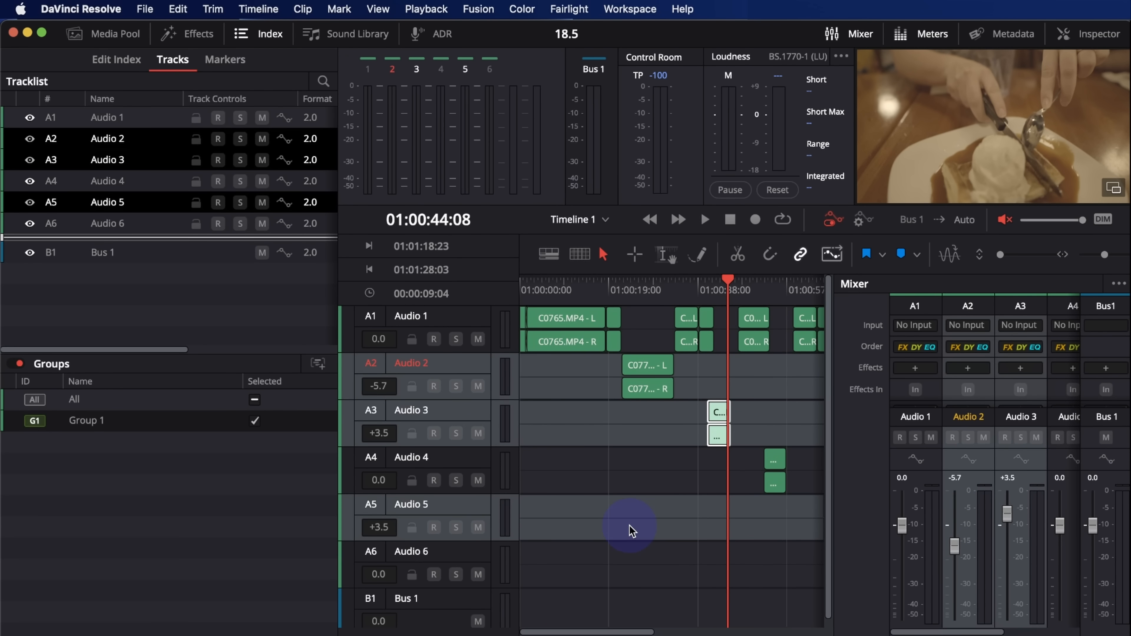
mouse_move(148, 447)
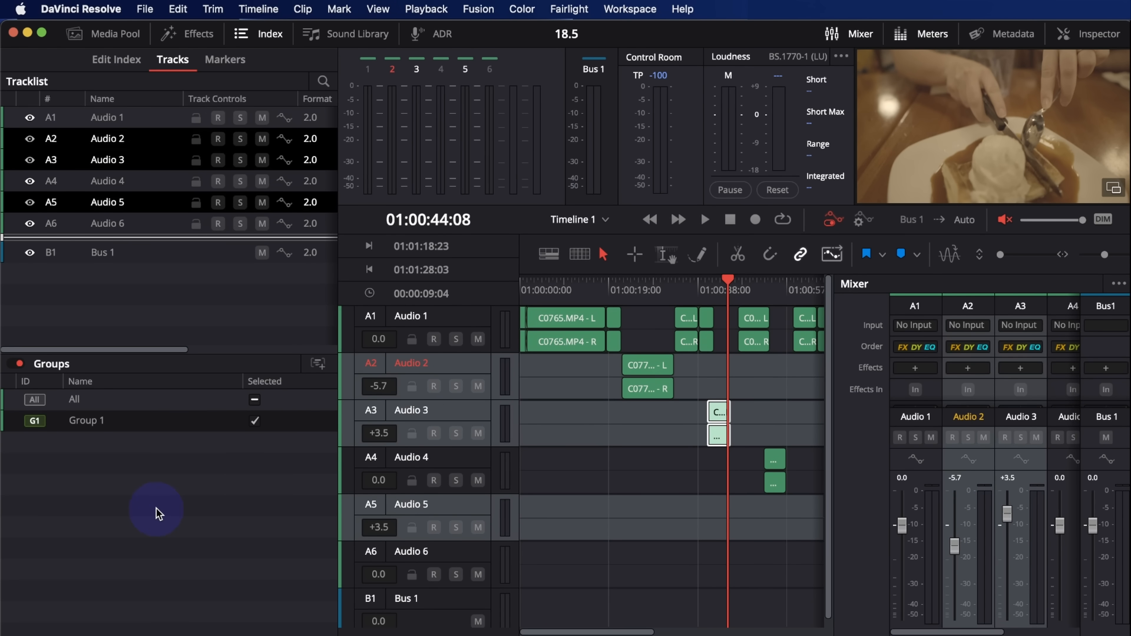
mouse_move(286, 425)
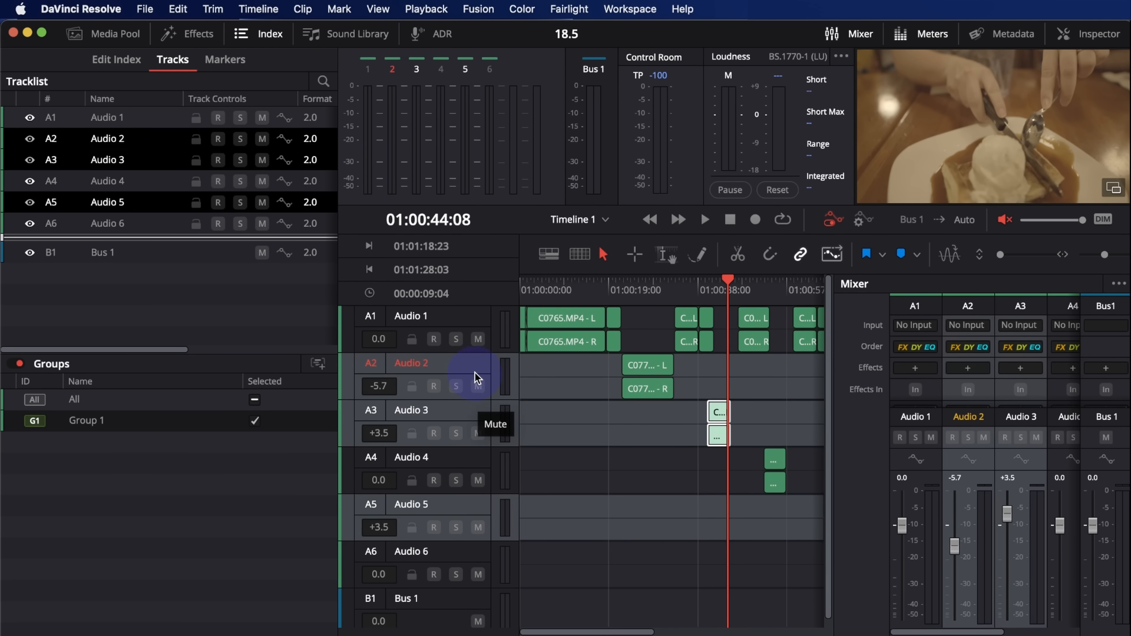
mouse_move(261, 502)
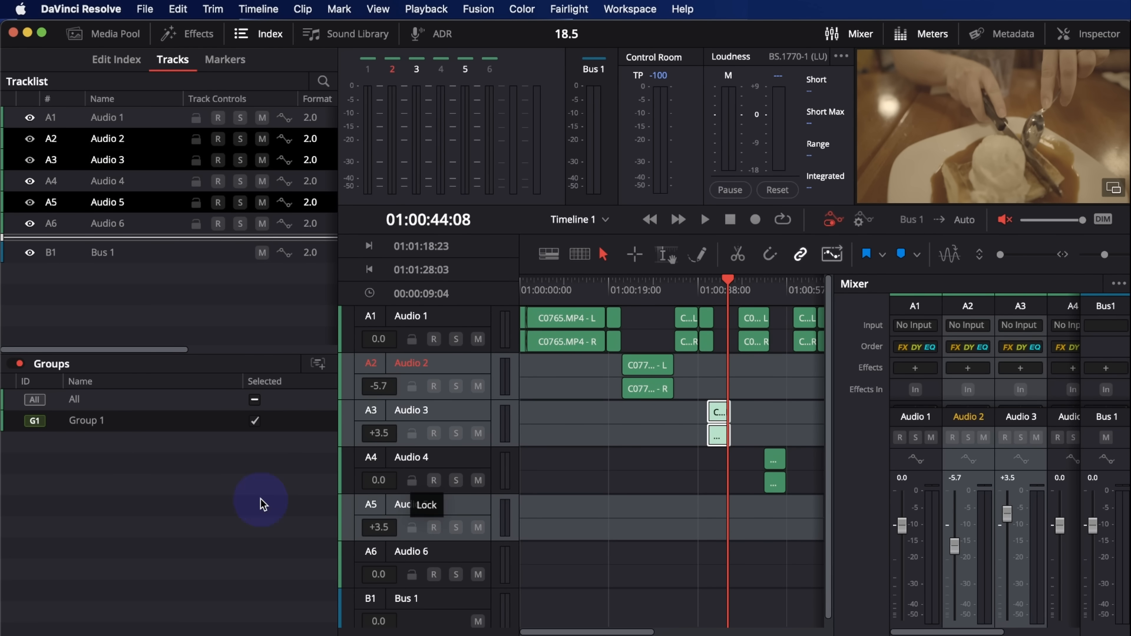
mouse_move(126, 457)
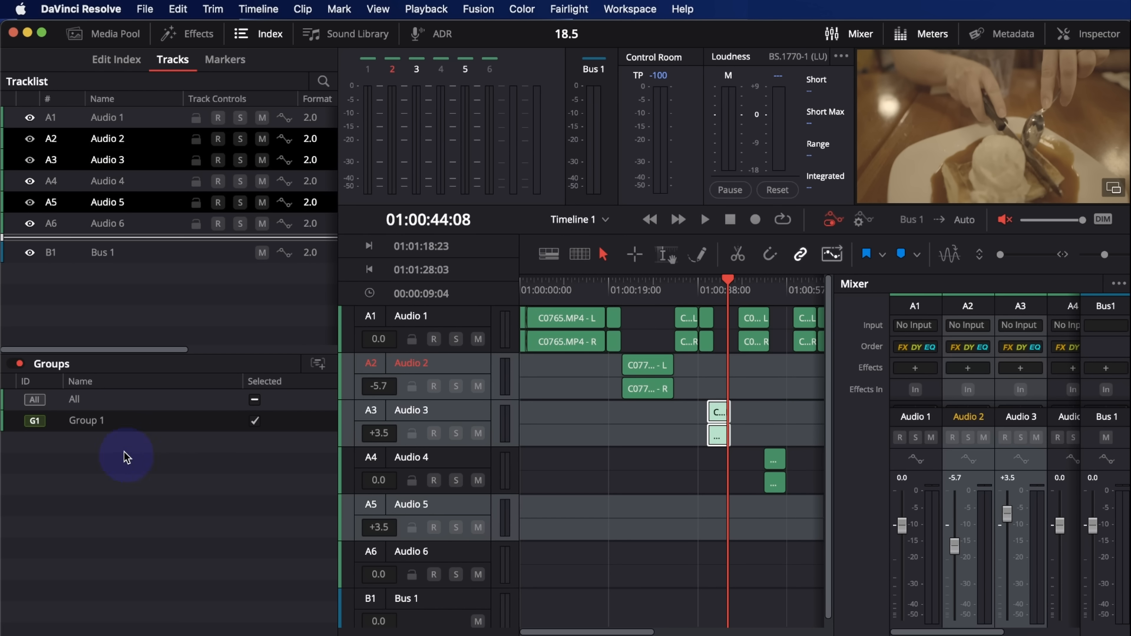
mouse_move(195, 461)
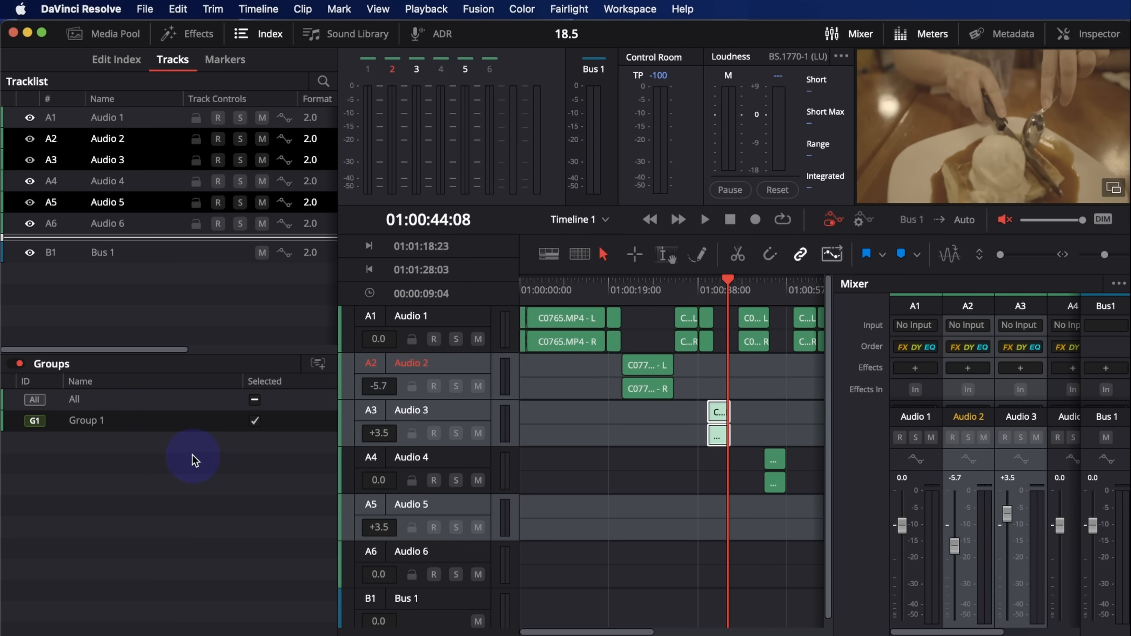
mouse_move(187, 475)
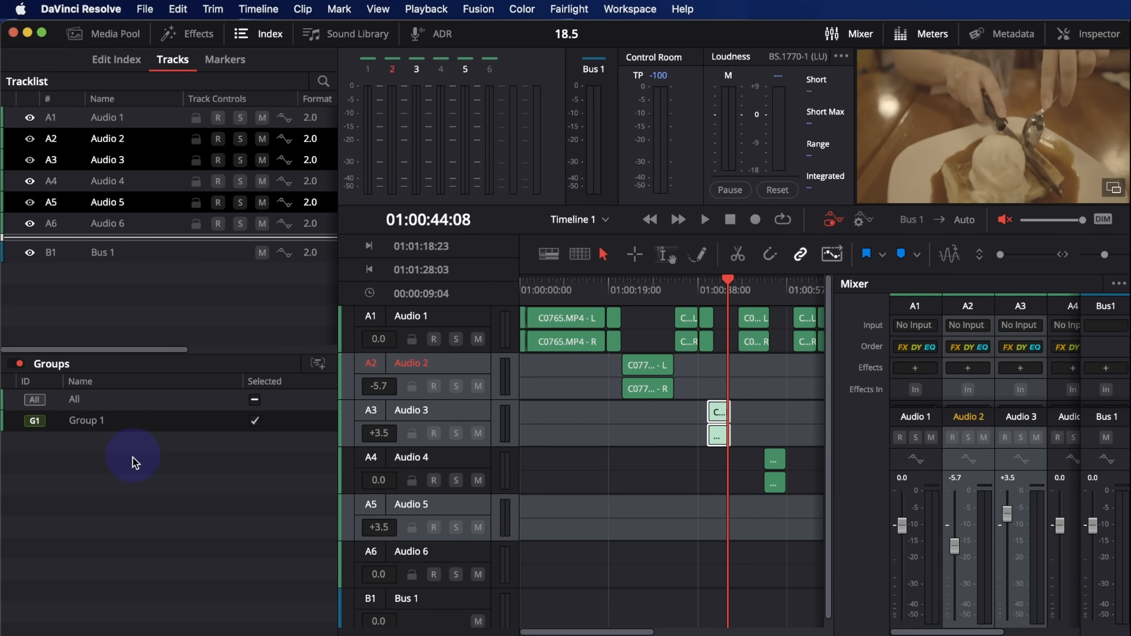
mouse_move(592, 440)
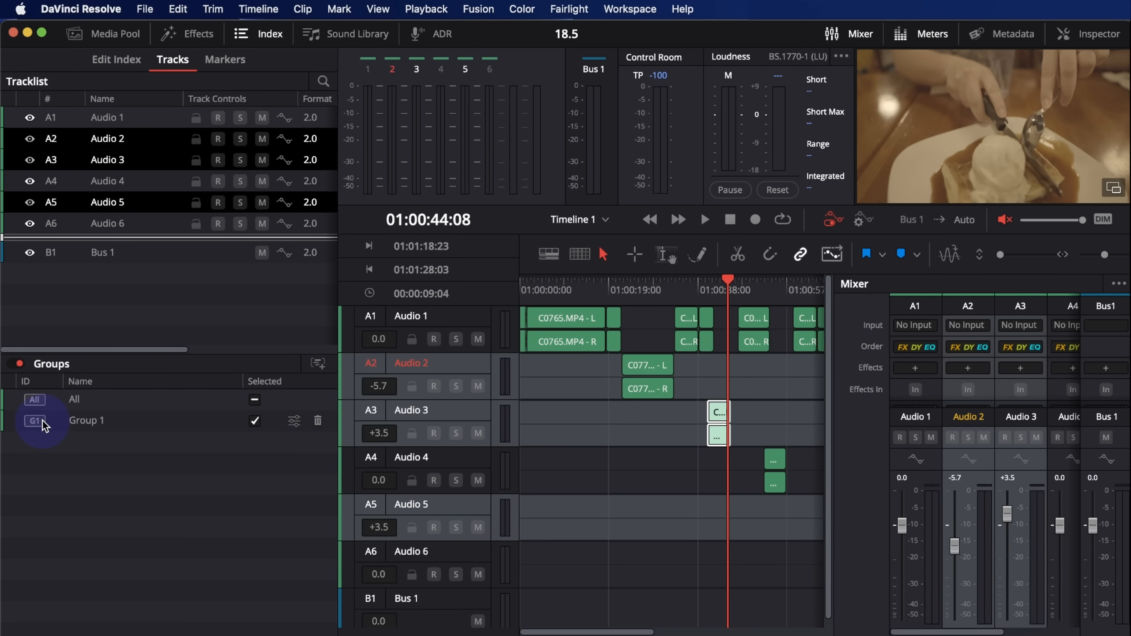
drag(955, 544, 955, 525)
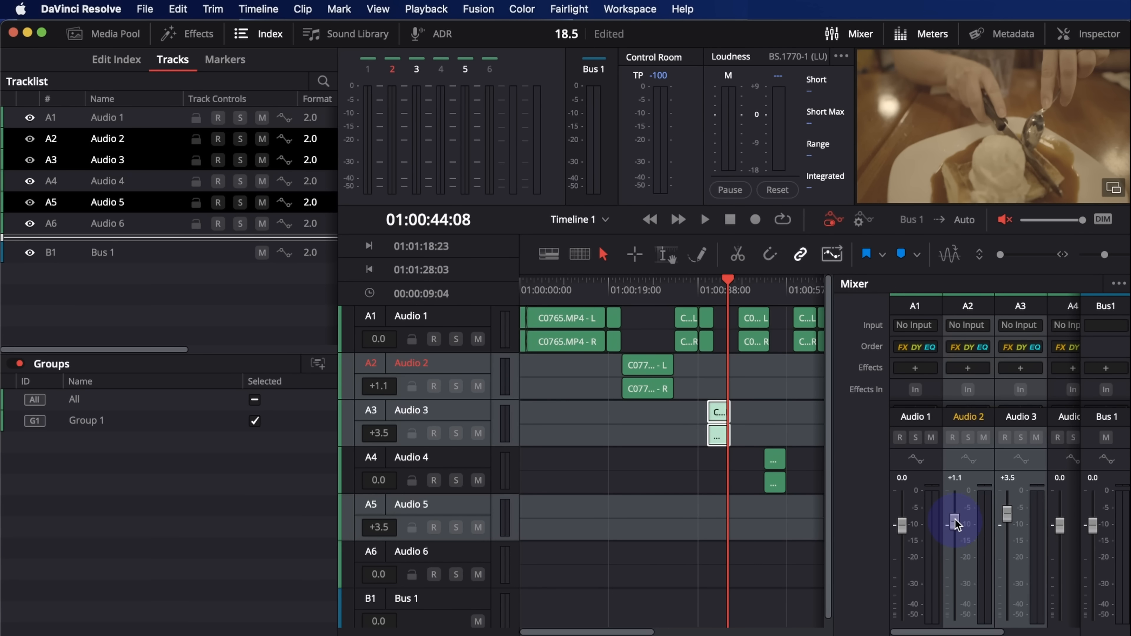
drag(957, 523, 958, 562)
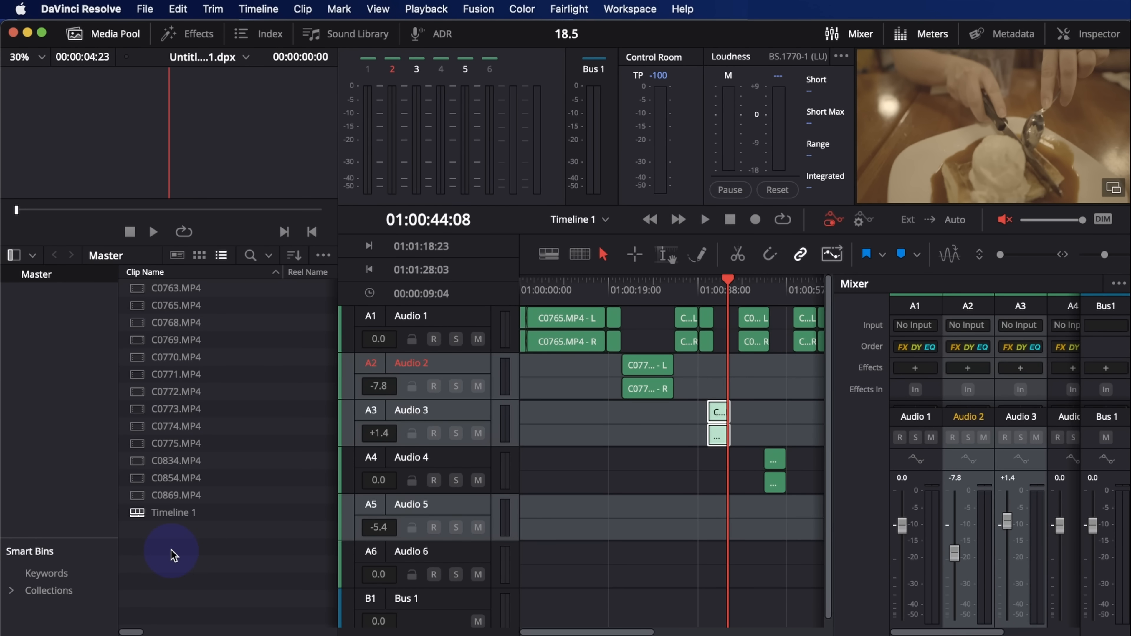
mouse_move(245, 494)
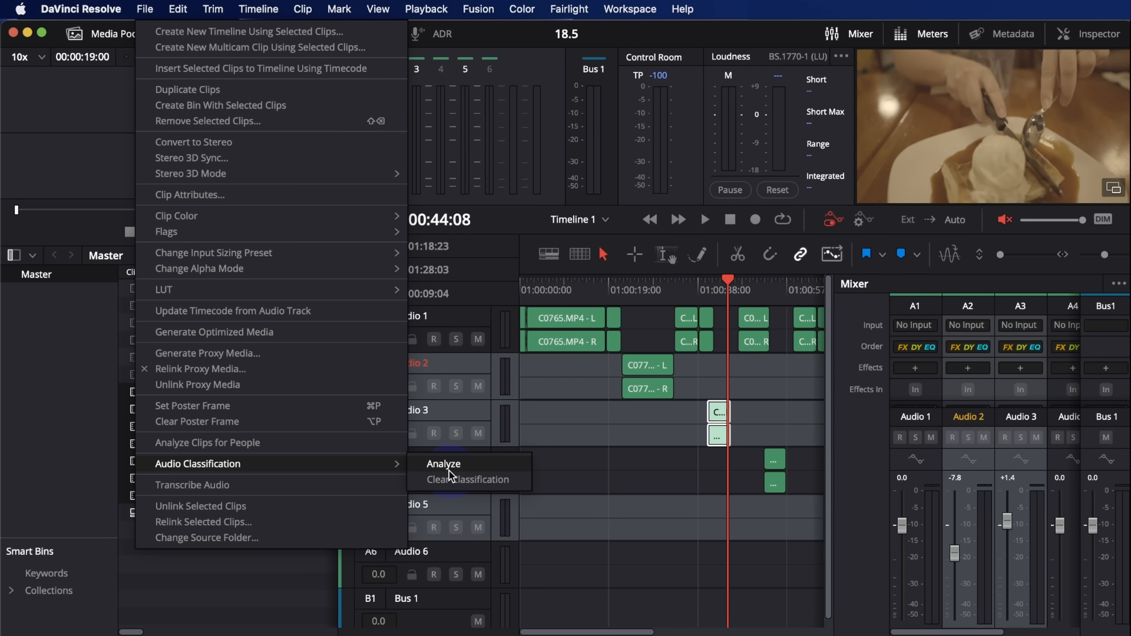
Analyze the selected clips with Audio Classification to sort them into smart bins.
click(444, 464)
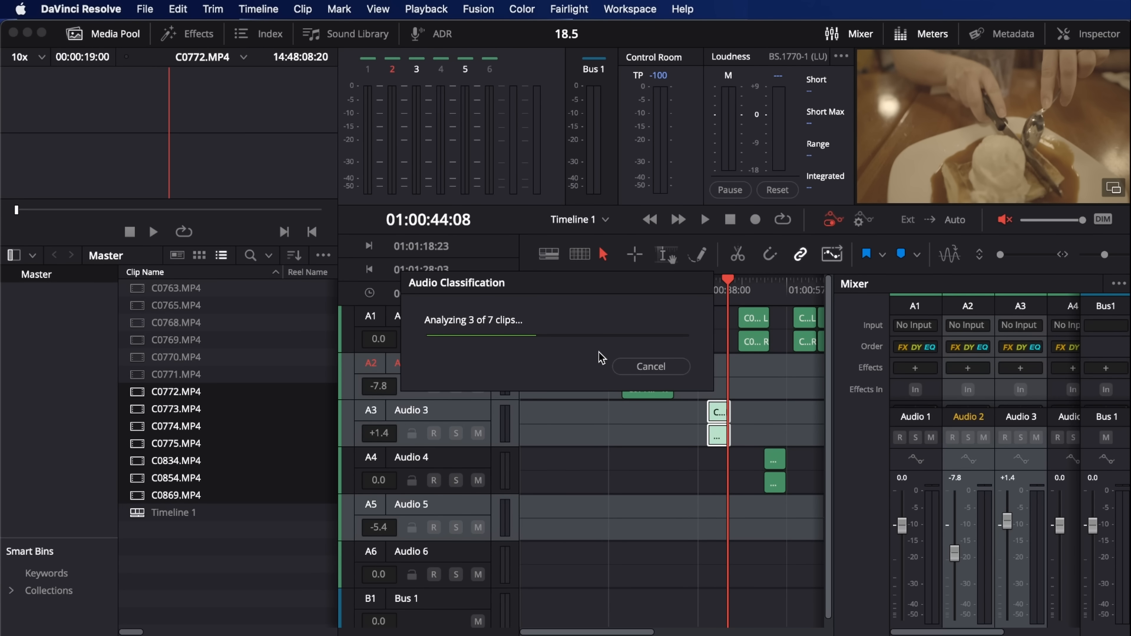
click(648, 366)
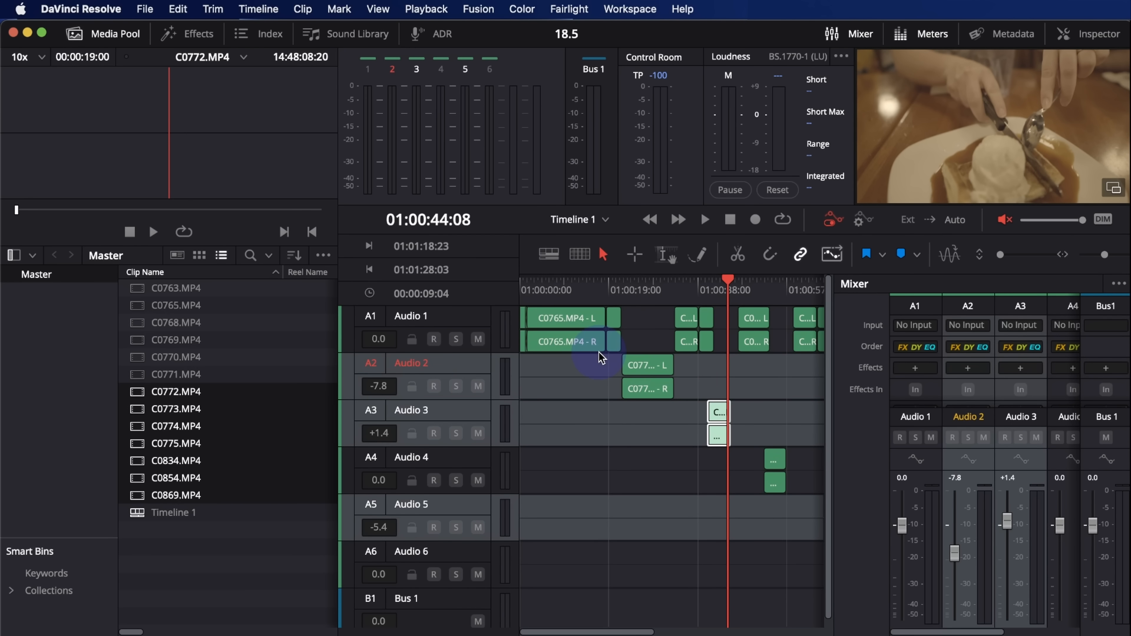
mouse_move(247, 415)
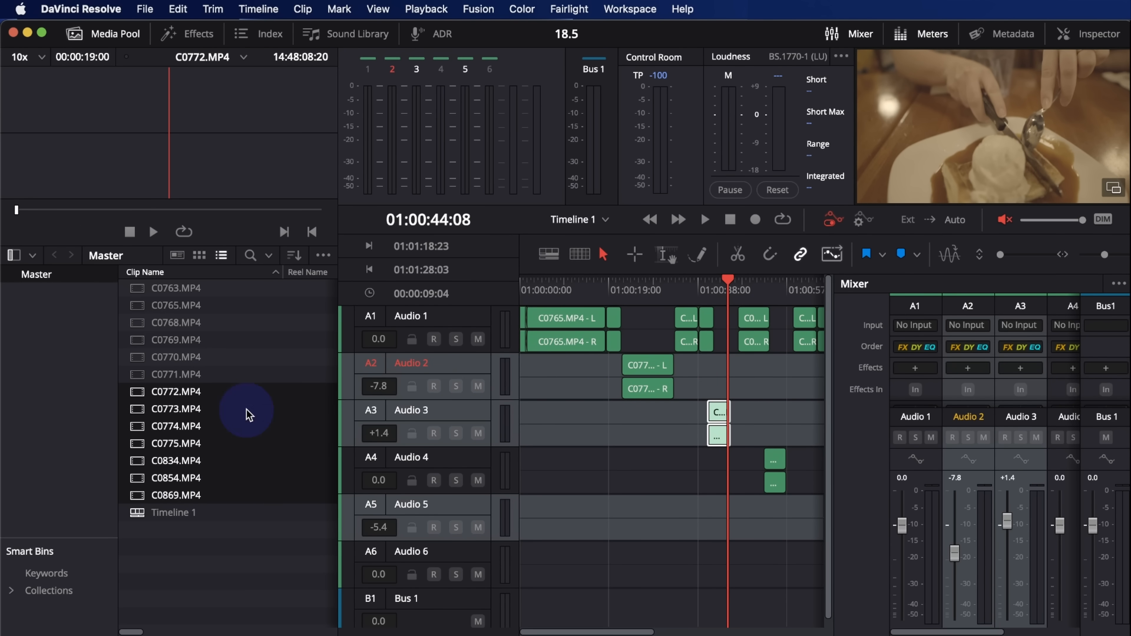
mouse_move(225, 396)
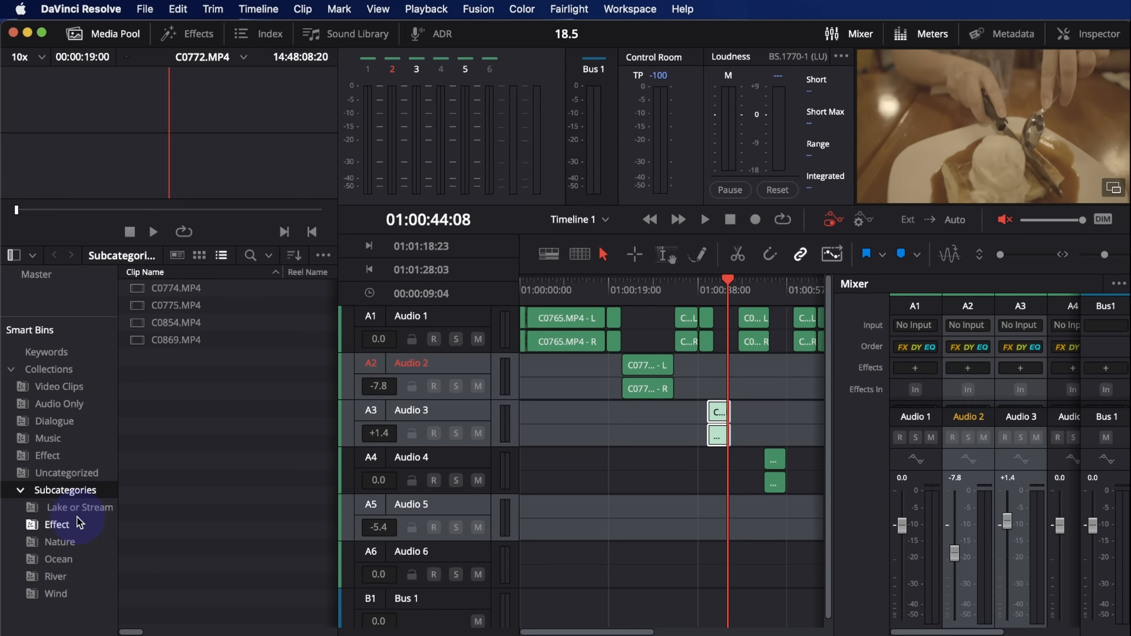
Browse the Lake or Stream, Wind and River subcategory bins, then the Dialogue bin listing C0774, C0775 and C0854.
click(80, 508)
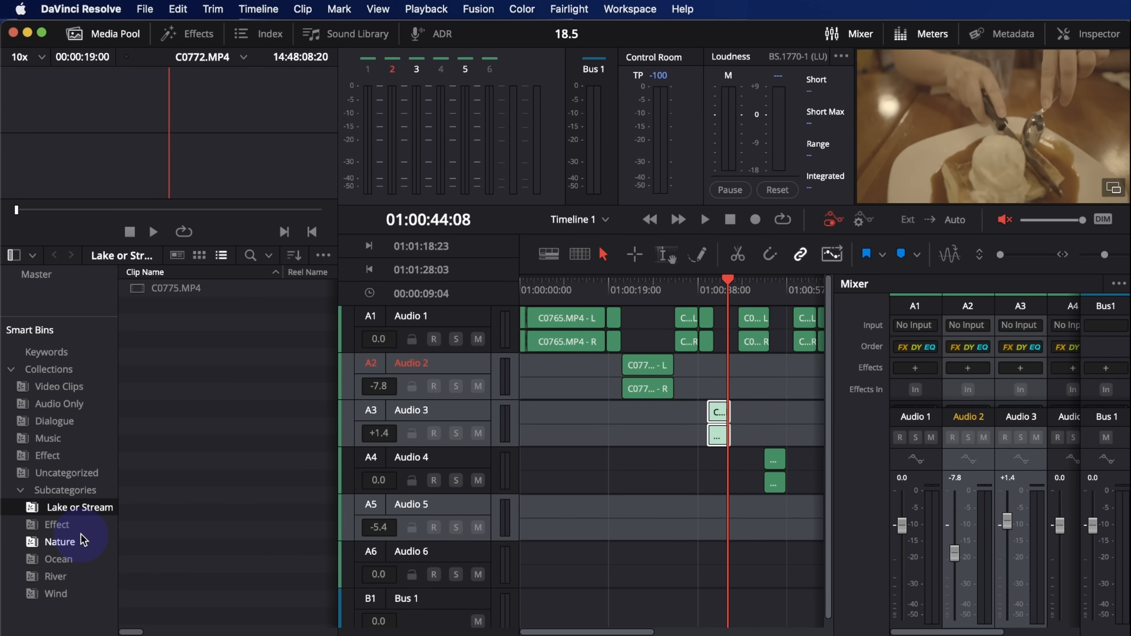
click(55, 593)
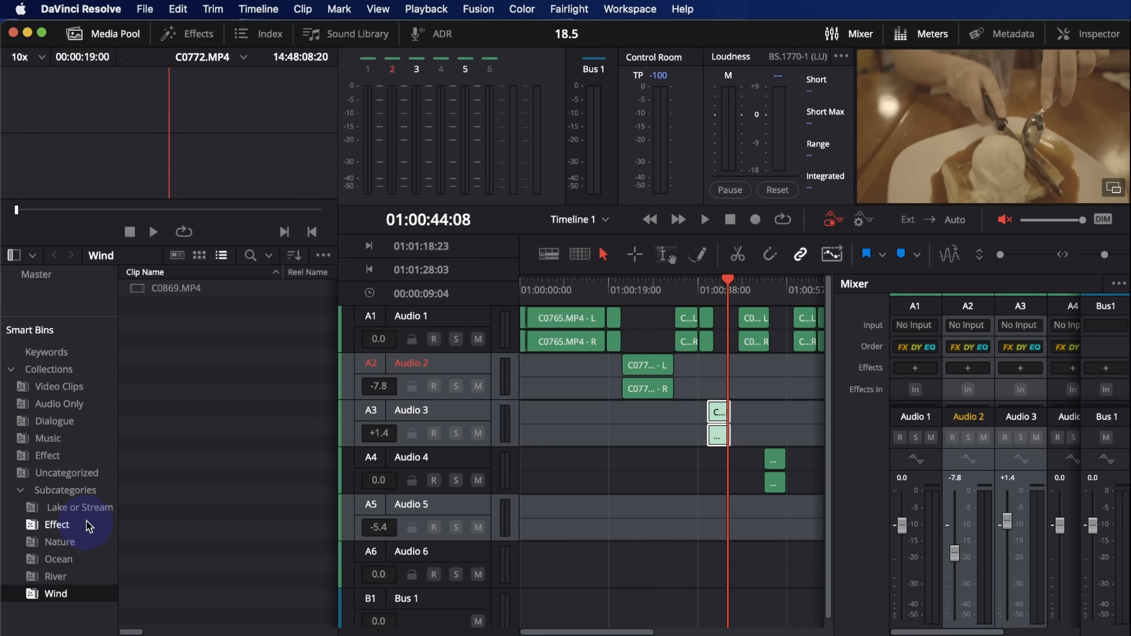
click(80, 507)
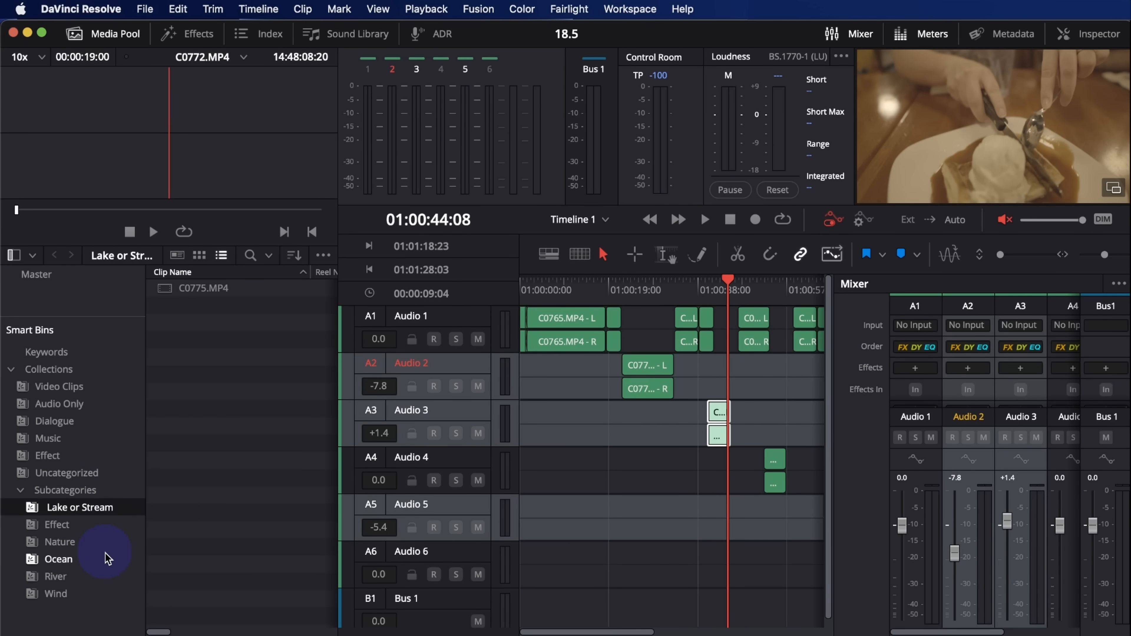
click(55, 577)
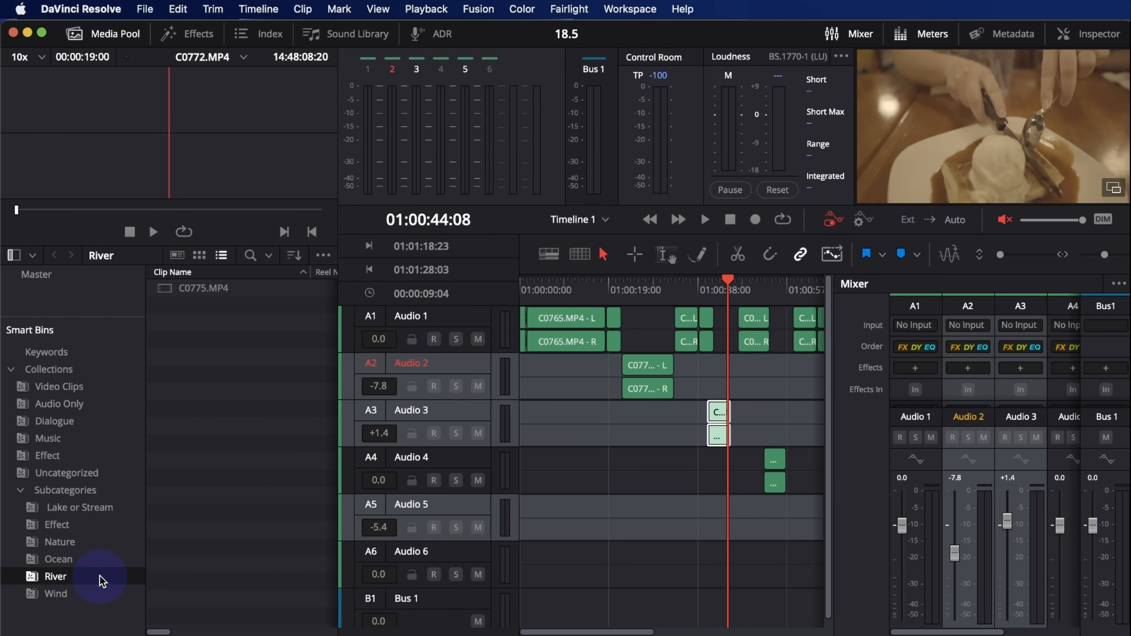
click(80, 507)
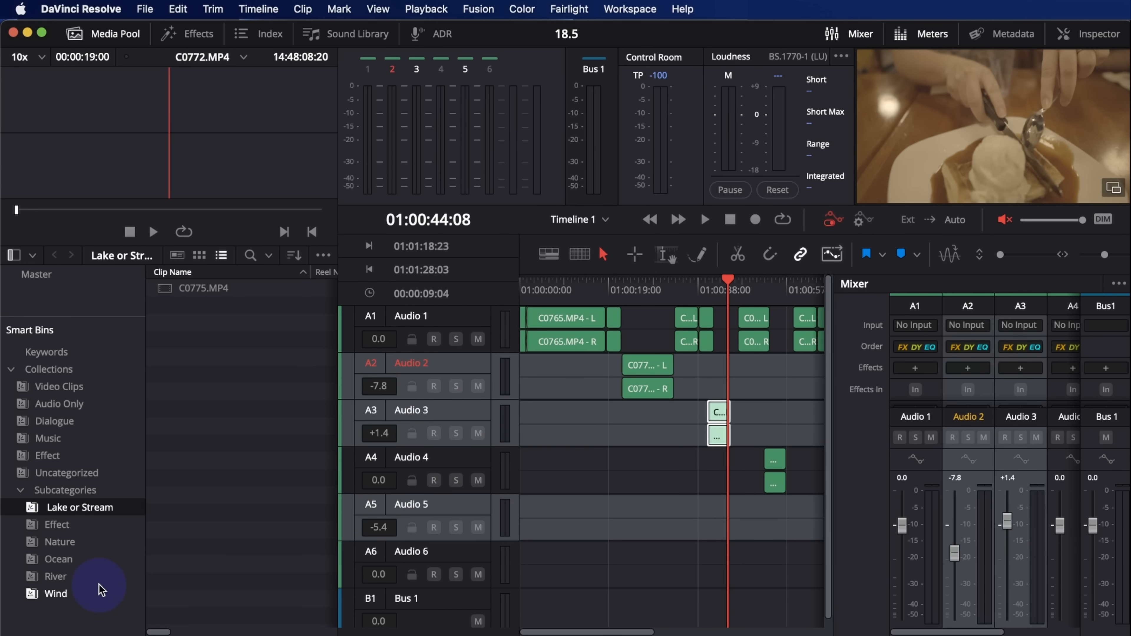
click(54, 420)
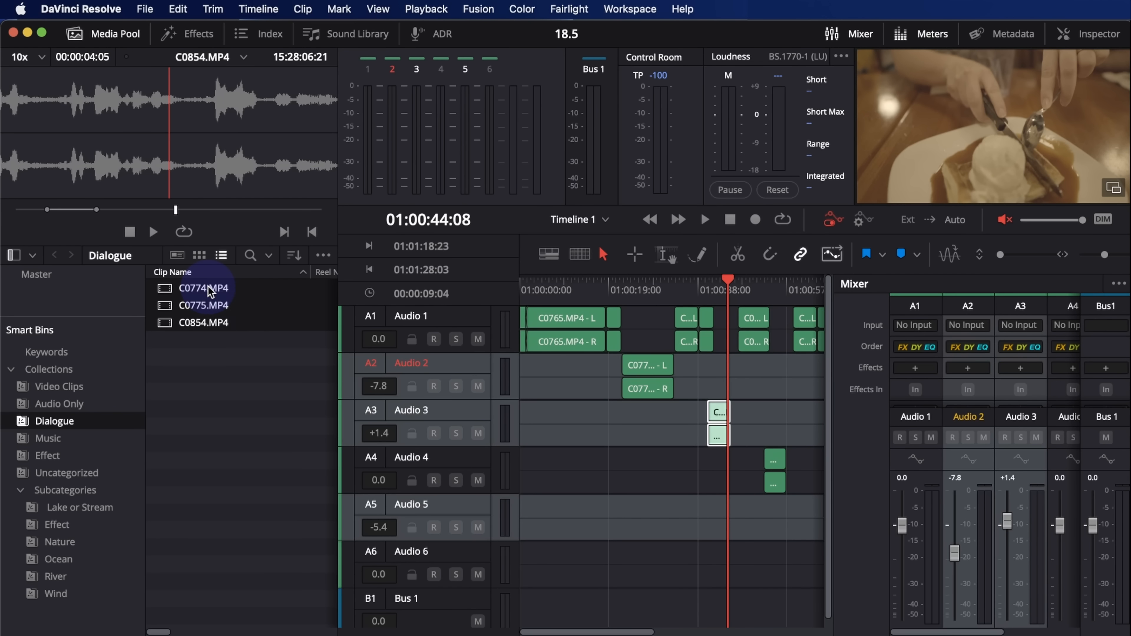
Show the Audio Classification options for clip C0774.MP4 in the Dialogue bin.
right_click(204, 288)
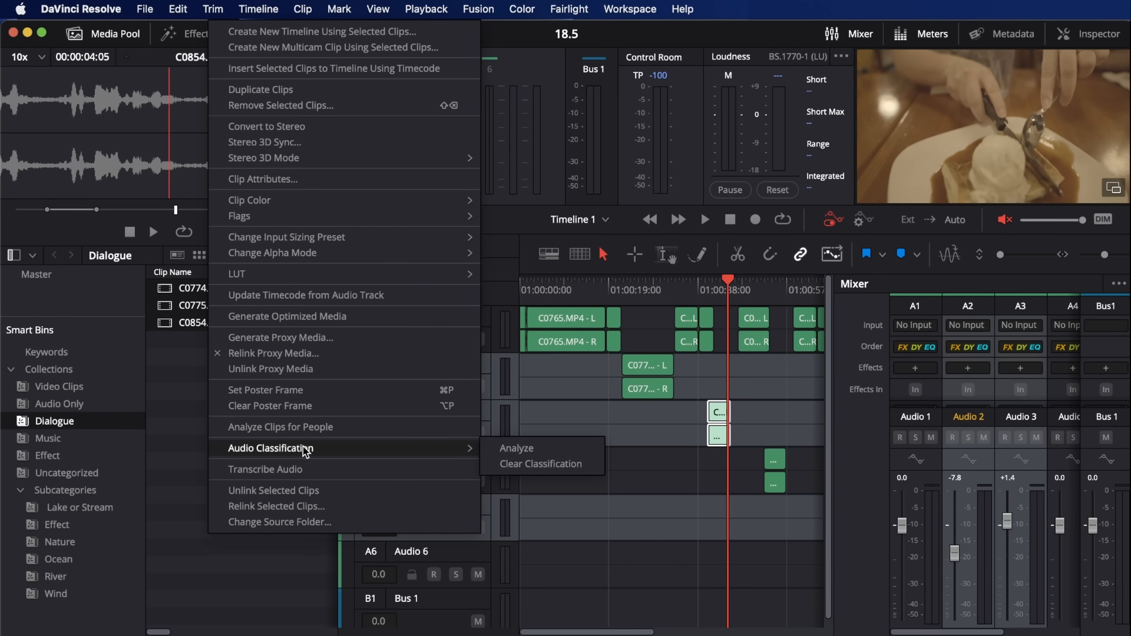
click(265, 469)
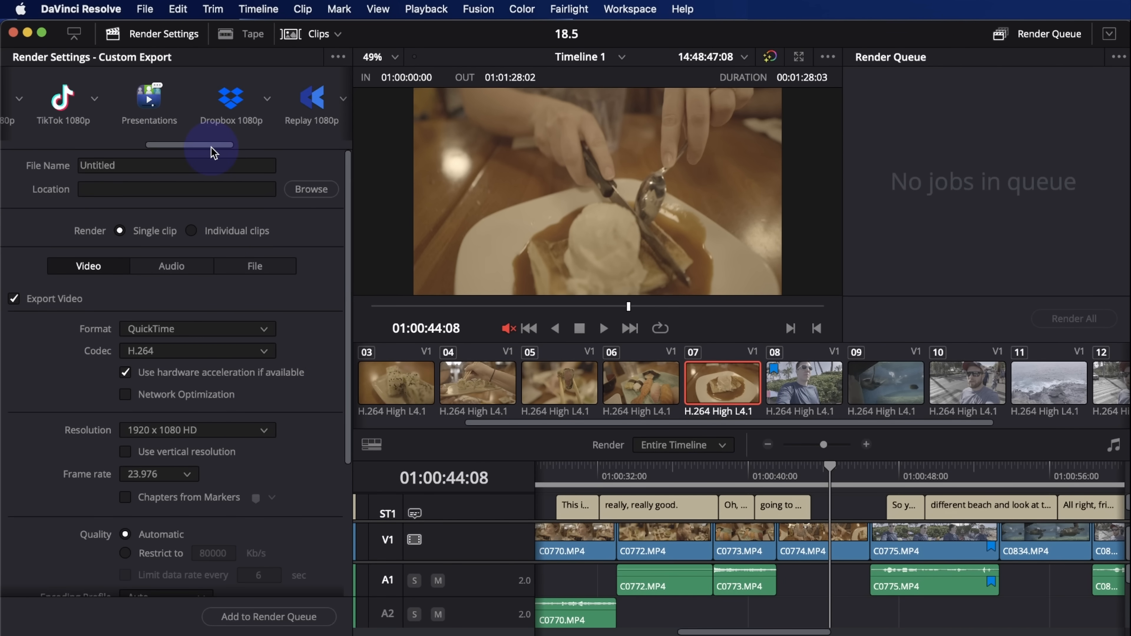
Apply the TikTok 1080p render preset: MP4, H.264, 1920 x 1080.
click(182, 101)
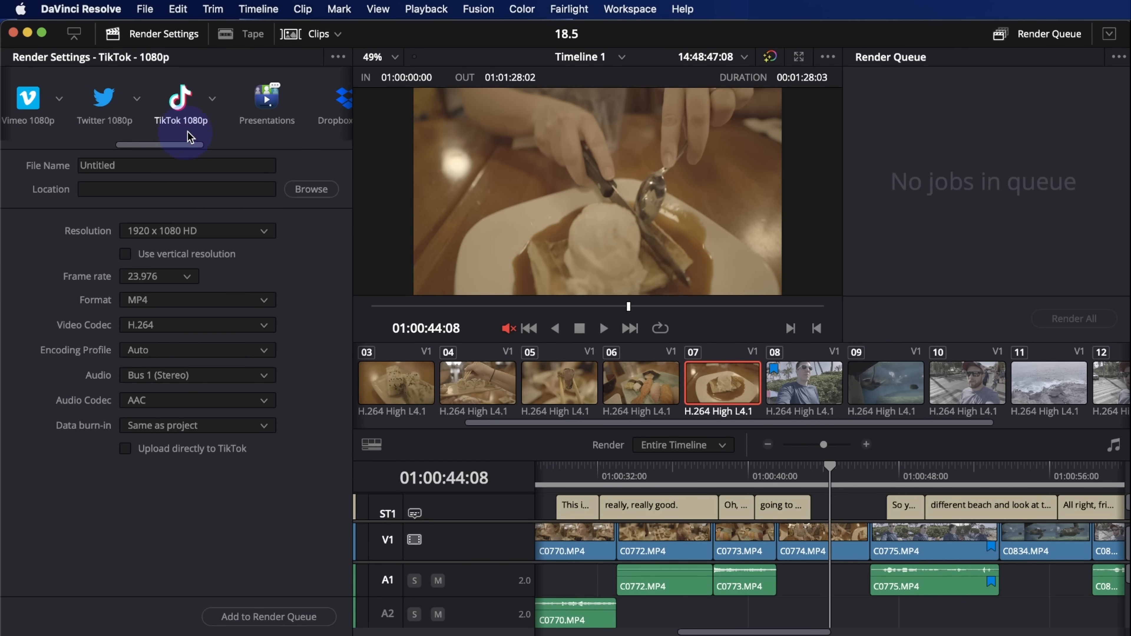
mouse_move(207, 138)
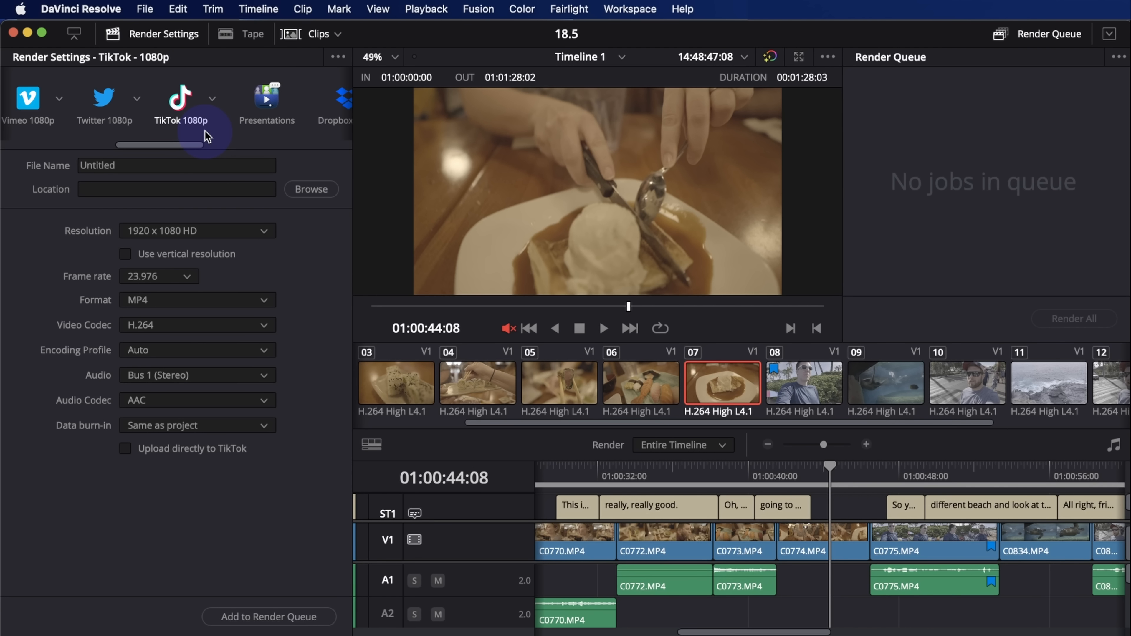
mouse_move(247, 462)
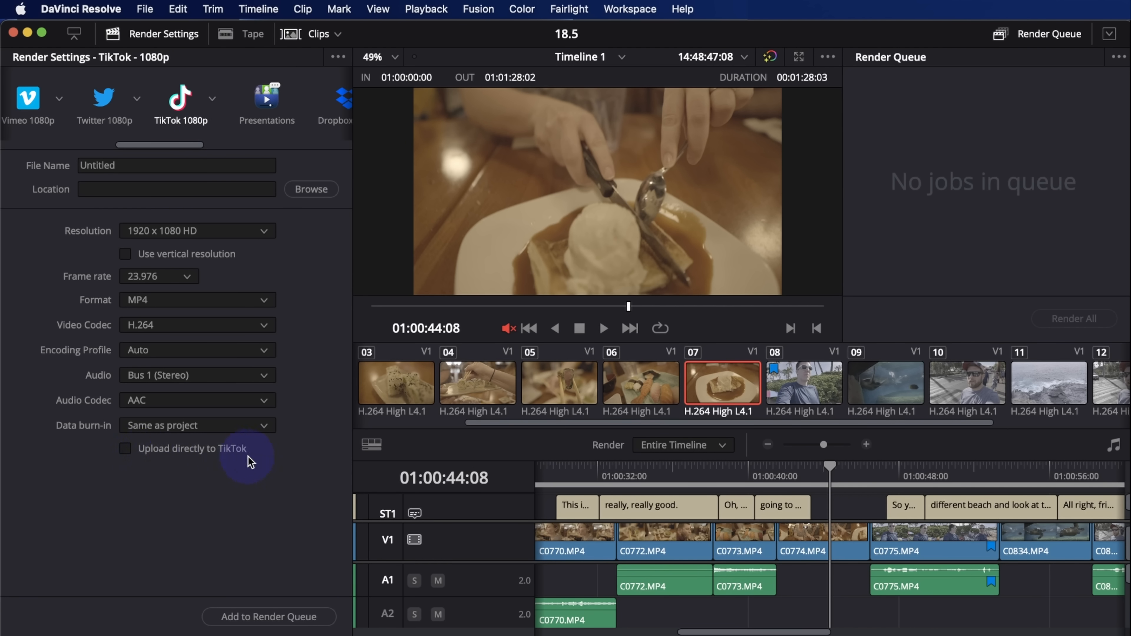
mouse_move(199, 496)
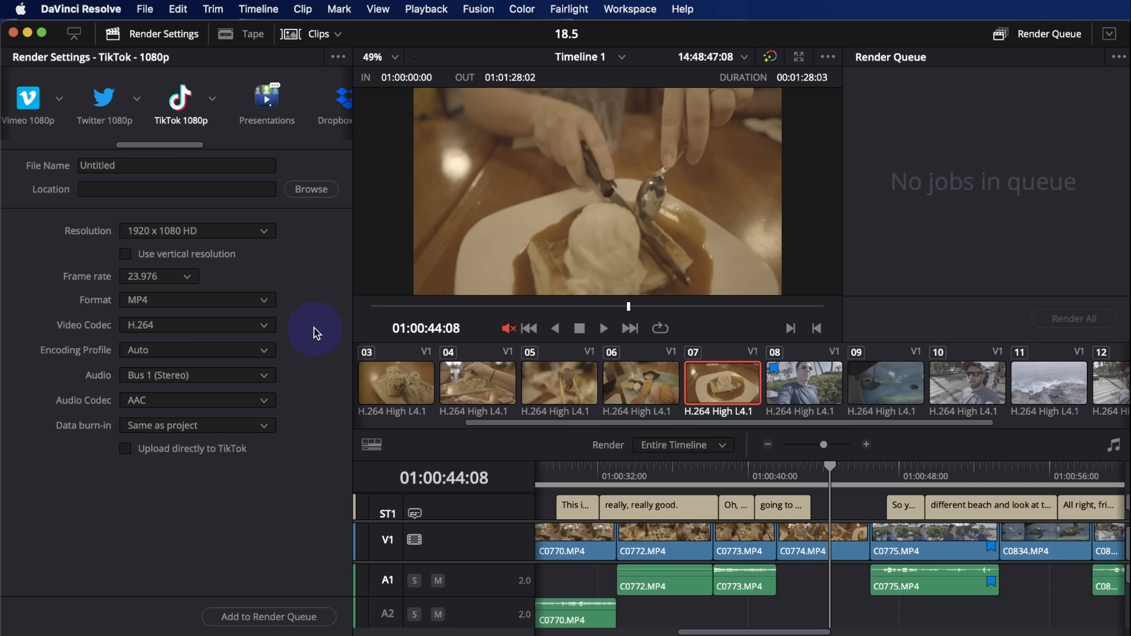
mouse_move(347, 462)
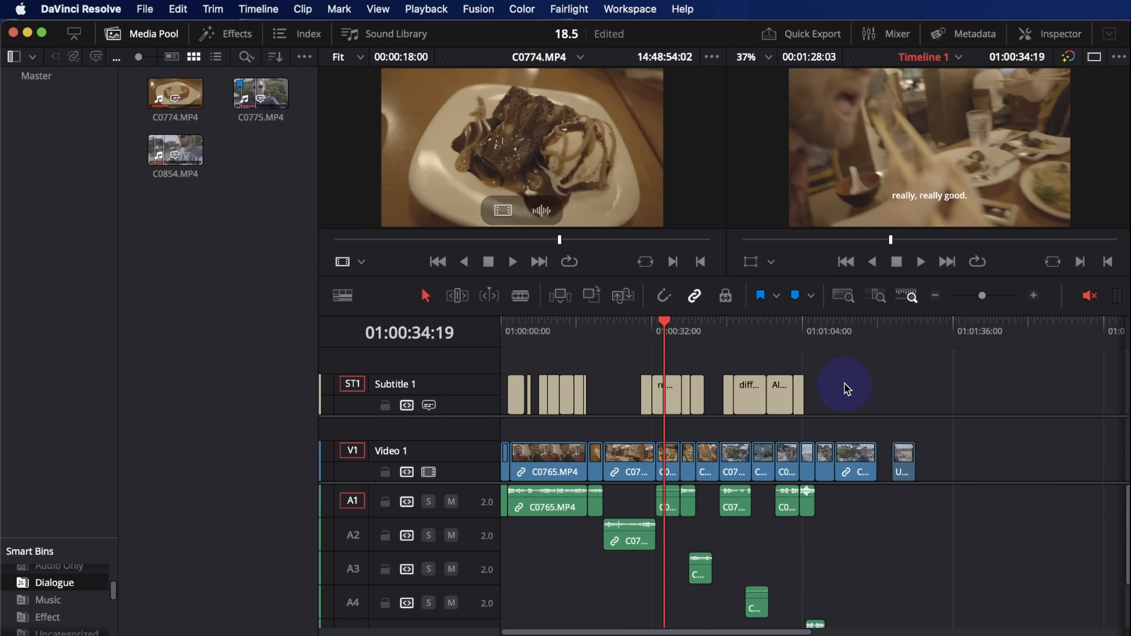
mouse_move(902, 415)
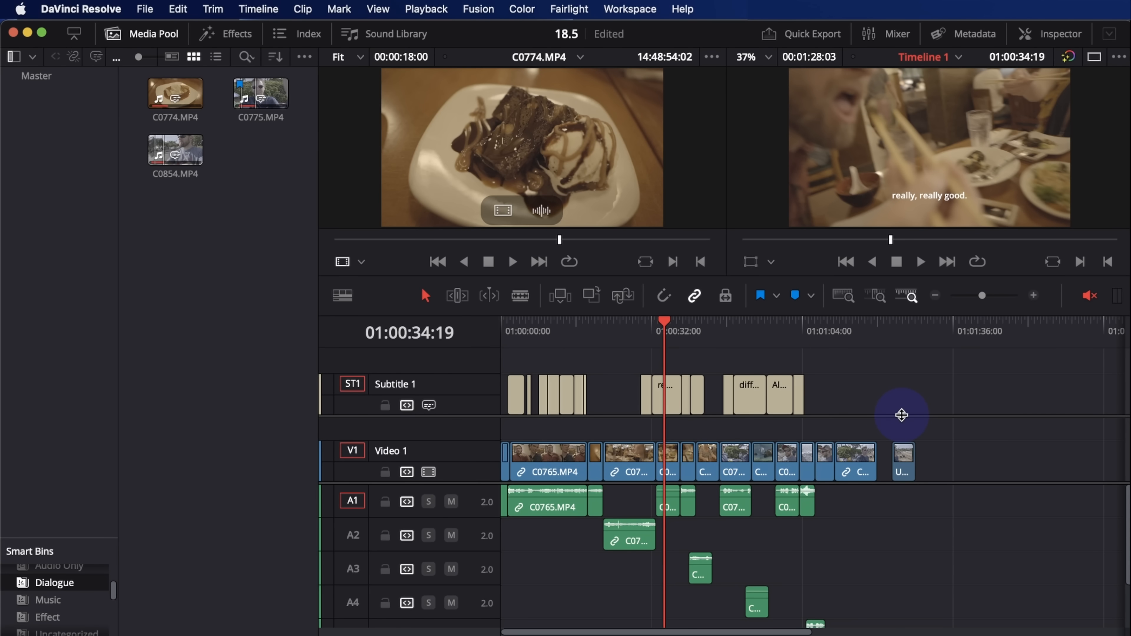